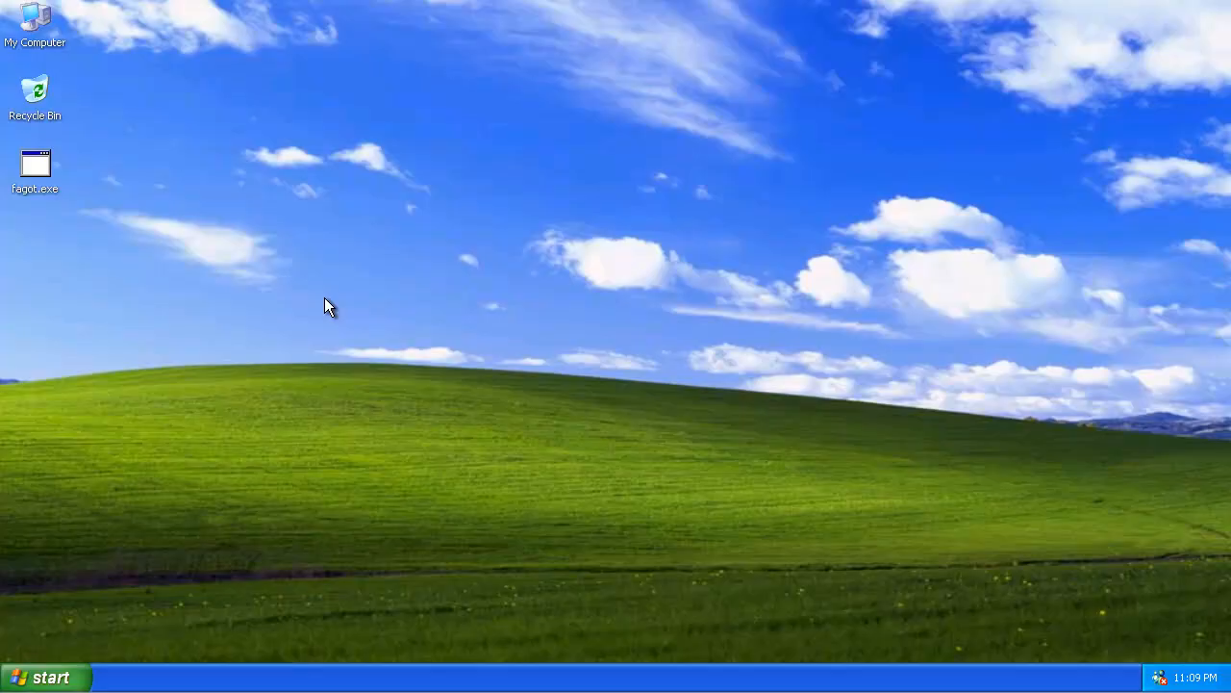
mouse_move(48, 677)
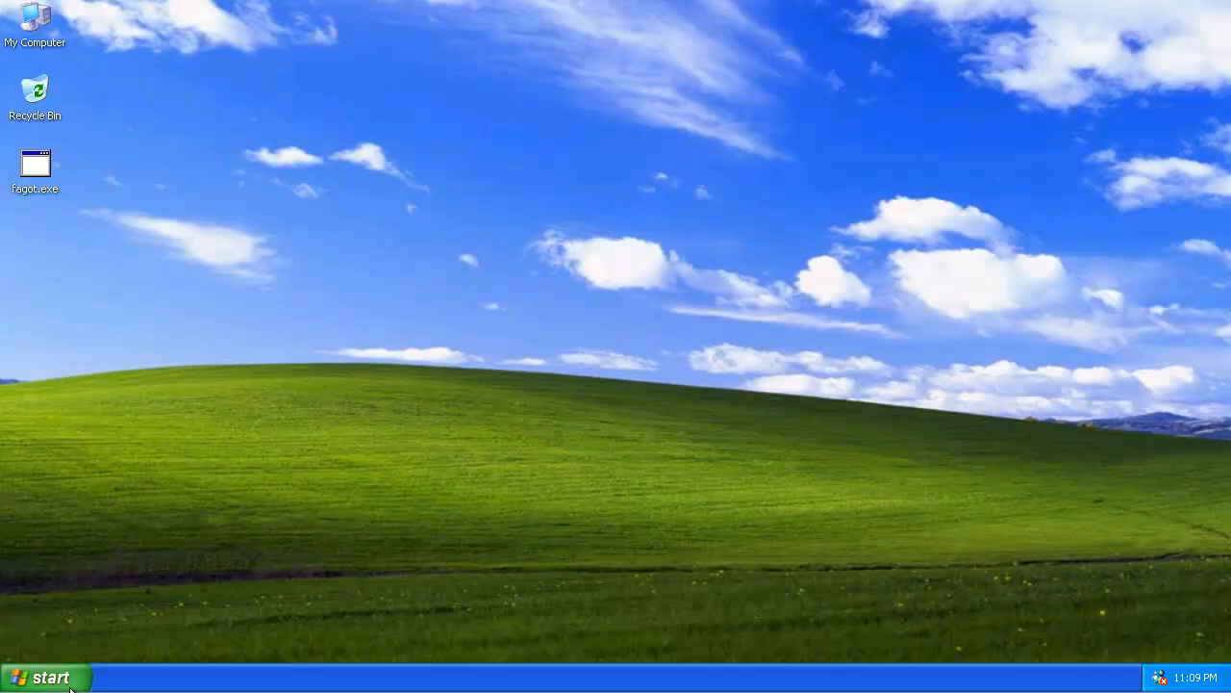
Browse the WINDOWS folder, selecting TASKMAN.EXE and launching a program from it.
left_click(42, 677)
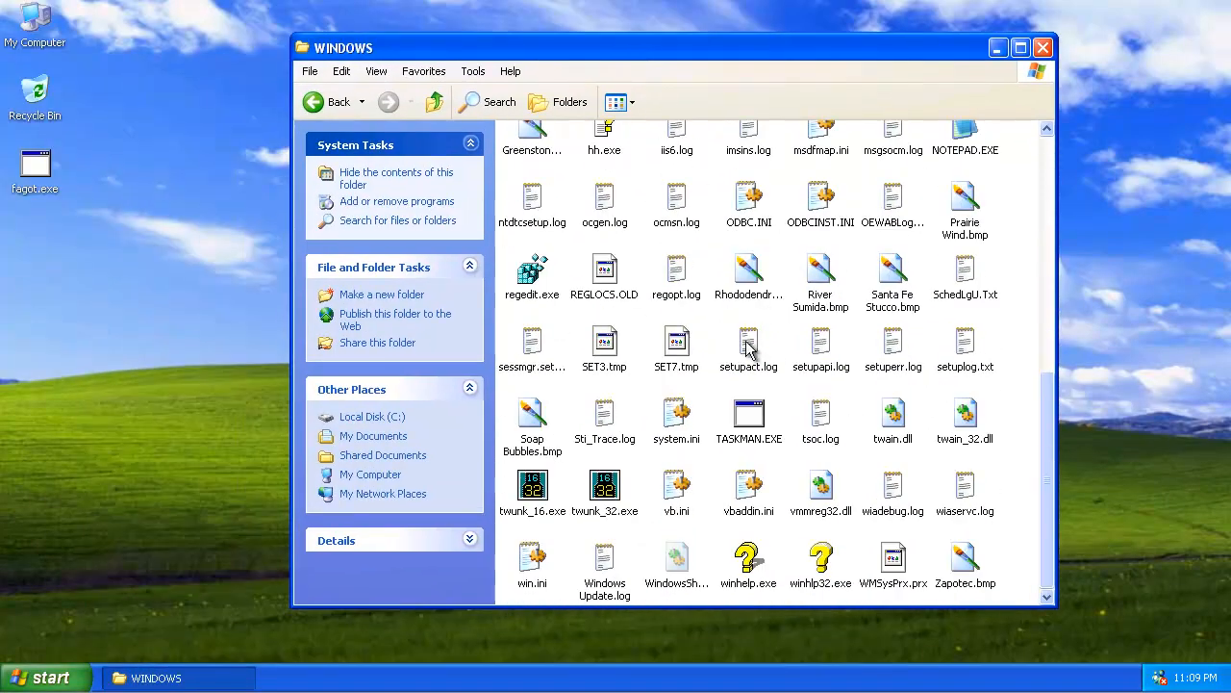
left_click(748, 415)
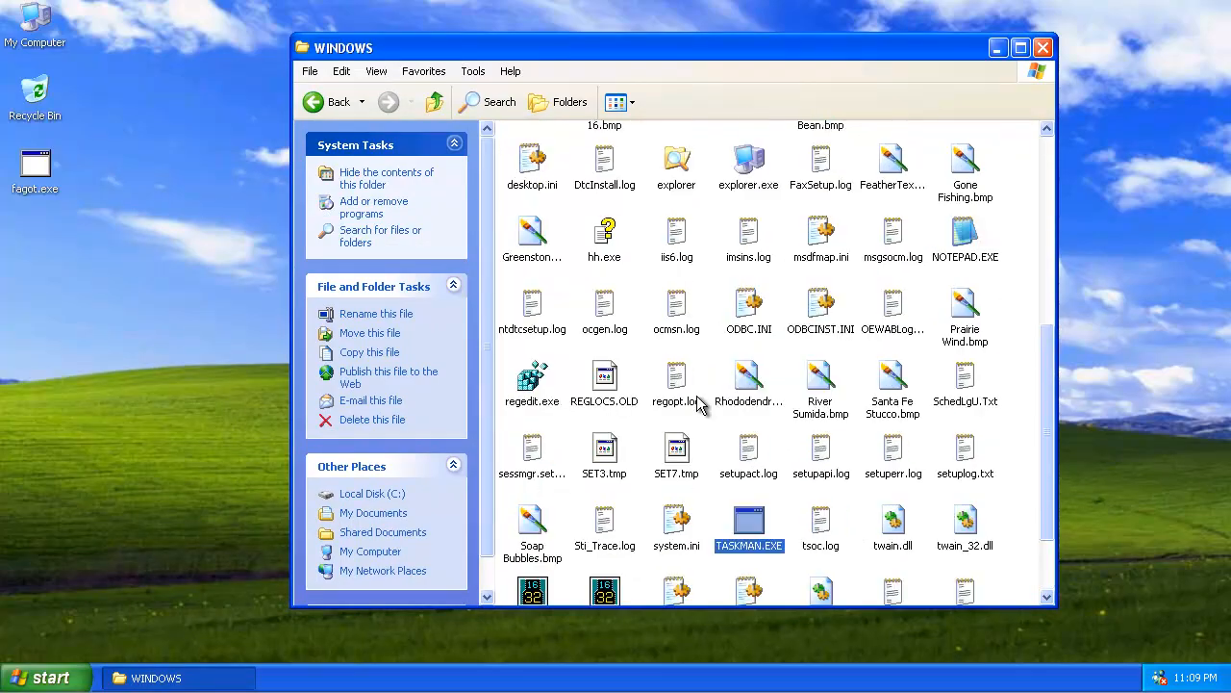
double_click(531, 375)
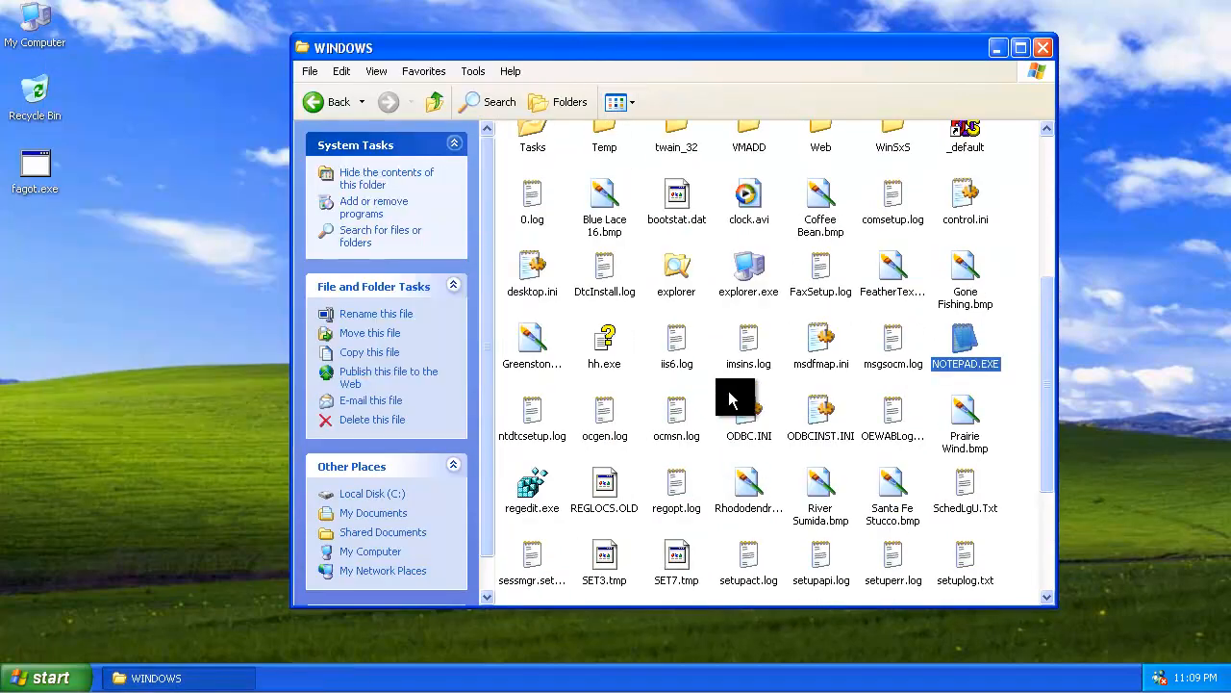
mouse_move(243, 292)
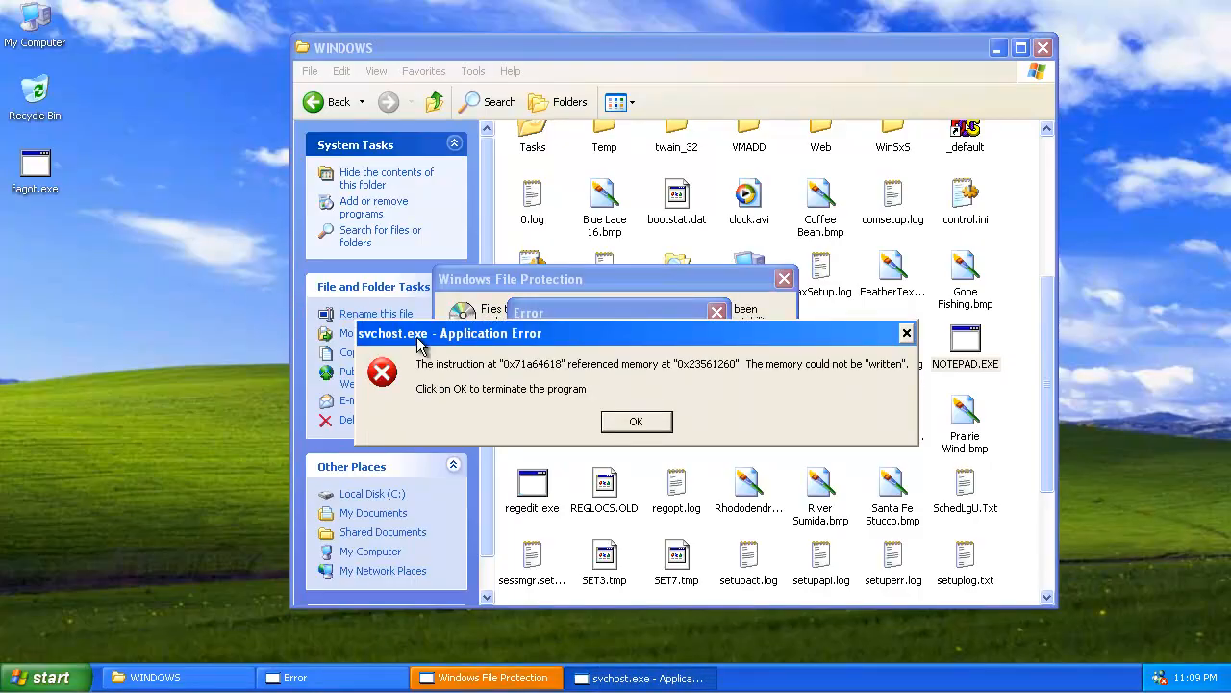
Dismiss the svchost.exe error, retry Windows File Protection and clear the memory-block error.
left_click(635, 421)
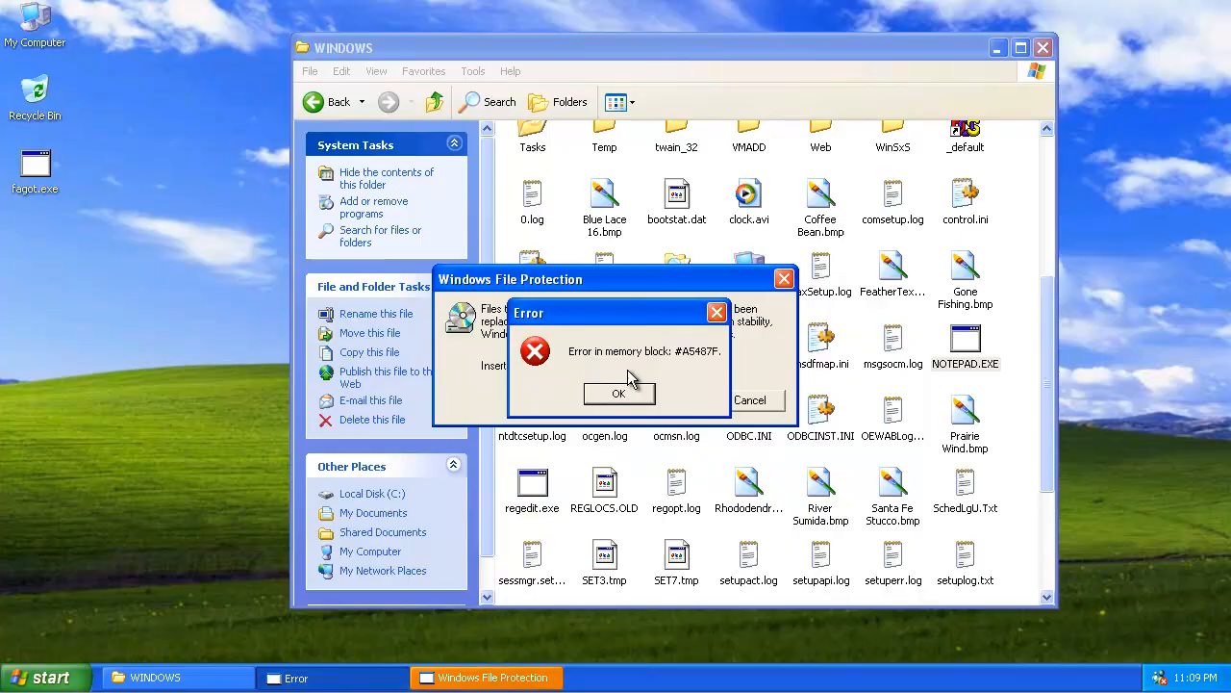
mouse_move(670, 370)
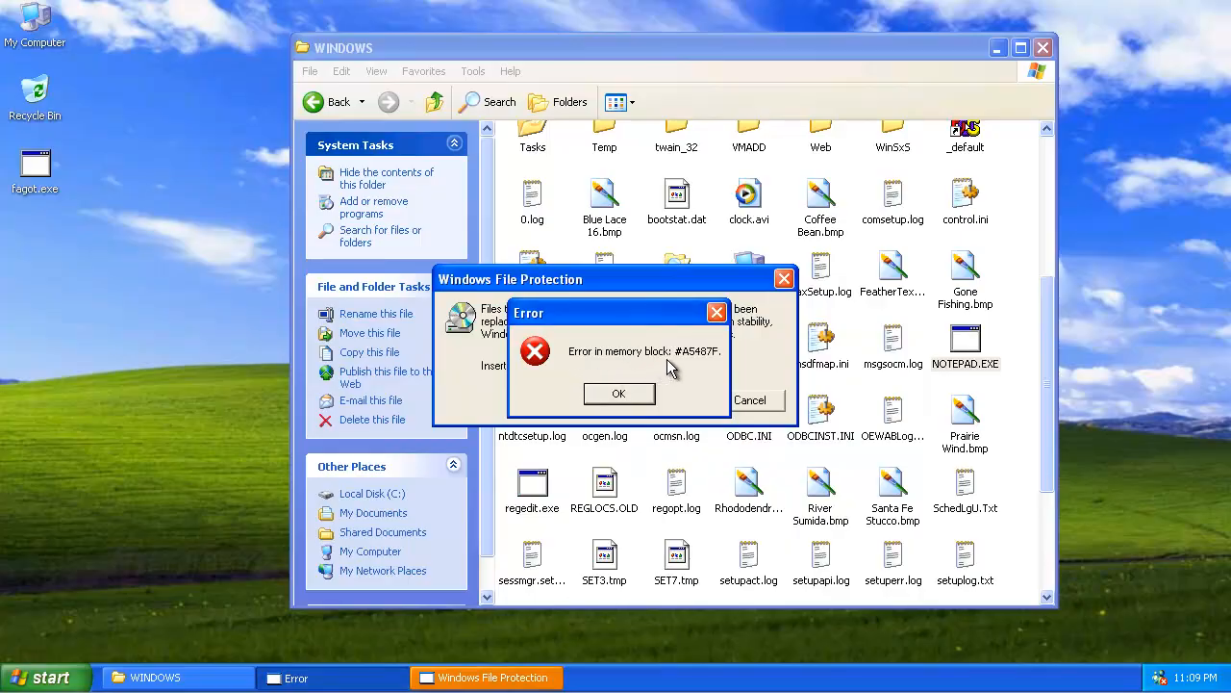
mouse_move(683, 375)
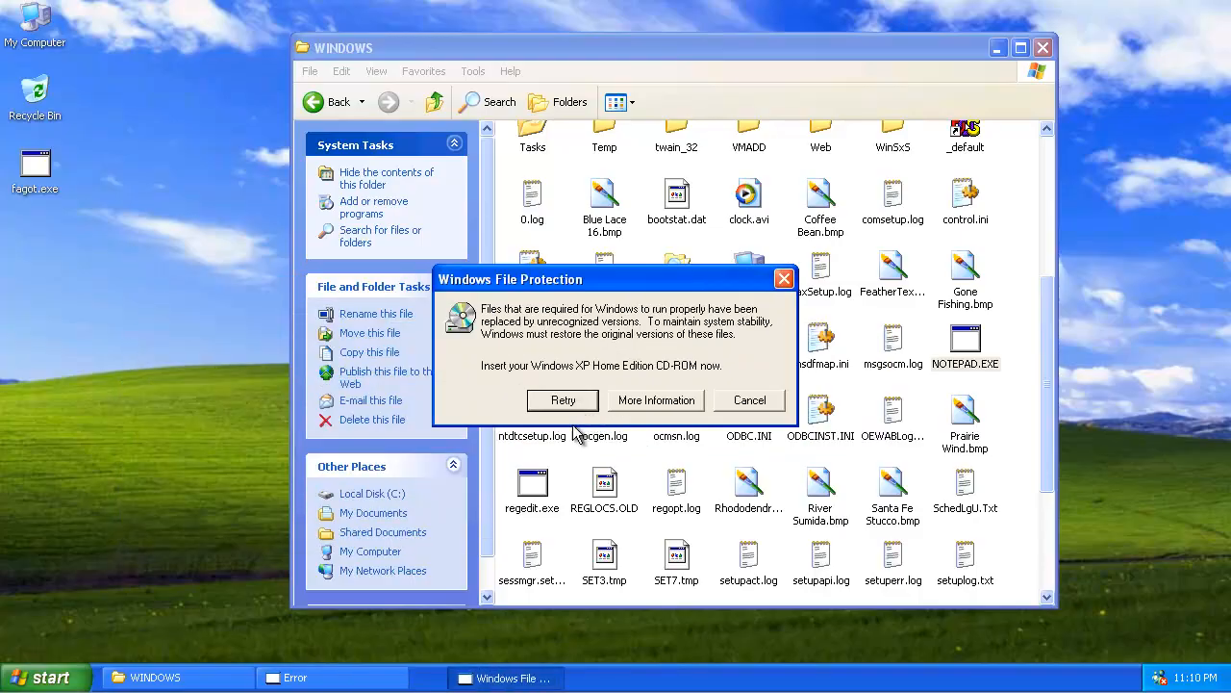
left_click(562, 400)
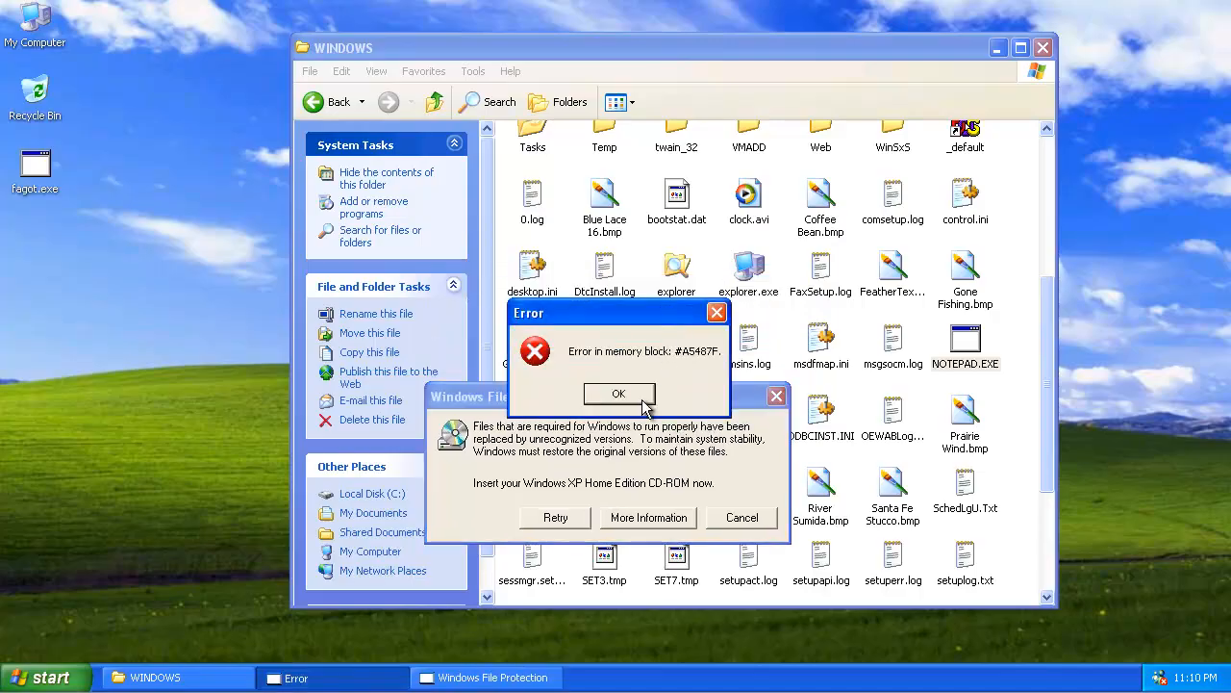
left_click(619, 393)
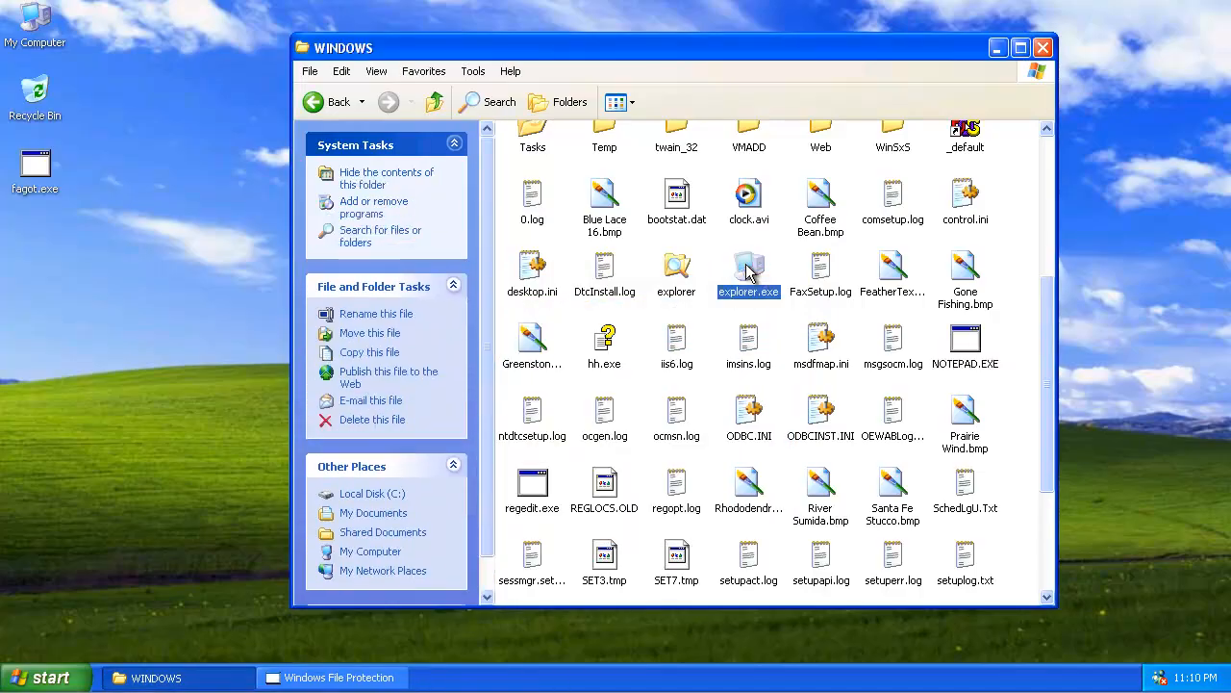
Select bootstat.dat and ocgen.log and bring up the hh.exe properties sheet.
left_click(677, 196)
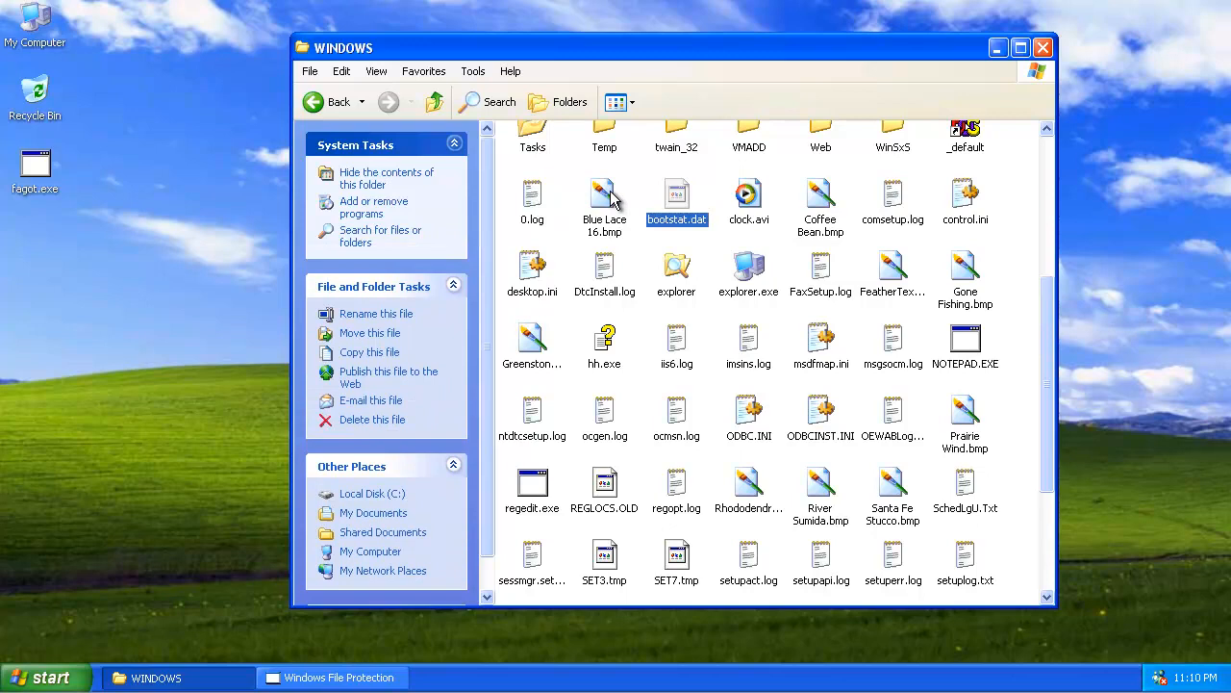
left_click(604, 420)
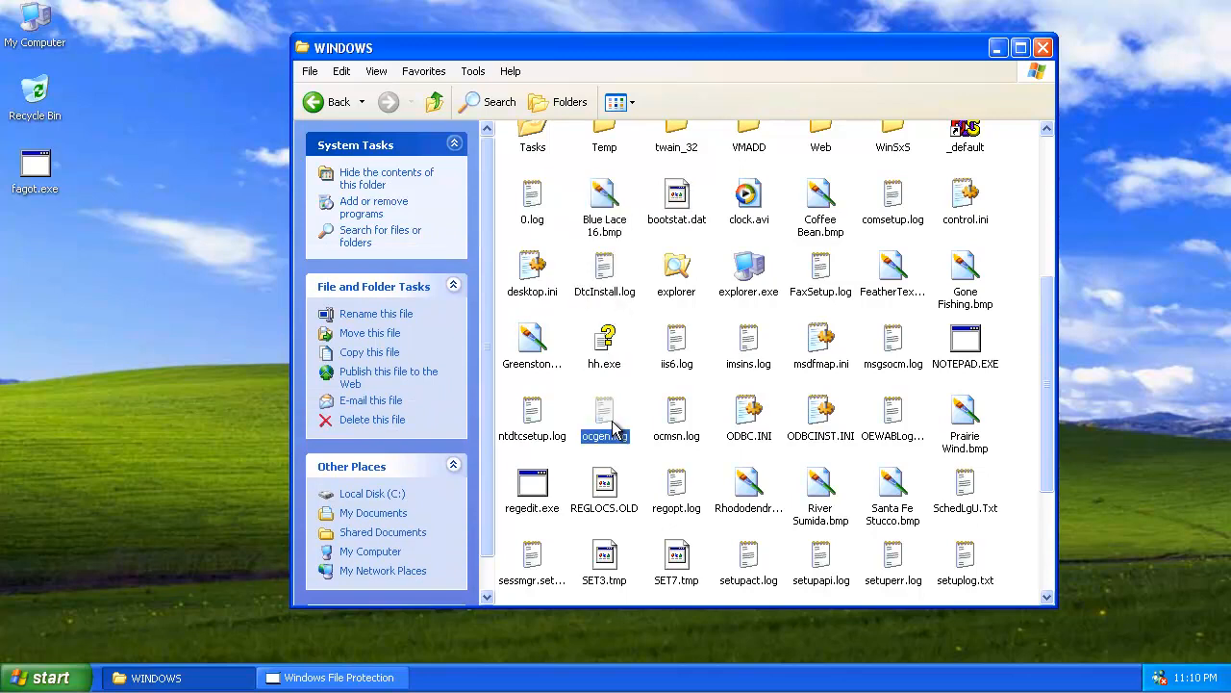
left_click(531, 419)
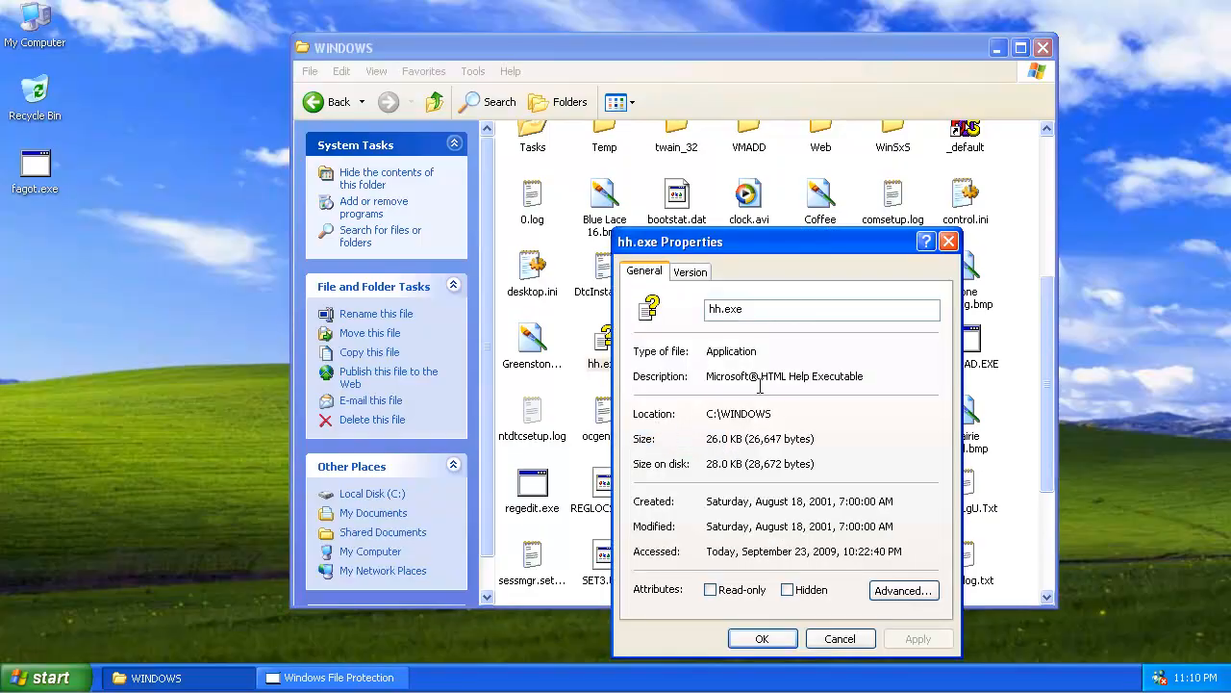
right_click(819, 202)
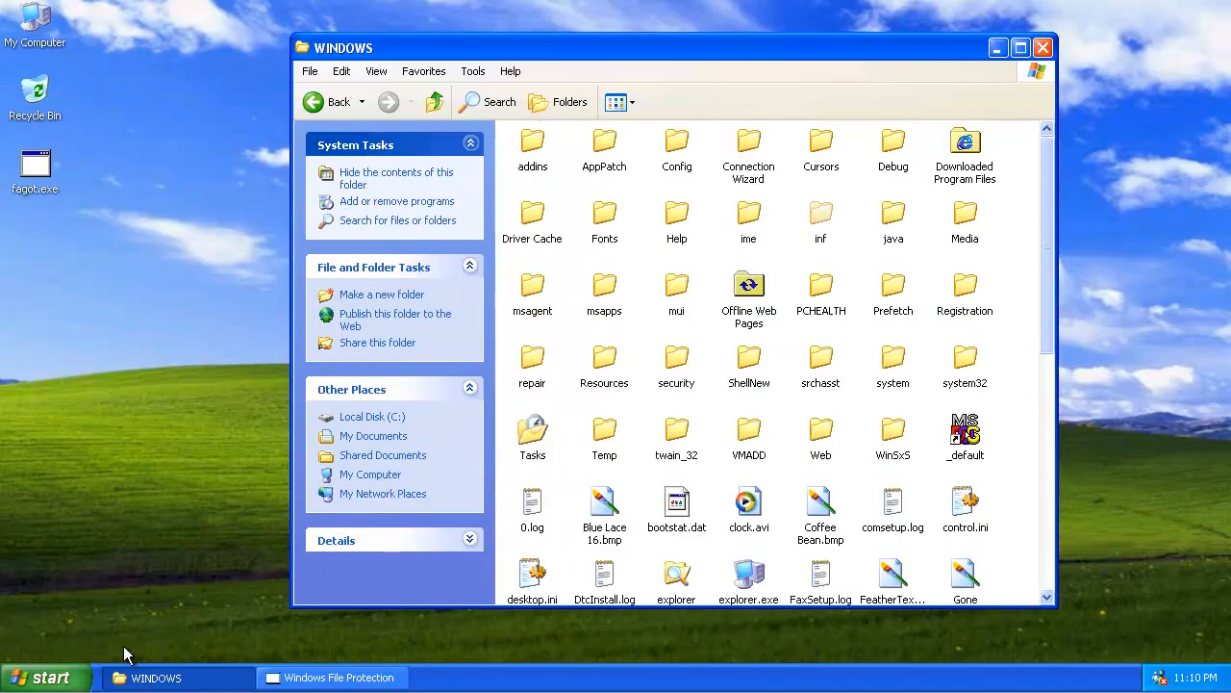
Place a Control Panel shortcut on the desktop from the Start menu and cancel Map Network Drive.
left_click(38, 677)
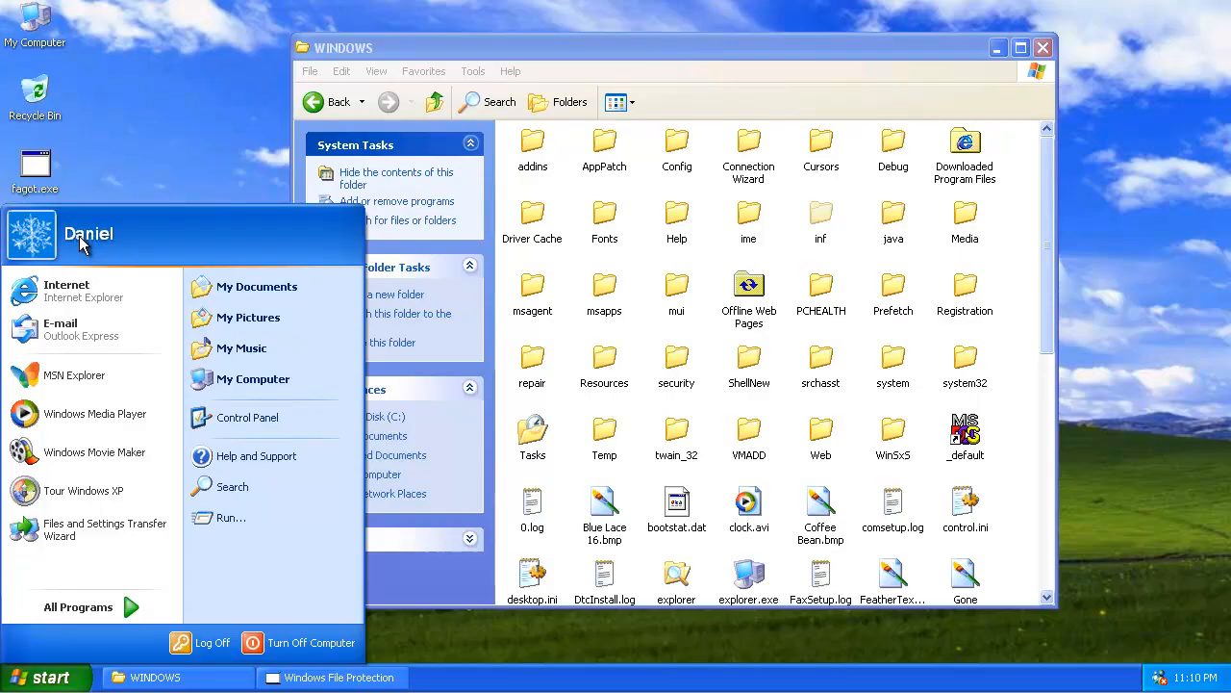
mouse_move(93, 248)
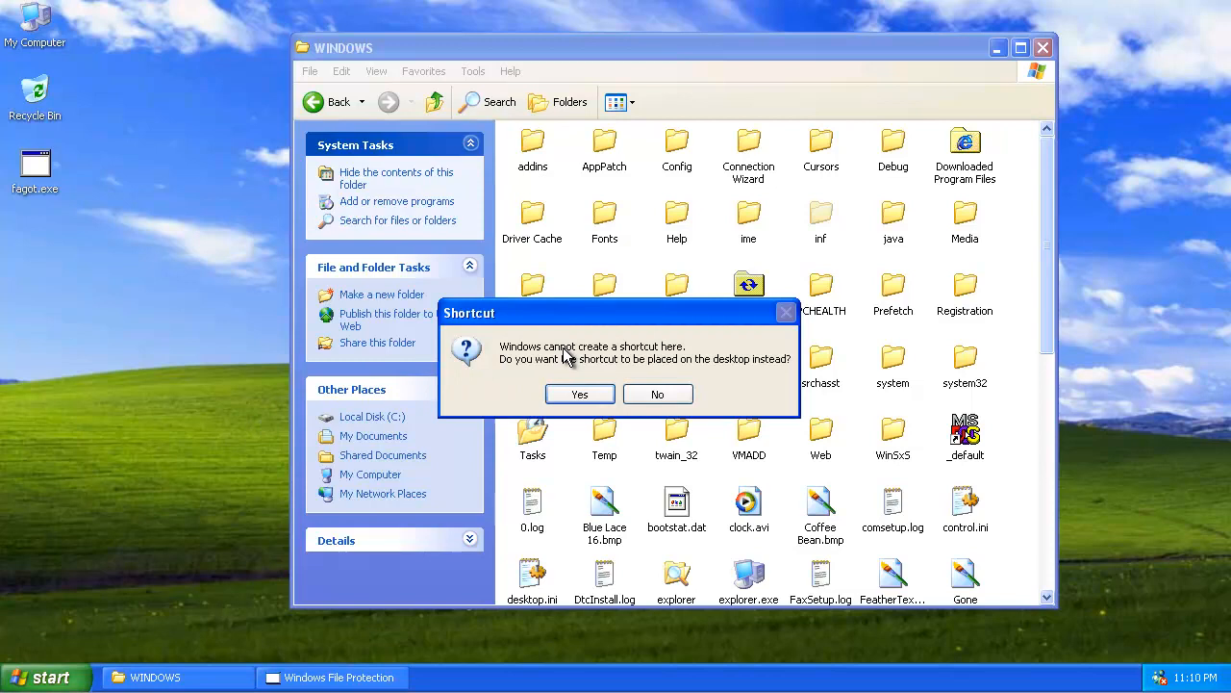
mouse_move(577, 350)
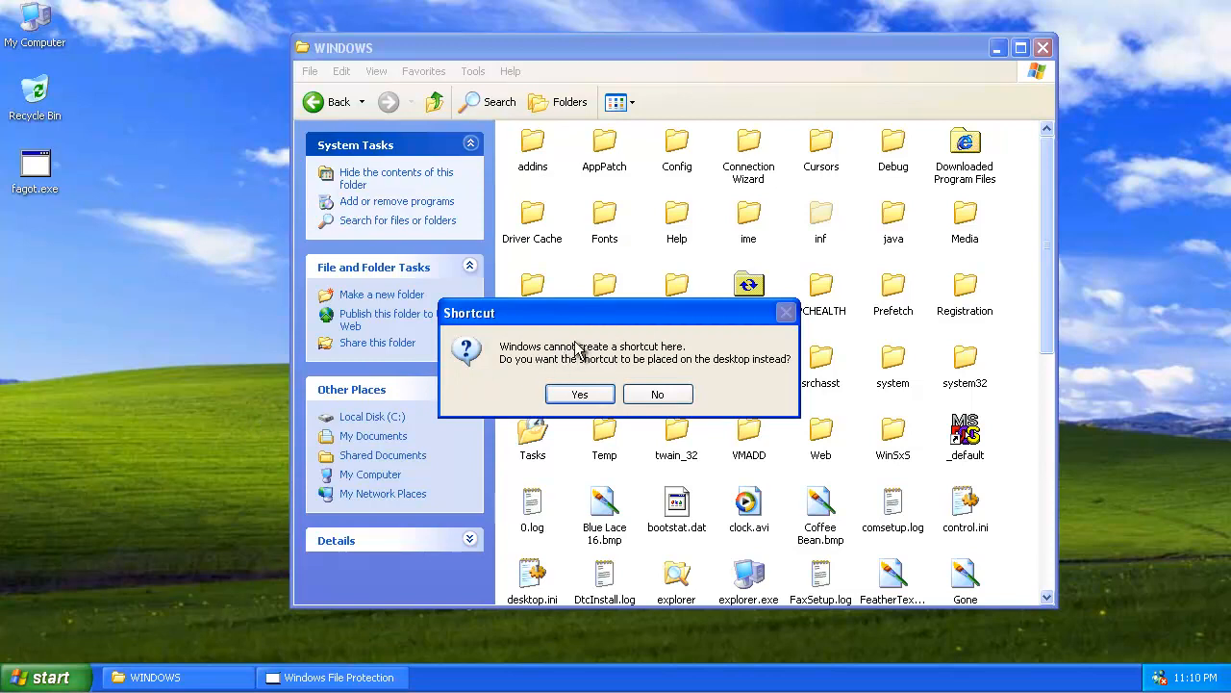
left_click(579, 393)
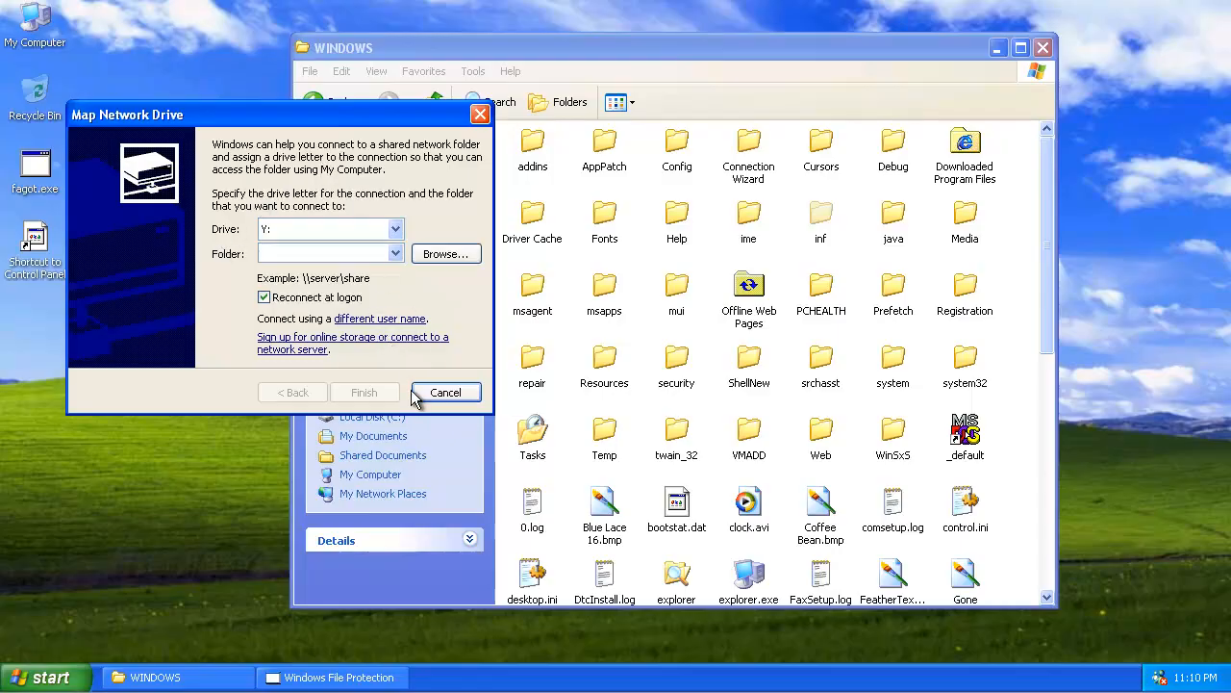
left_click(444, 393)
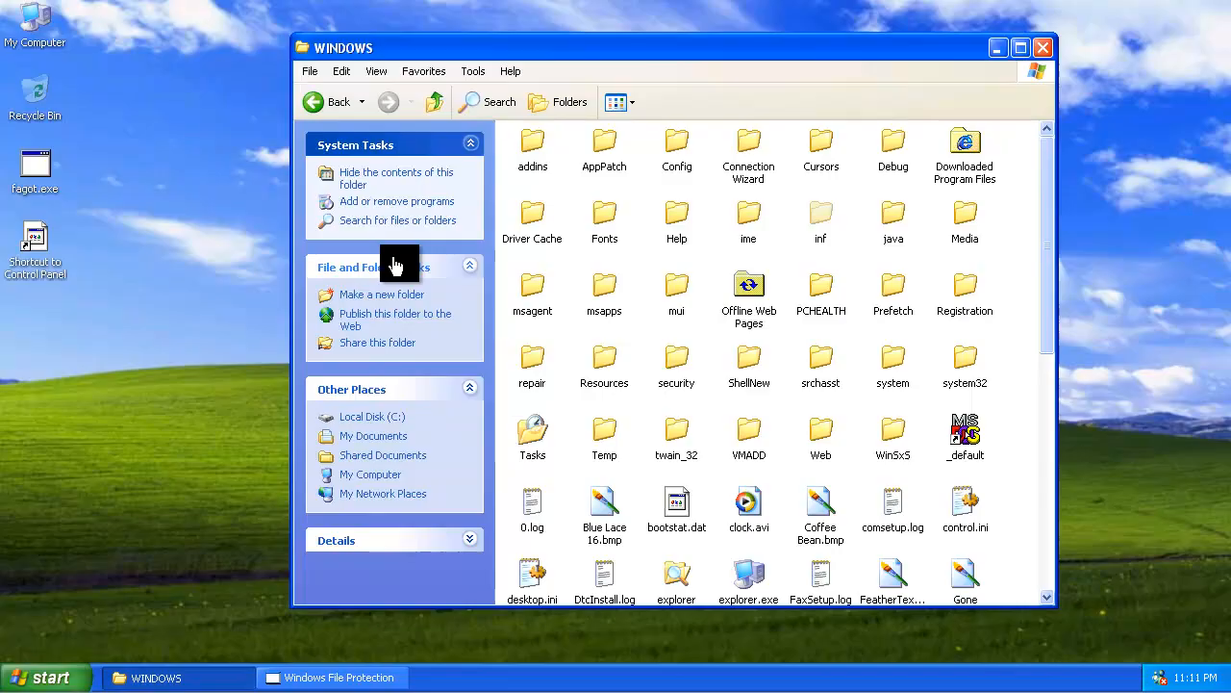
mouse_move(154, 258)
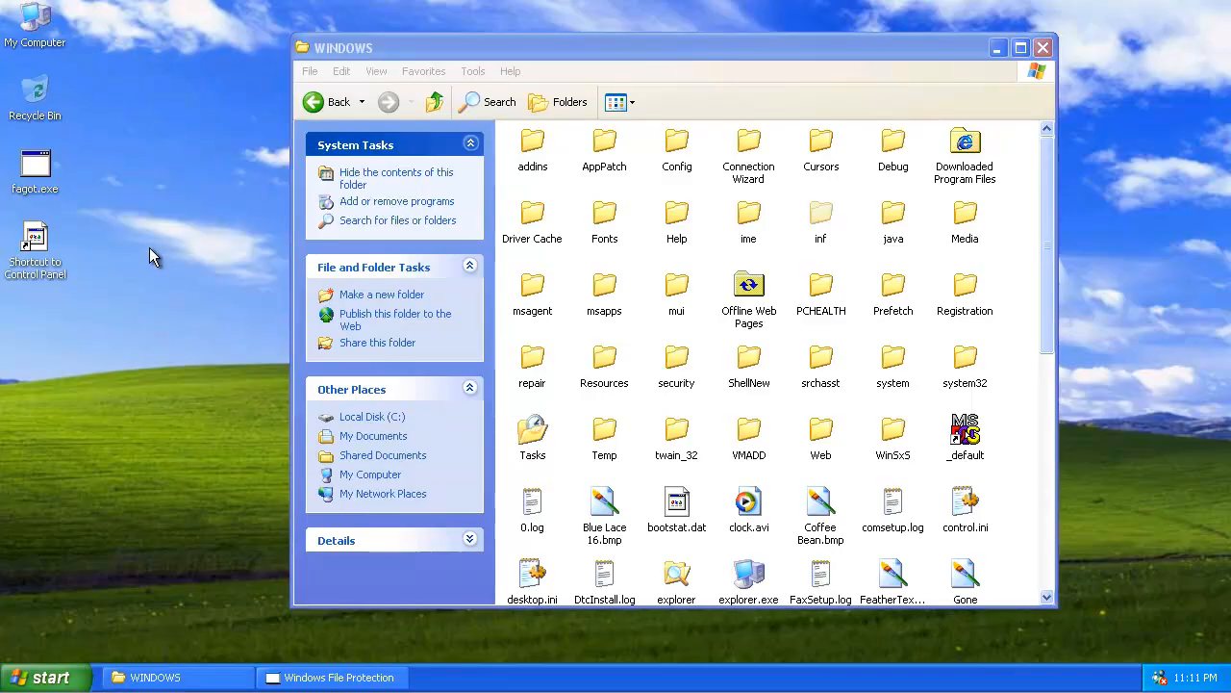
mouse_move(4, 575)
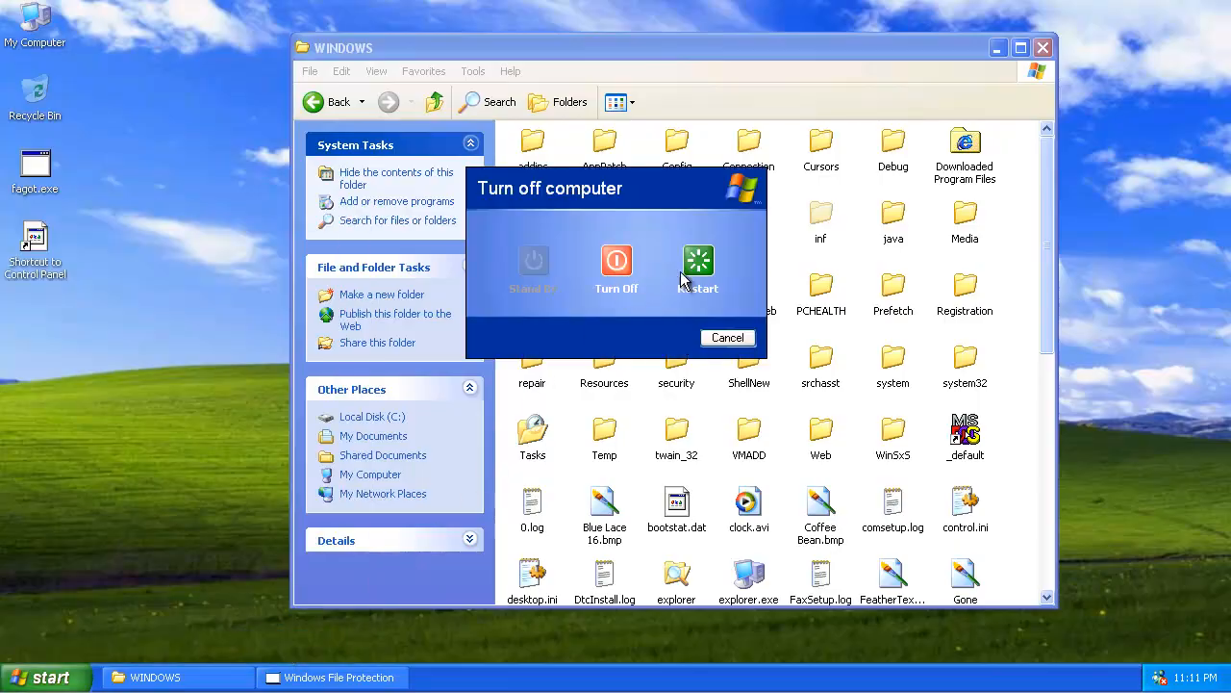
Cancel the first Turn Off prompt, then turn off the computer from the second one.
left_click(727, 337)
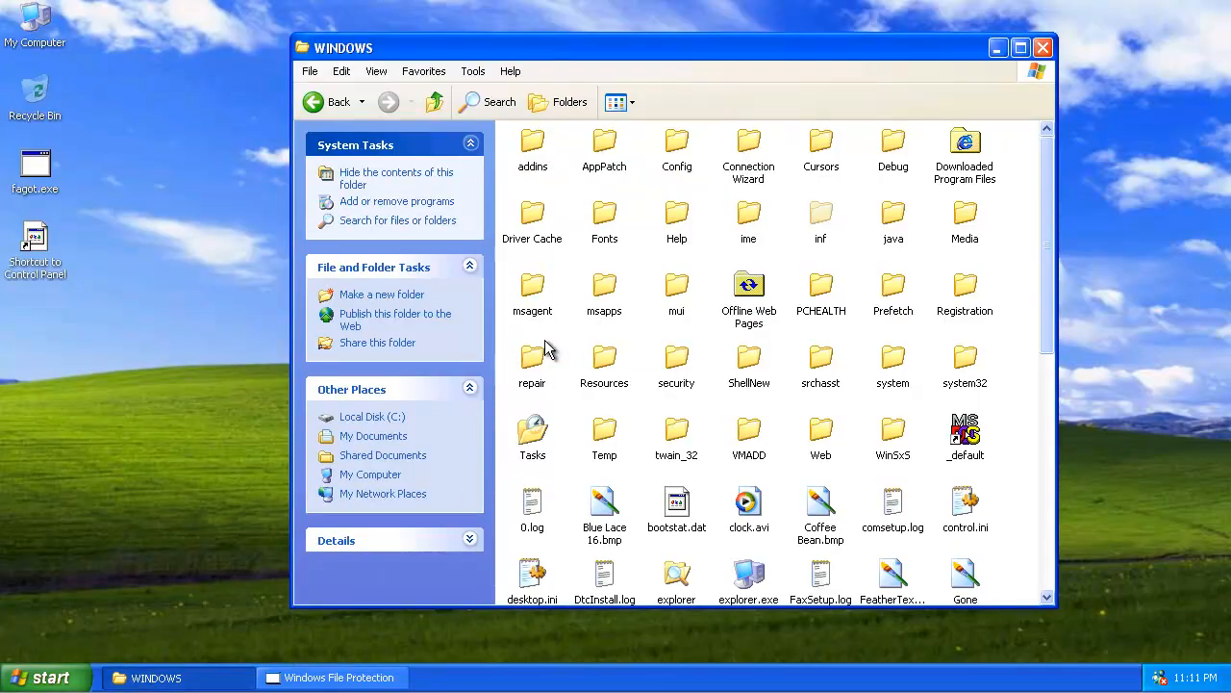
mouse_move(541, 373)
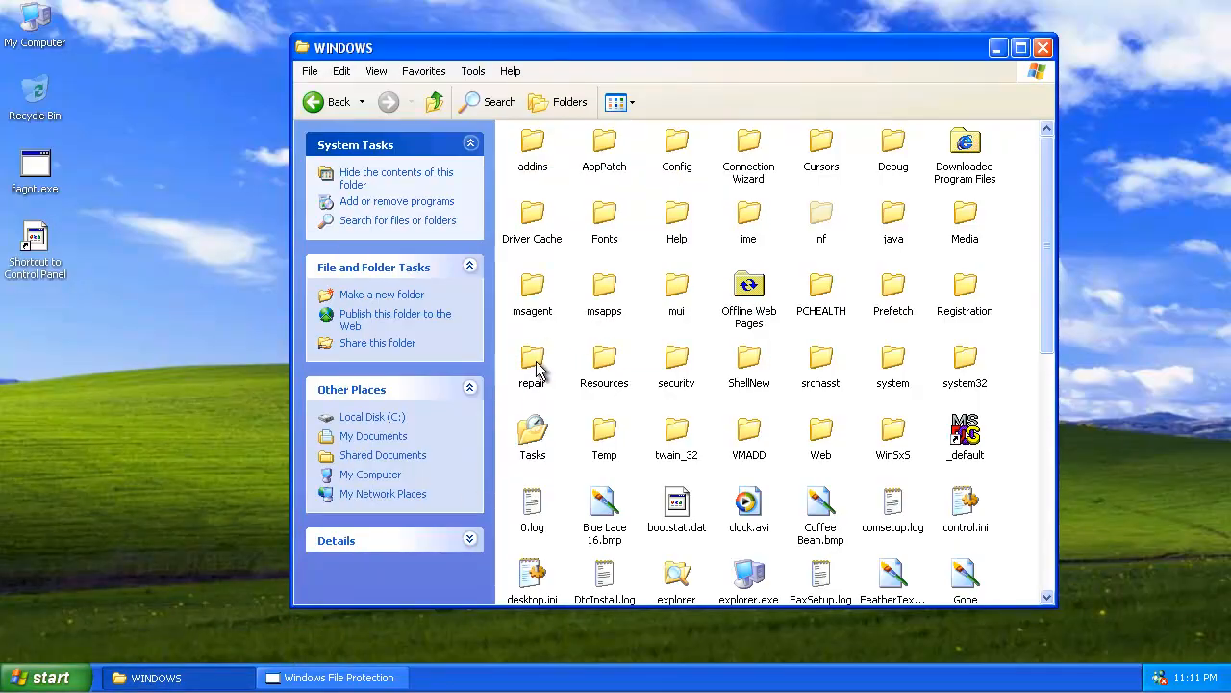
mouse_move(183, 368)
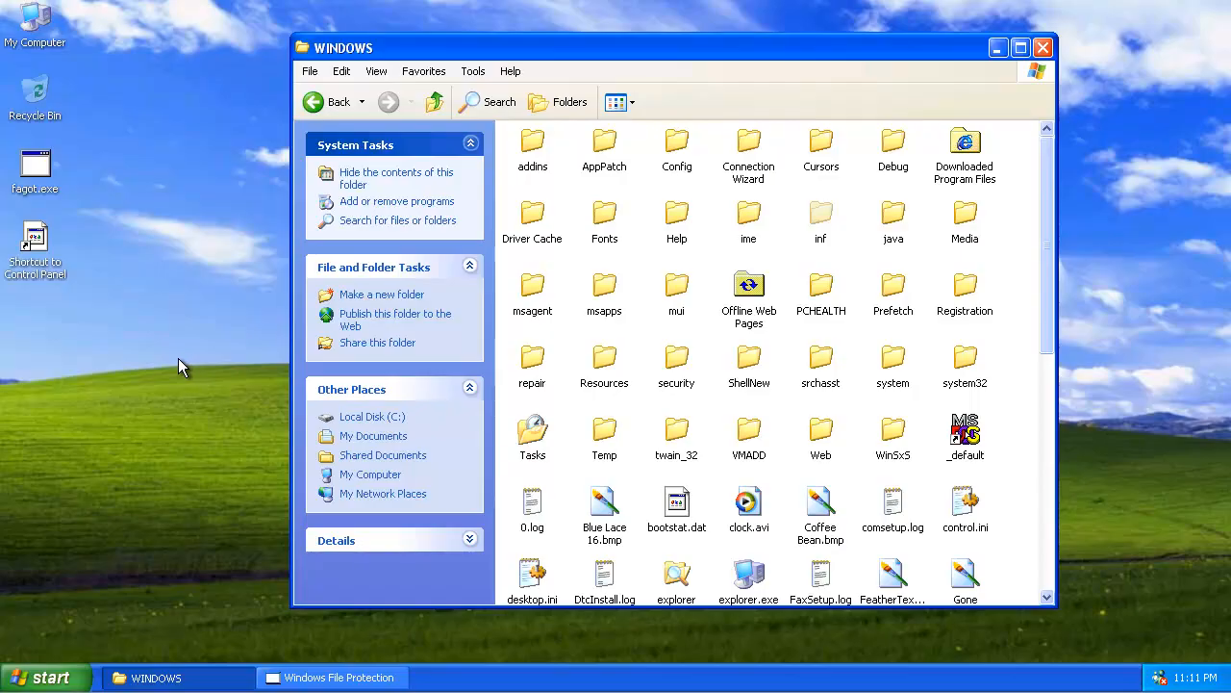
mouse_move(42, 615)
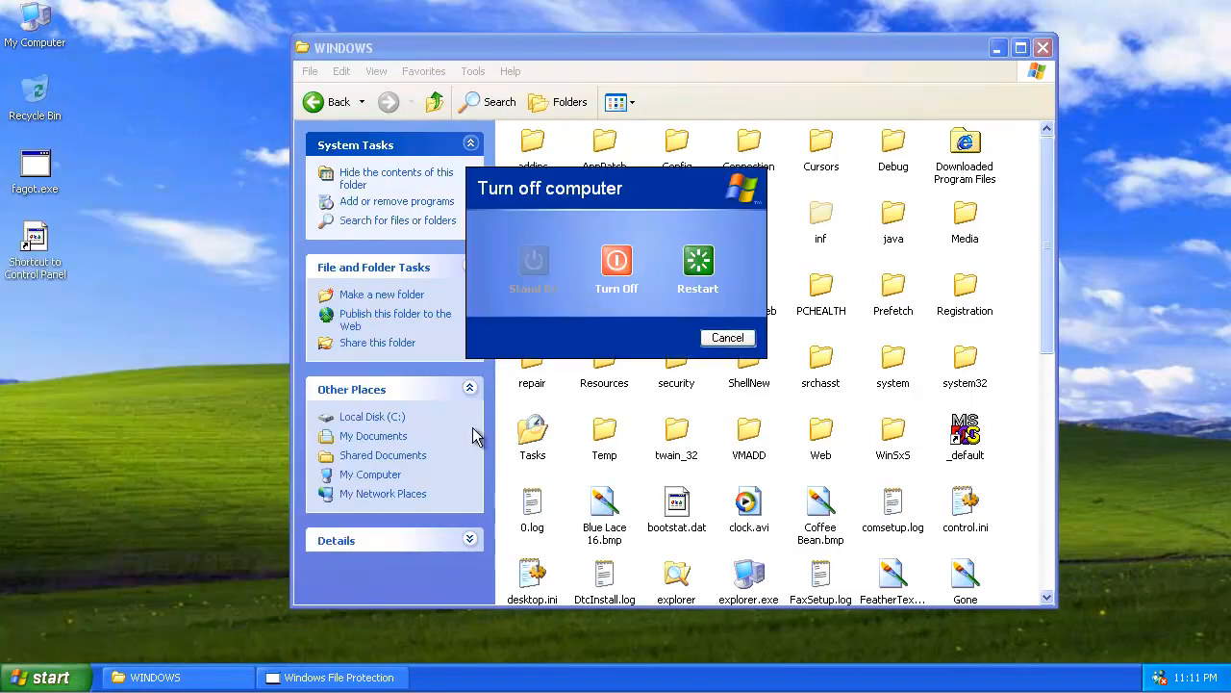
left_click(727, 337)
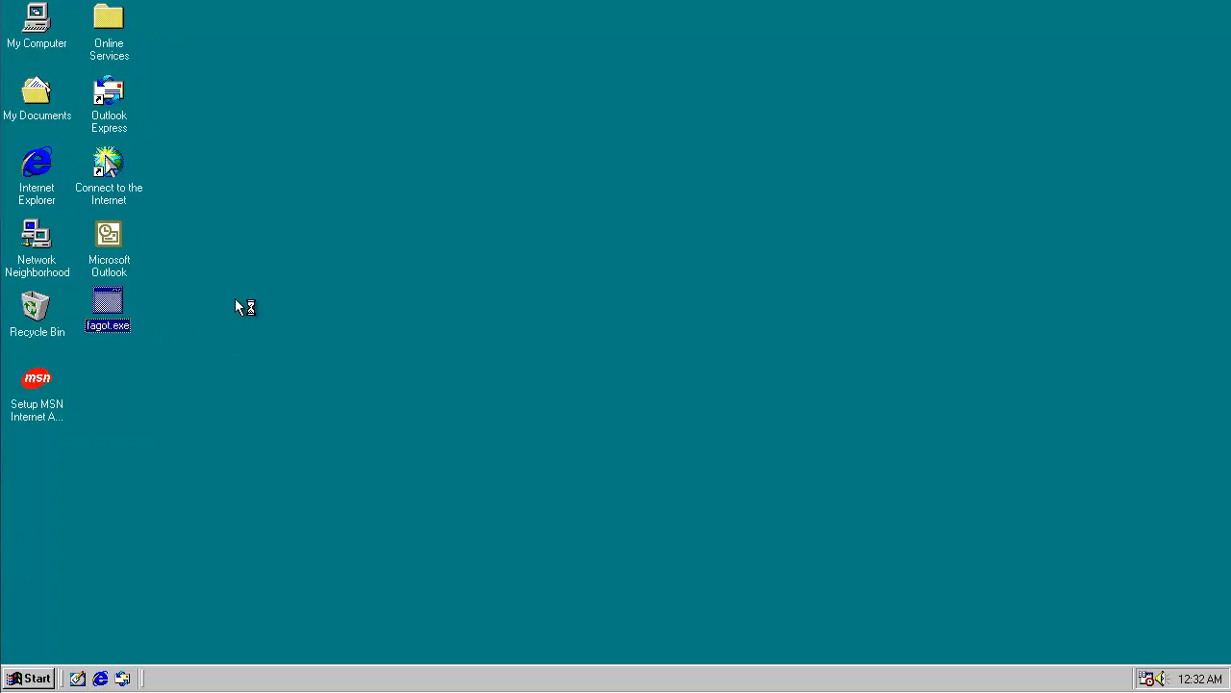
Run the worm program, then dismiss the memory-block error and the missing Excel shortcut warning.
double_click(108, 308)
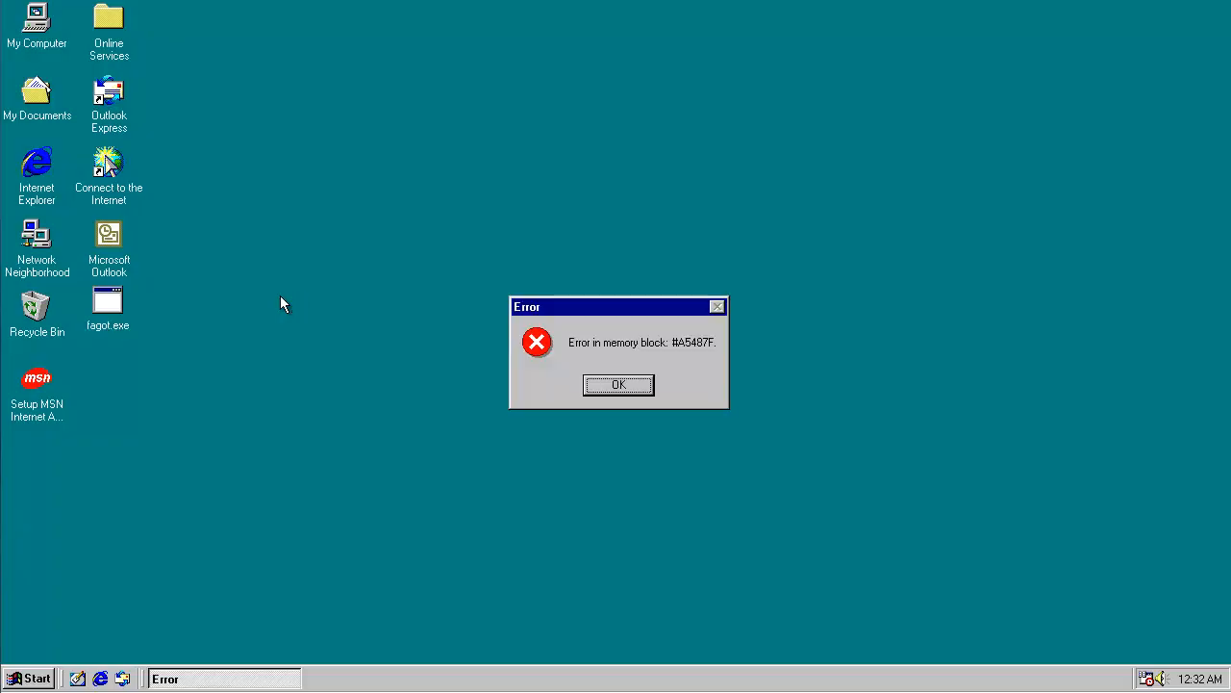
mouse_move(331, 281)
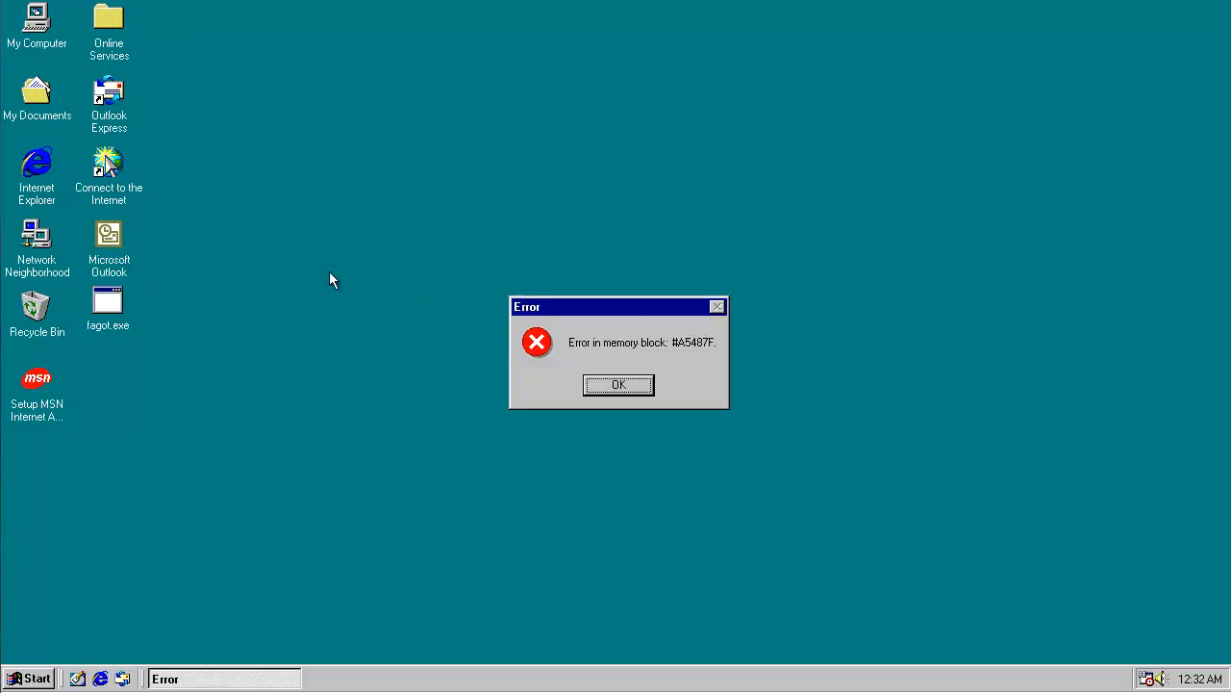
left_click(620, 385)
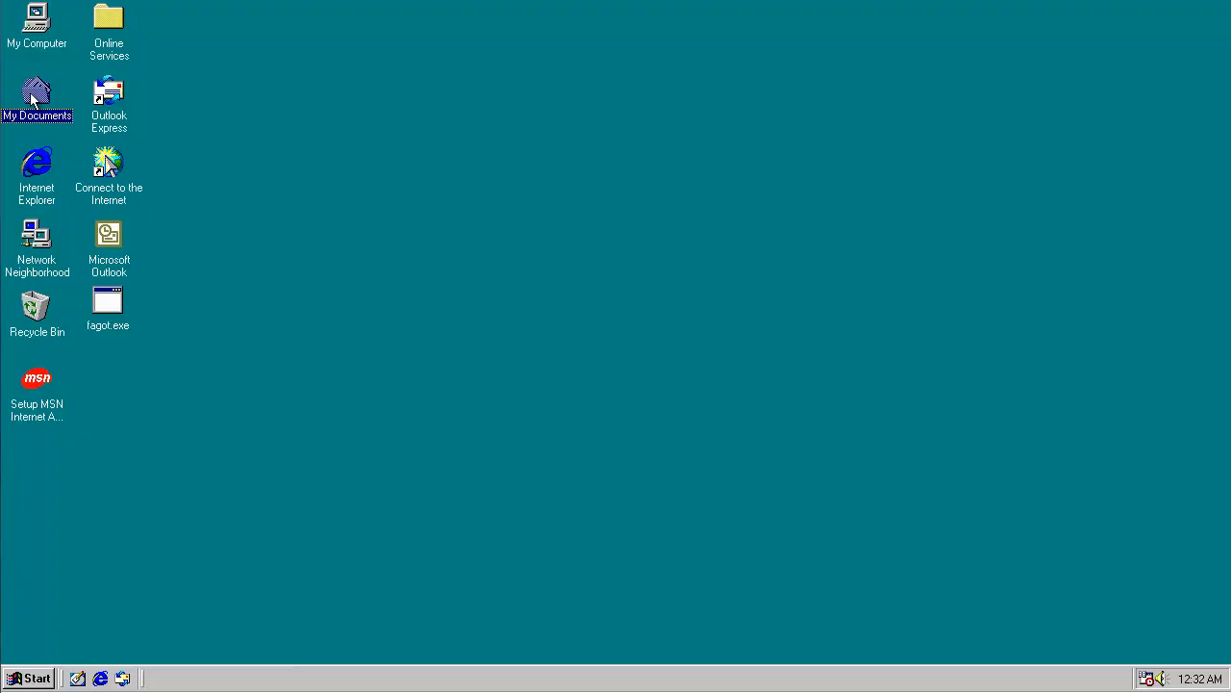
left_click(107, 173)
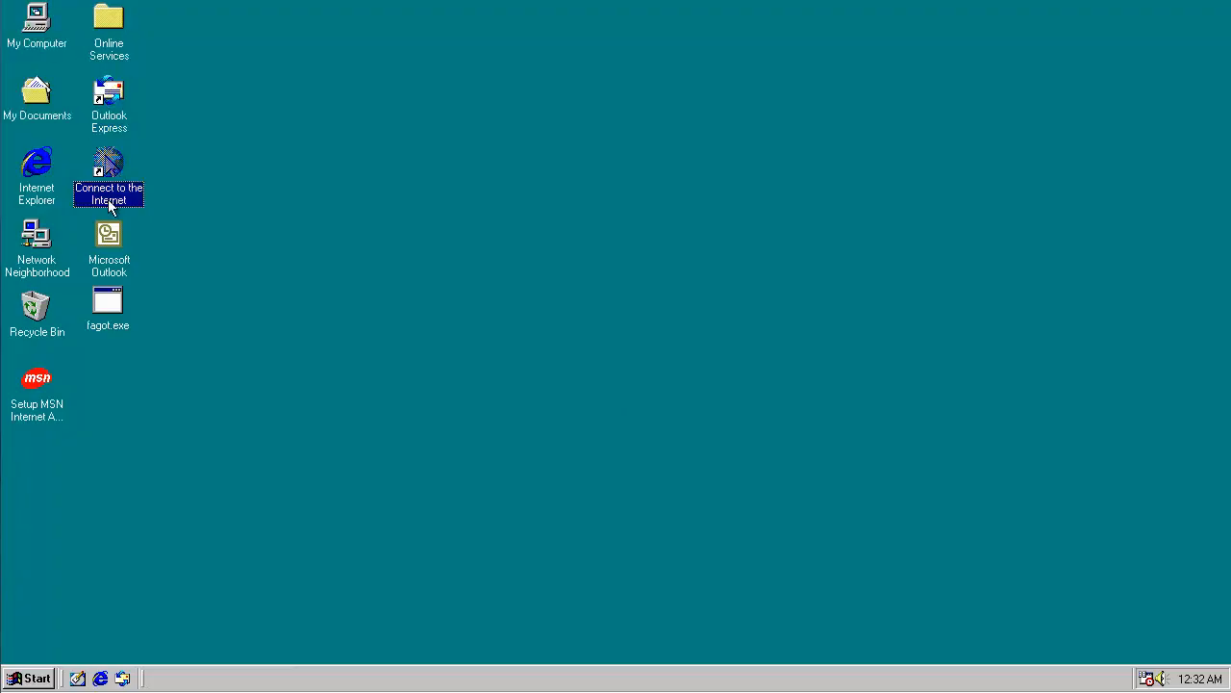
left_click(29, 678)
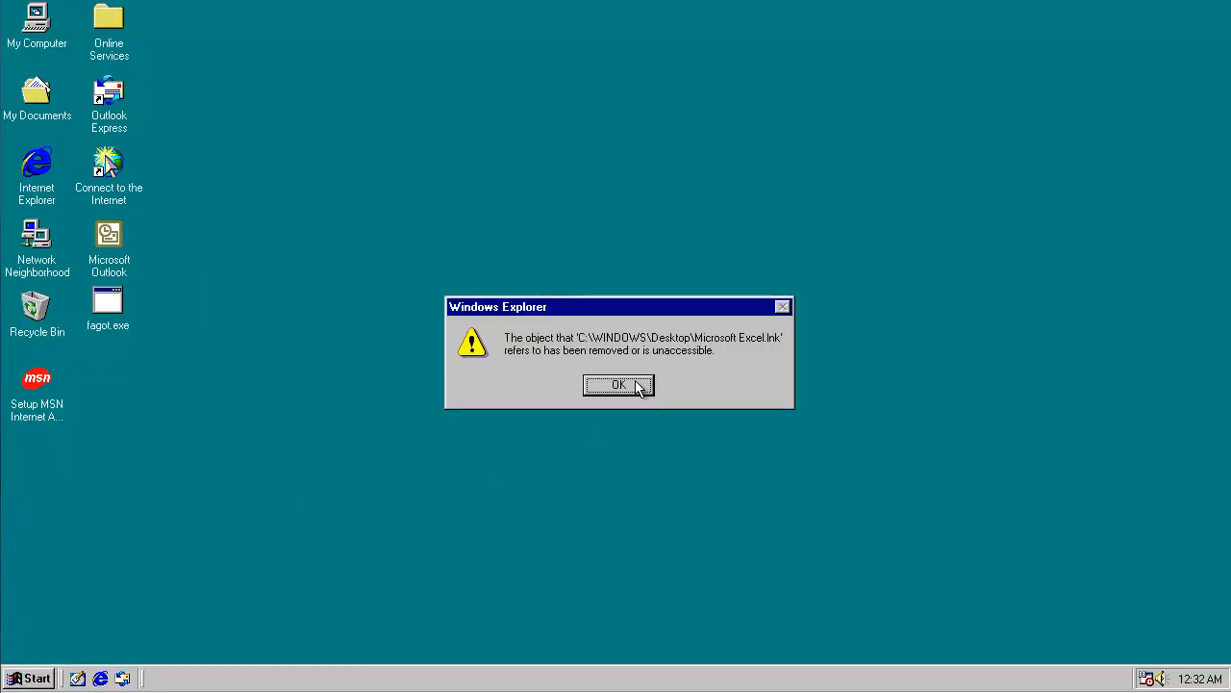
left_click(620, 385)
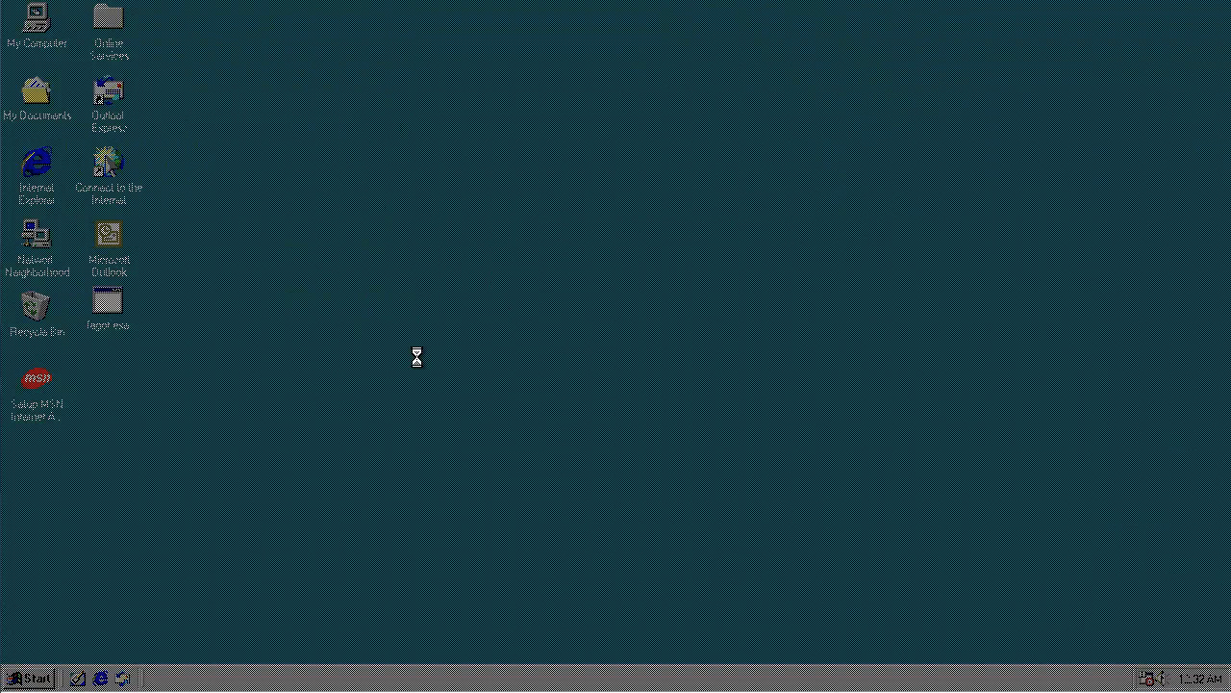
mouse_move(481, 365)
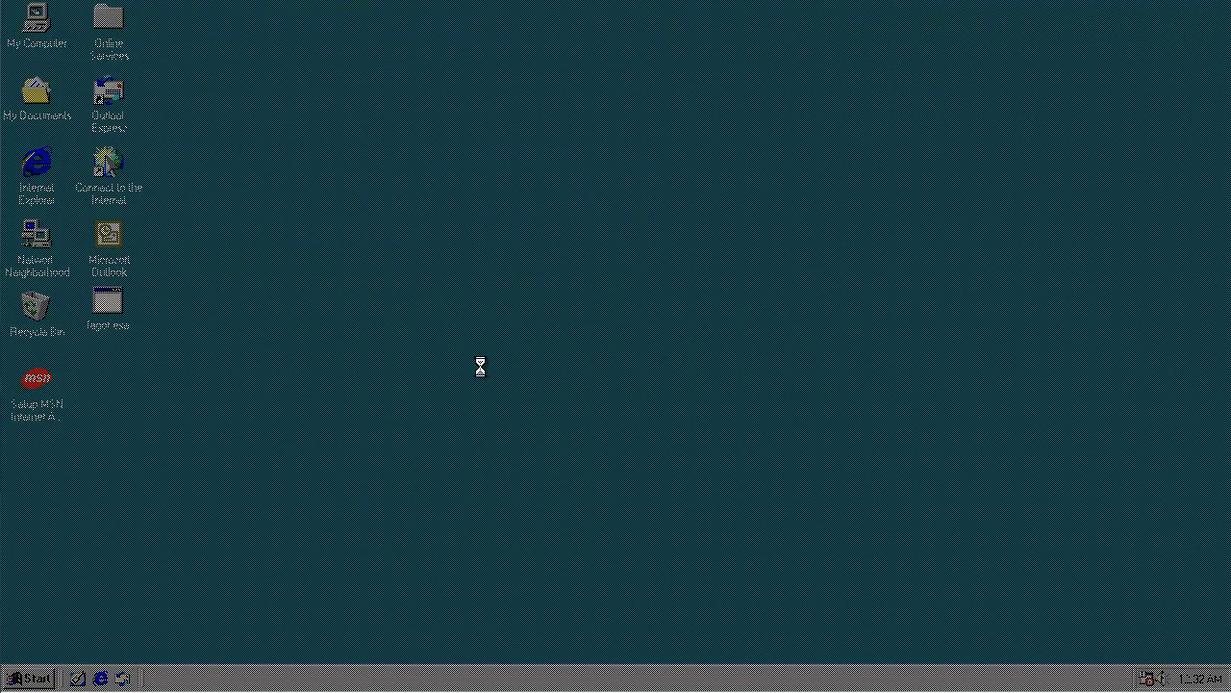
mouse_move(550, 265)
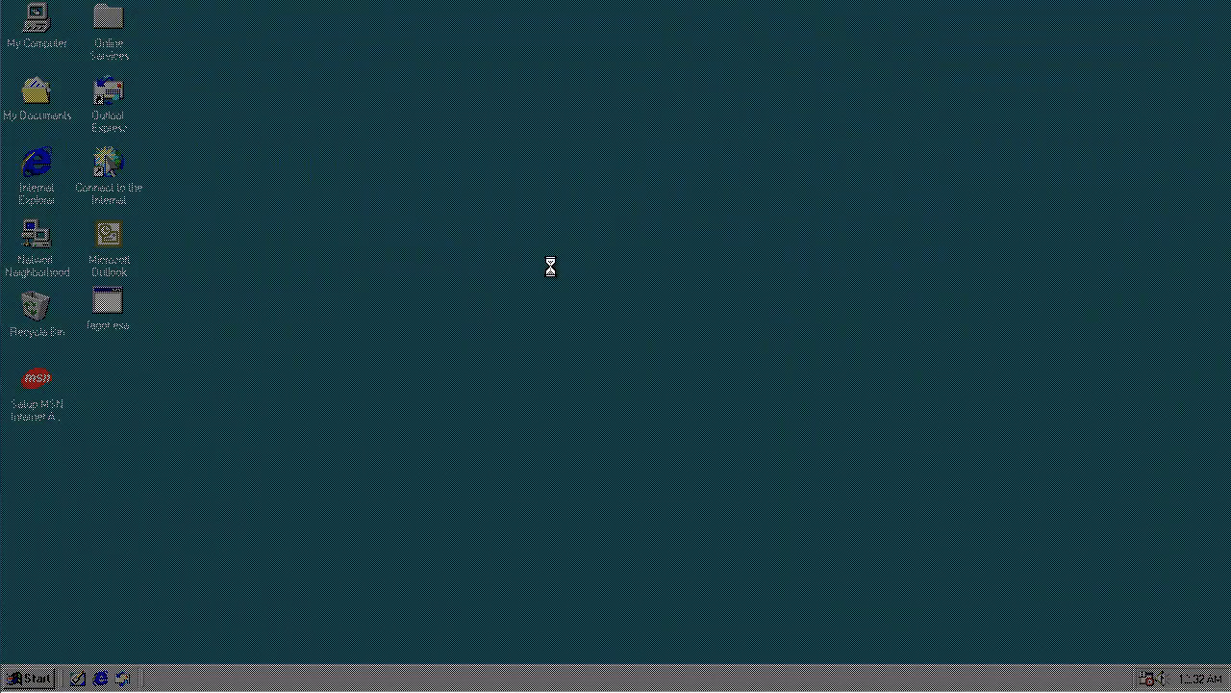
mouse_move(415, 133)
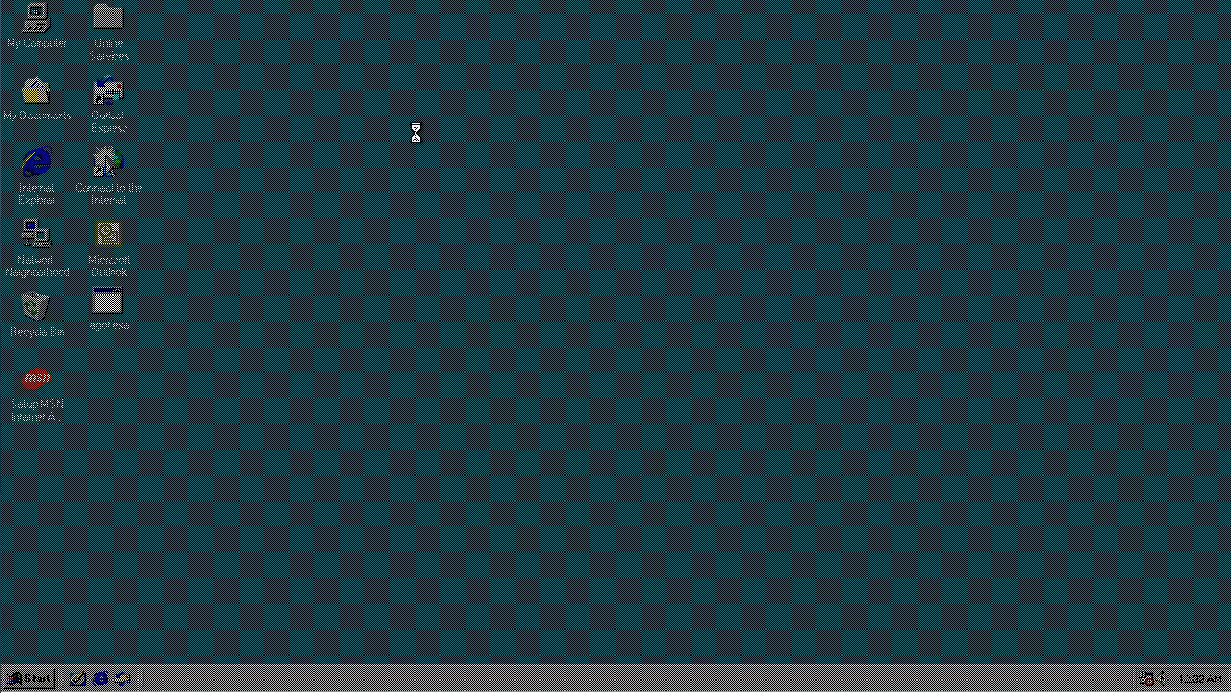
mouse_move(439, 325)
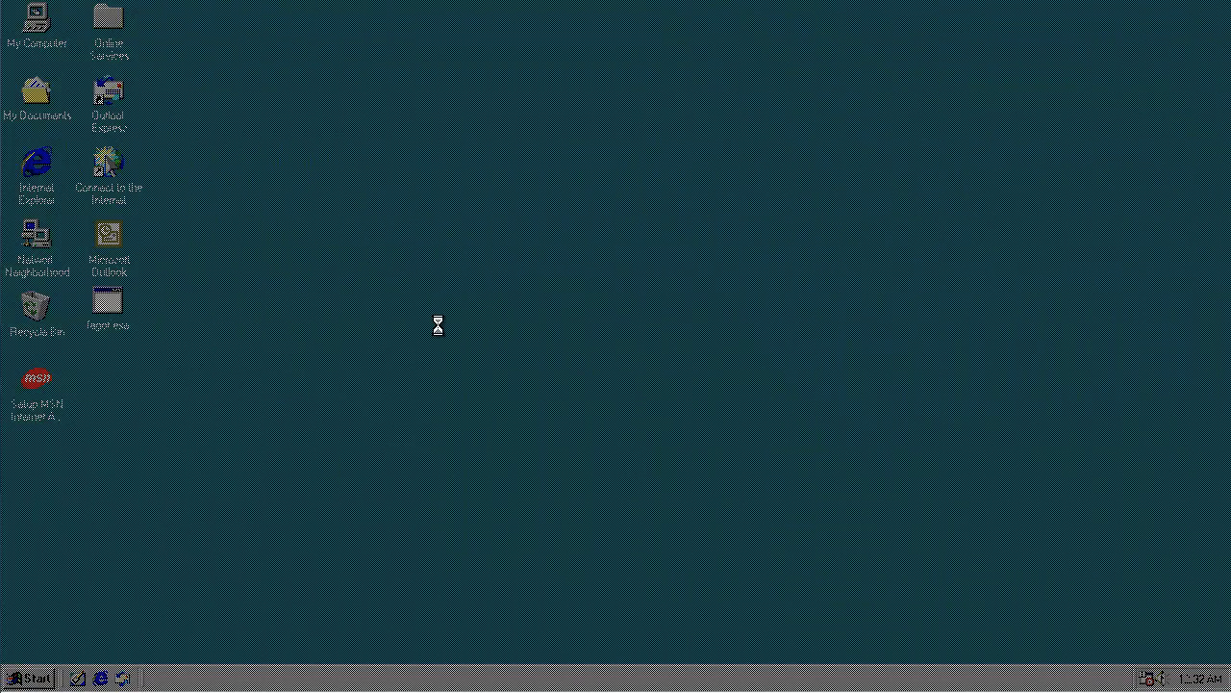
Bring up the Close Program list with Ctrl+Alt+Del showing the not-responding Fagot task.
key("ctrl+alt+delete")
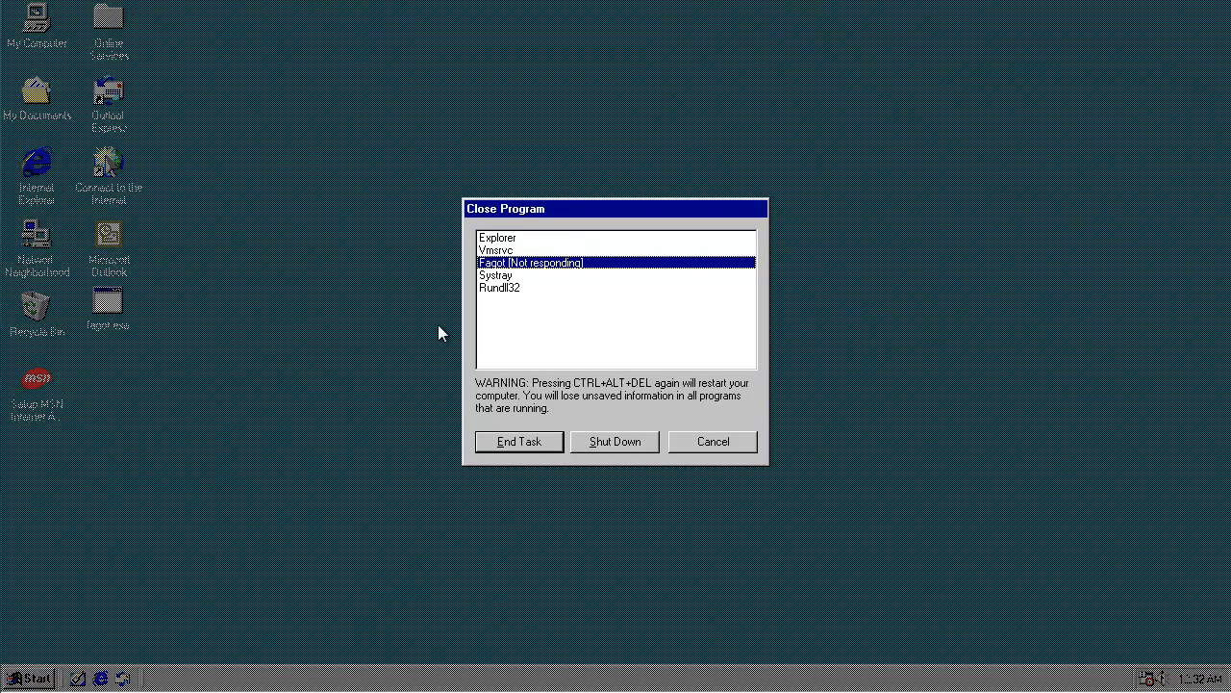
mouse_move(550, 281)
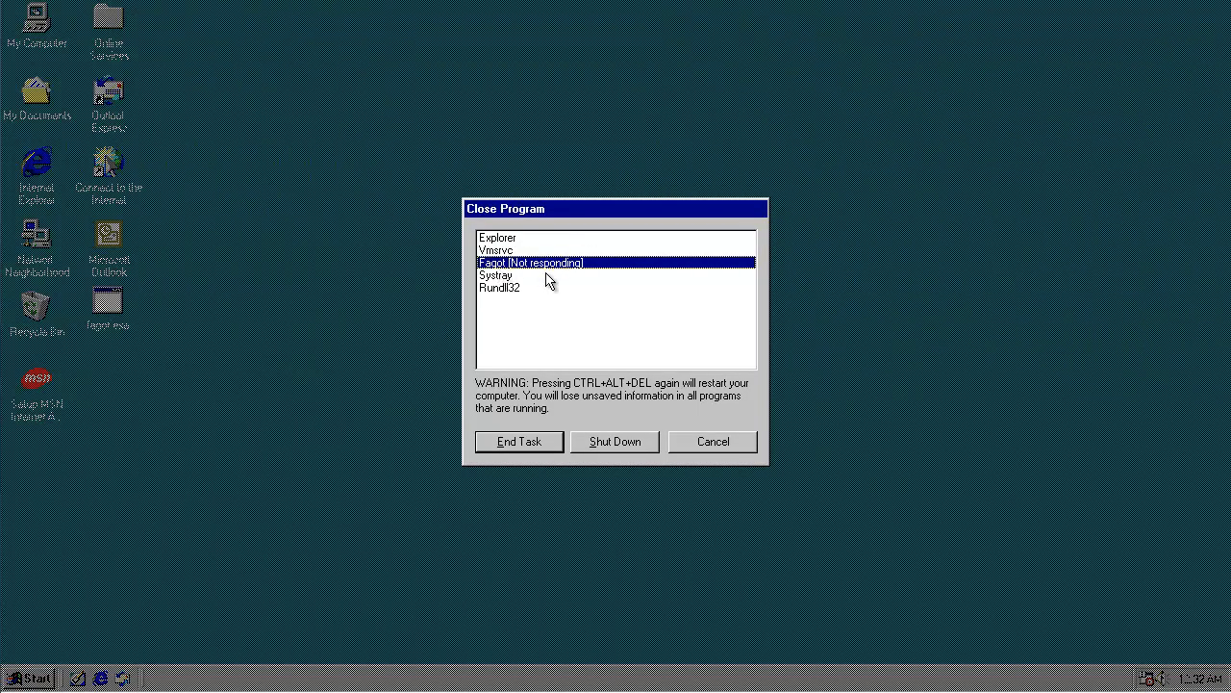
left_click(518, 441)
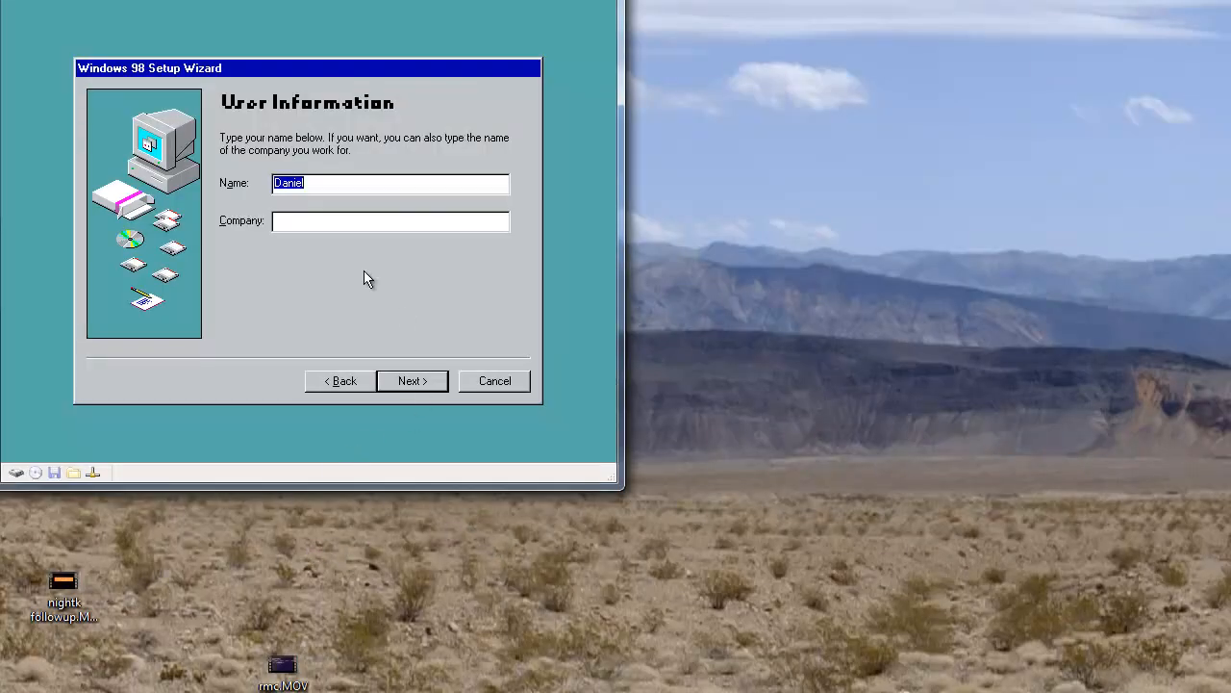
Step through Setup past User Information, License and a product key of 'lol no key 4 u' to Finish.
left_click(63, 581)
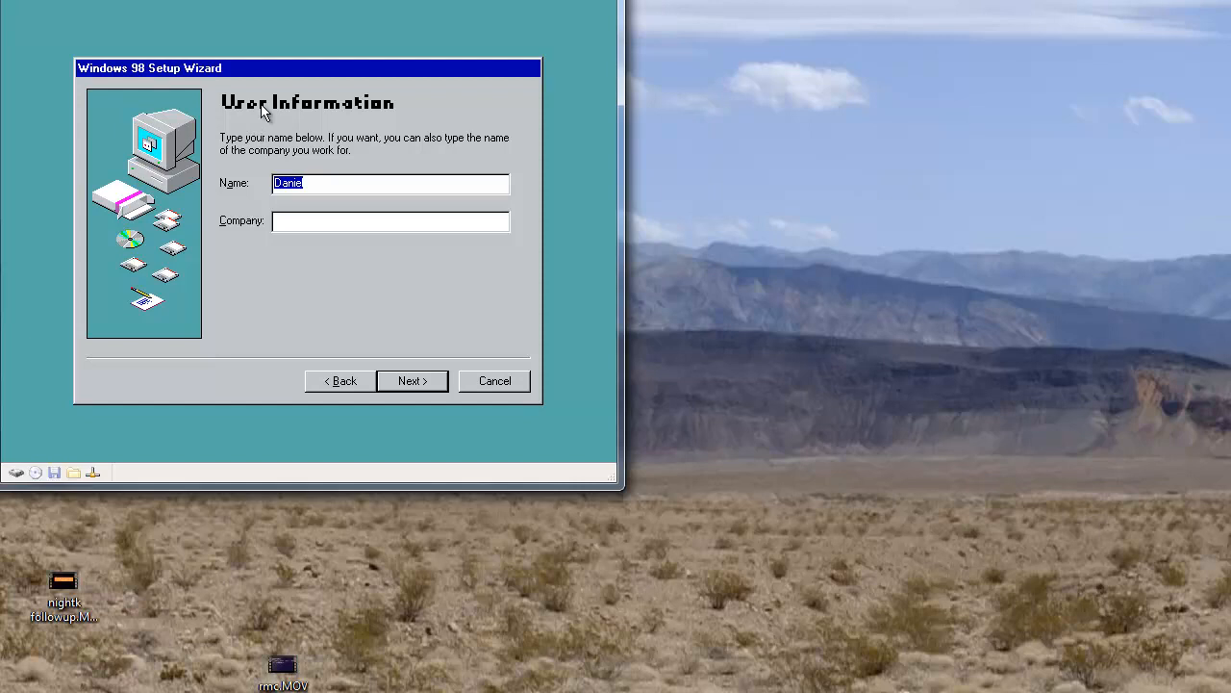
mouse_move(398, 156)
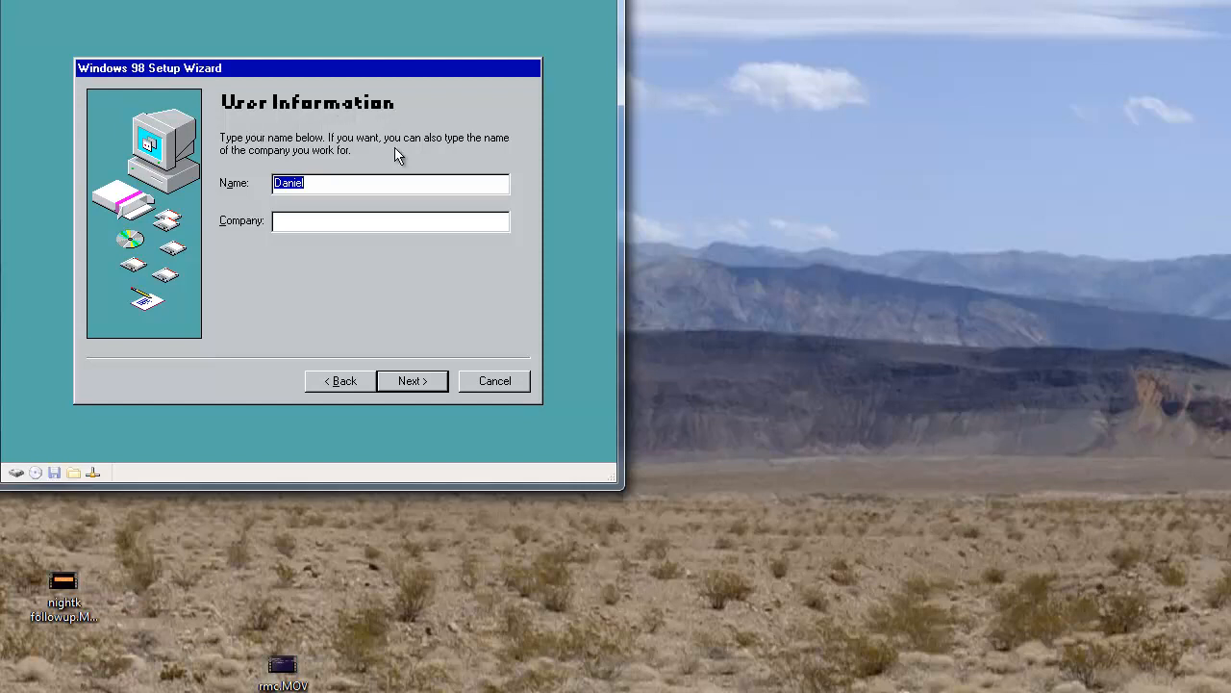
left_click(411, 381)
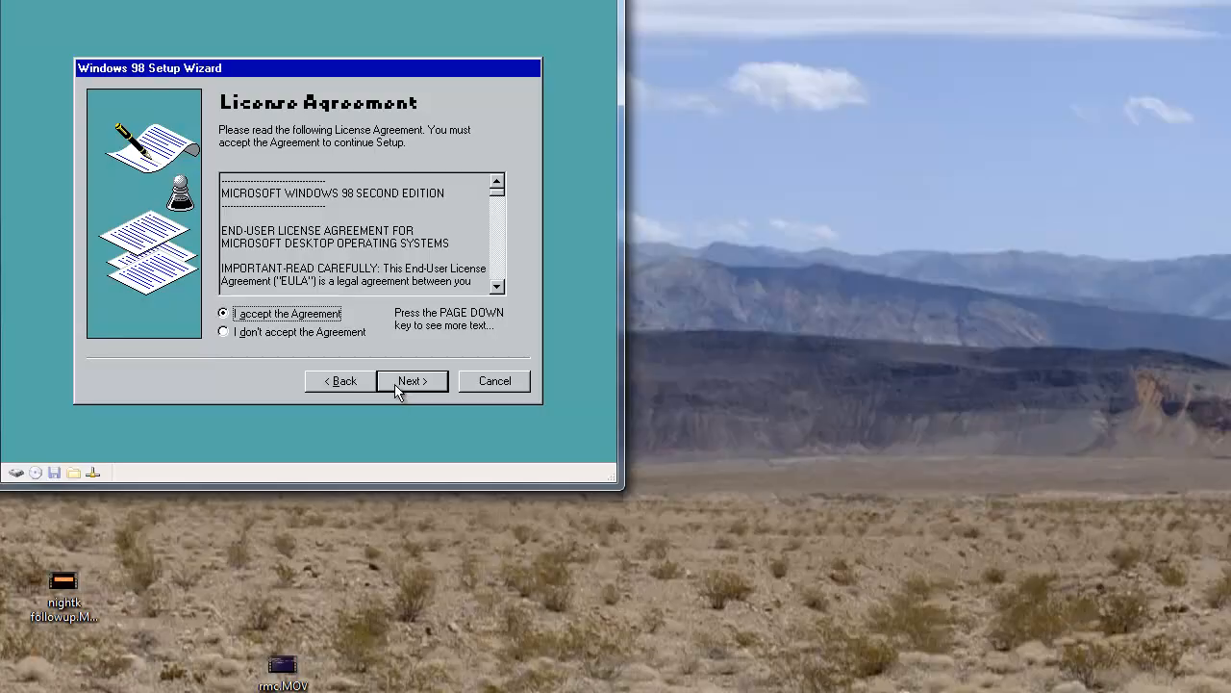
left_click(412, 381)
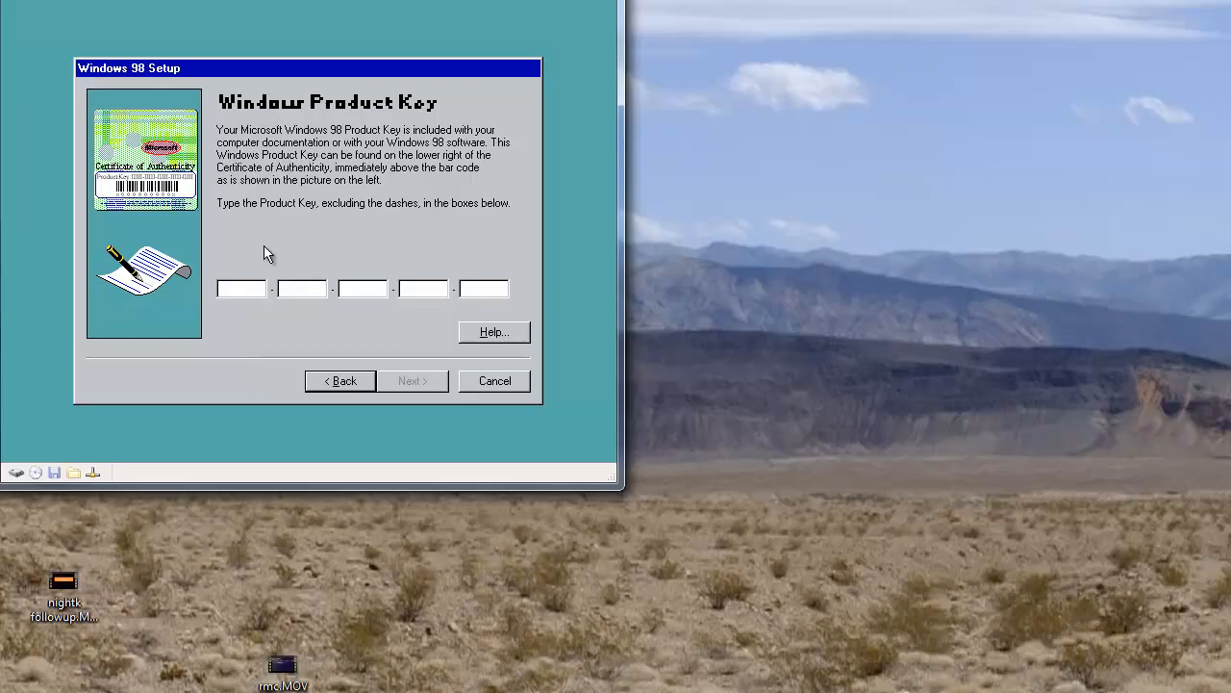
type("D")
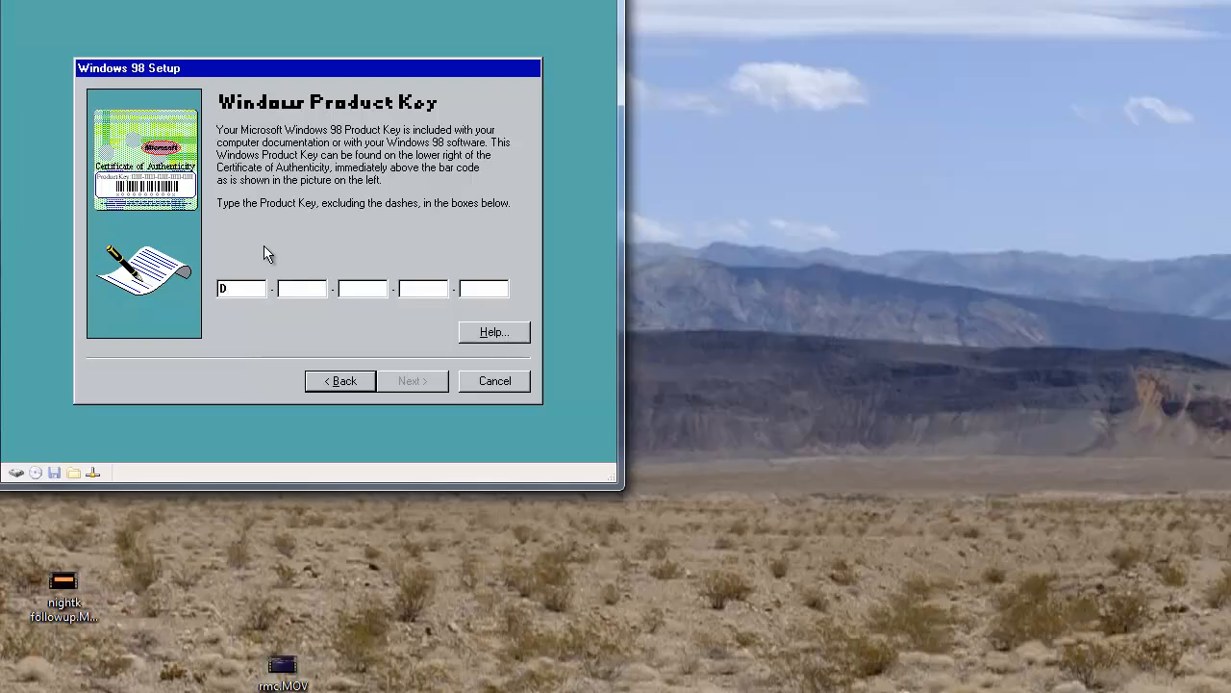
type("lol no key 4 u")
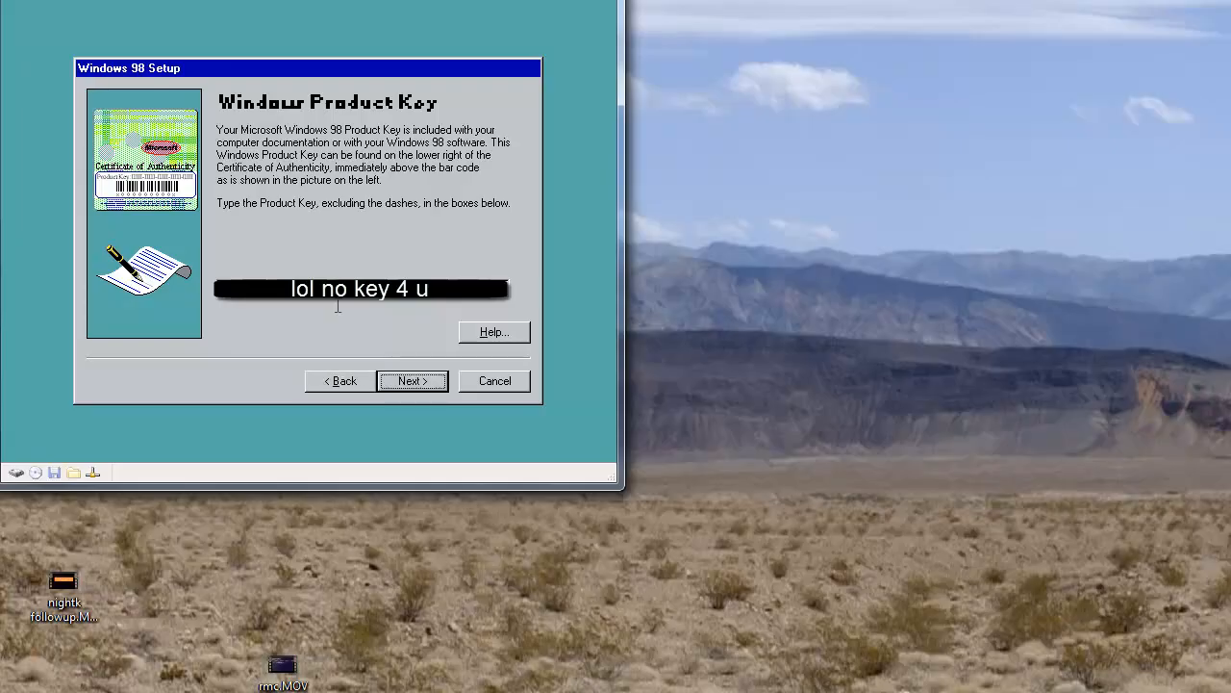
left_click(412, 381)
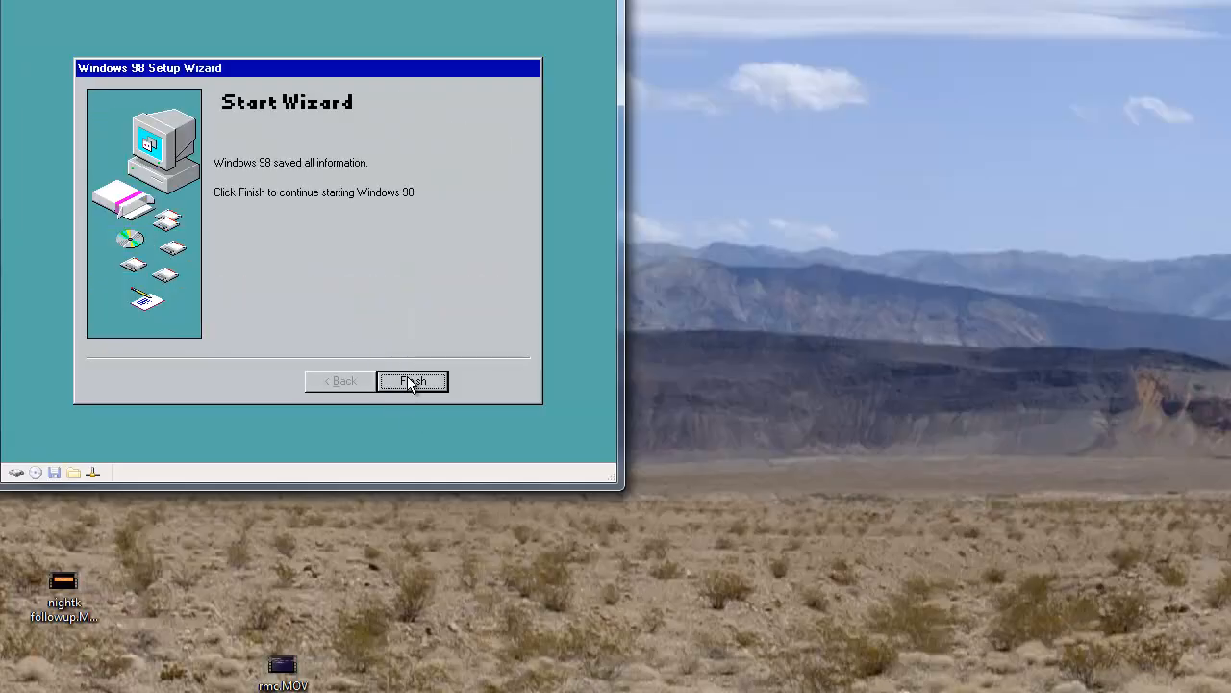
left_click(412, 381)
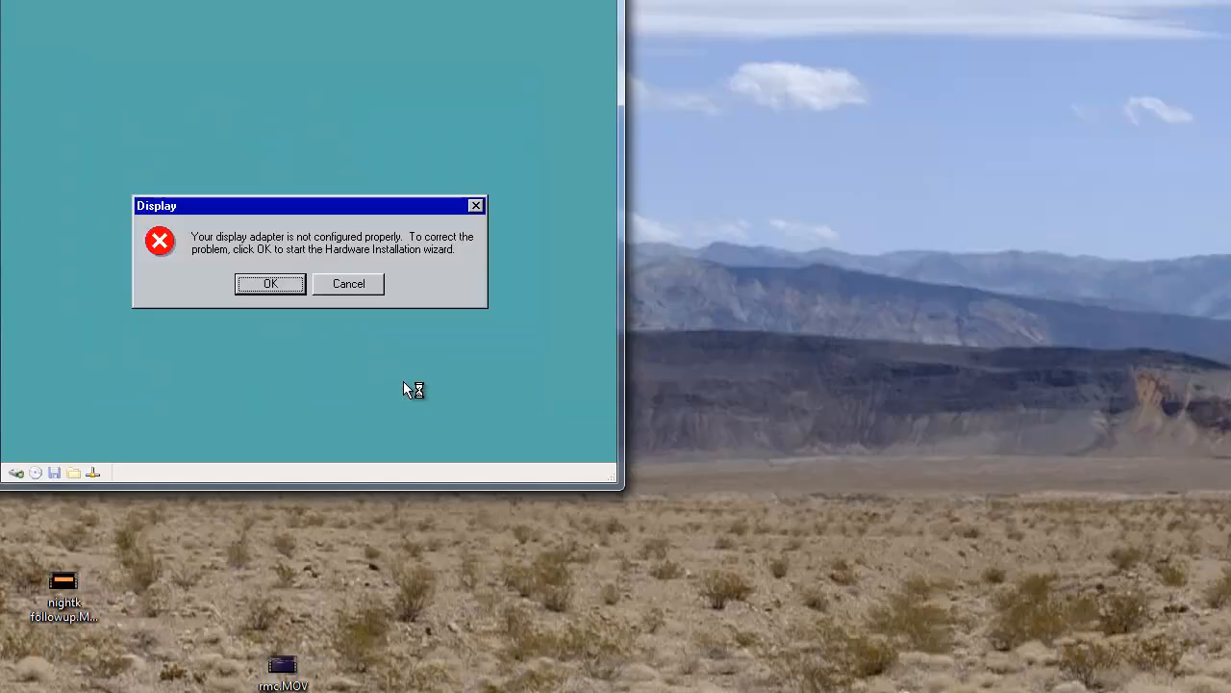
mouse_move(324, 327)
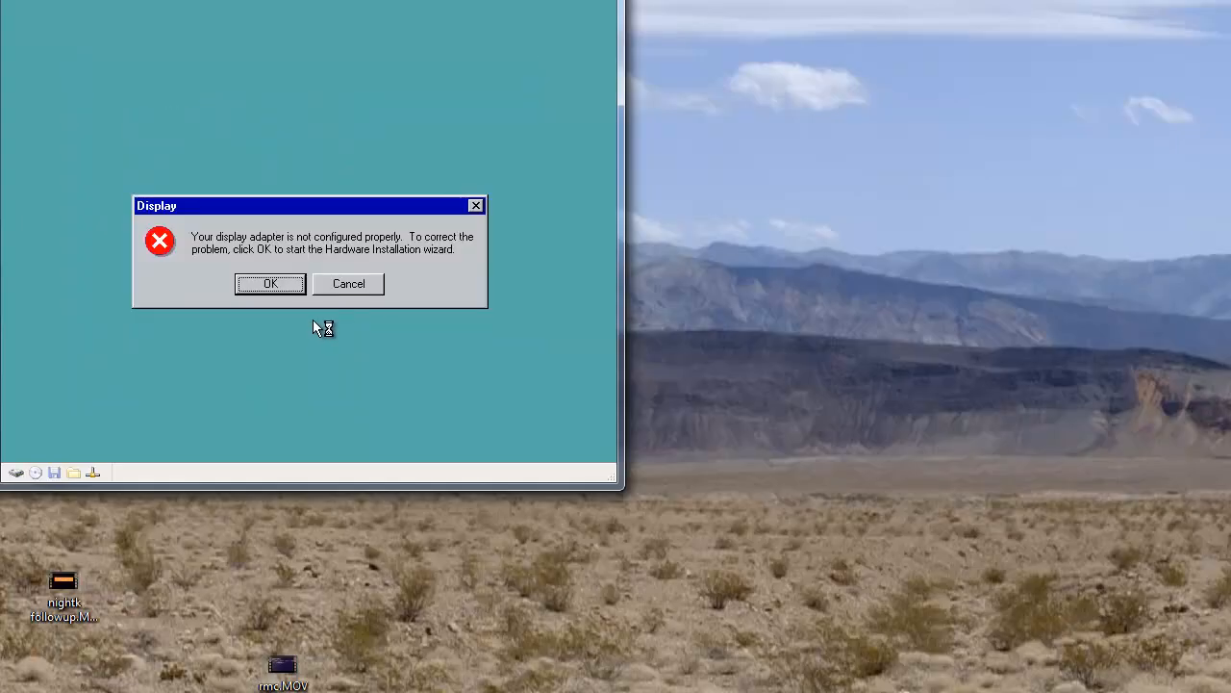
mouse_move(300, 316)
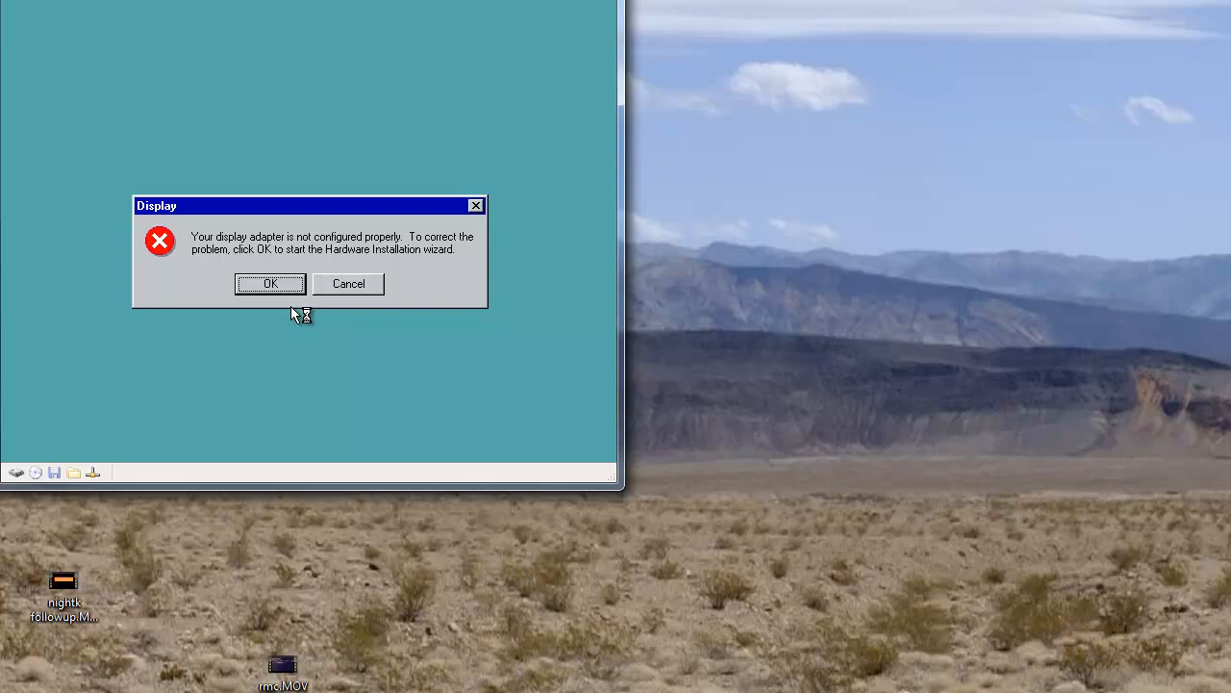
Acknowledge the display adapter error and keep running Windows at the VxD error screen.
left_click(269, 283)
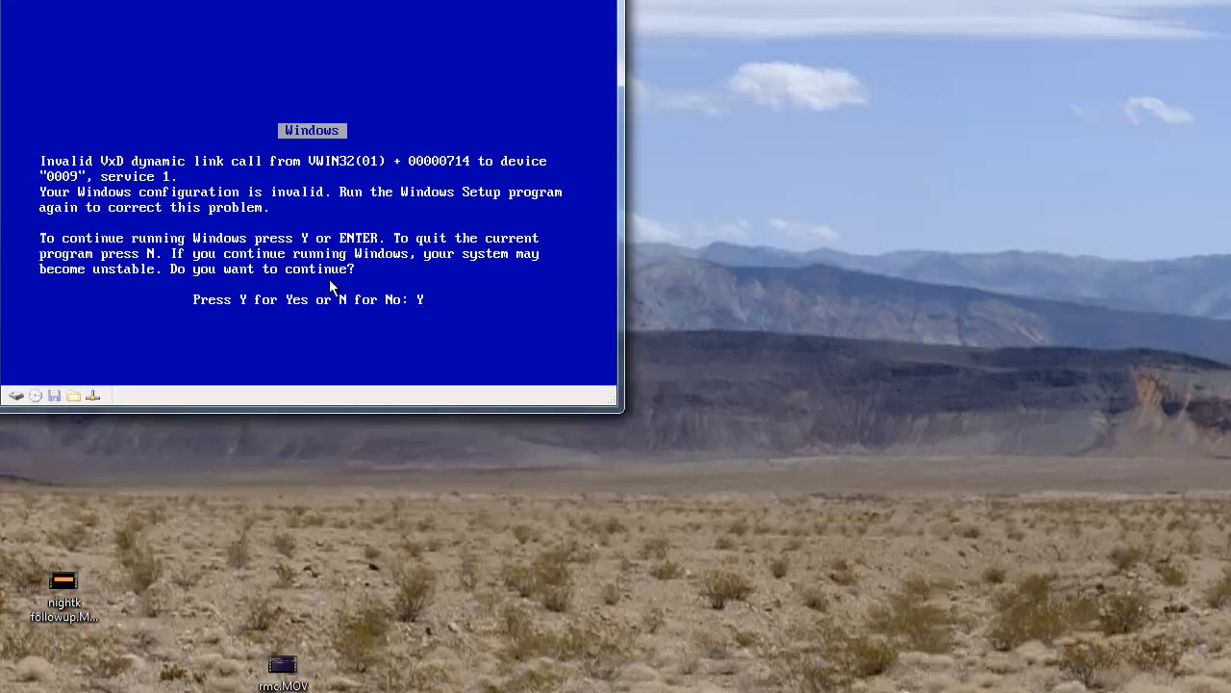
mouse_move(323, 277)
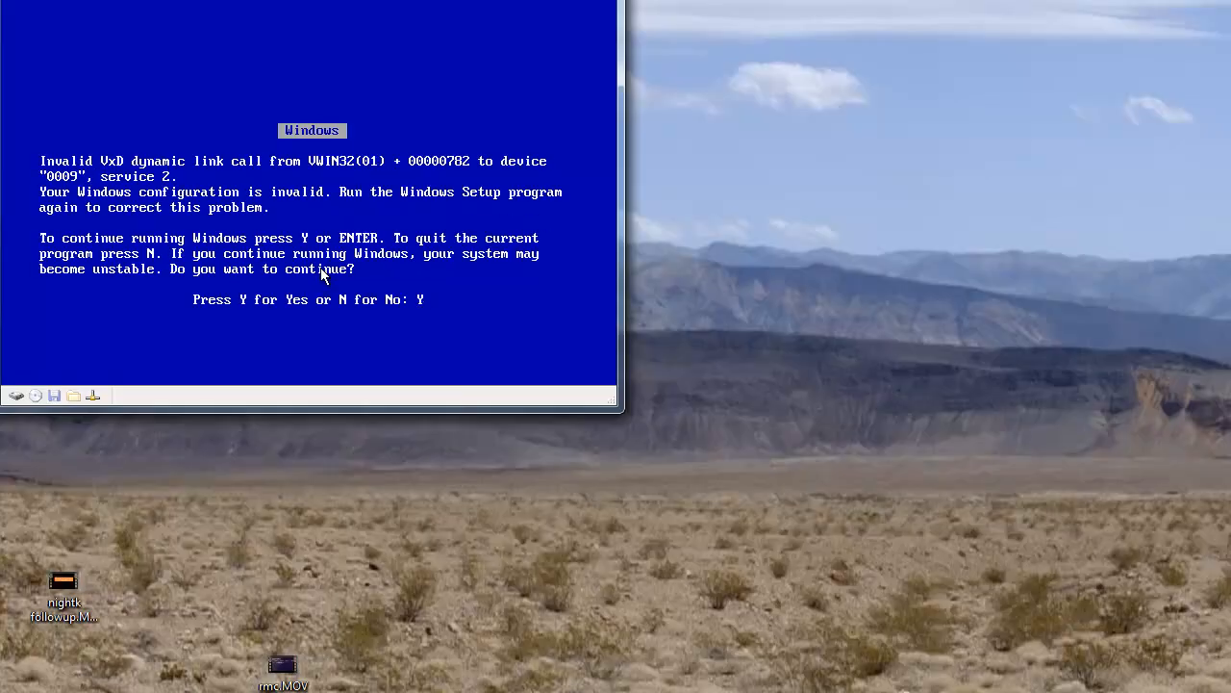
key("y")
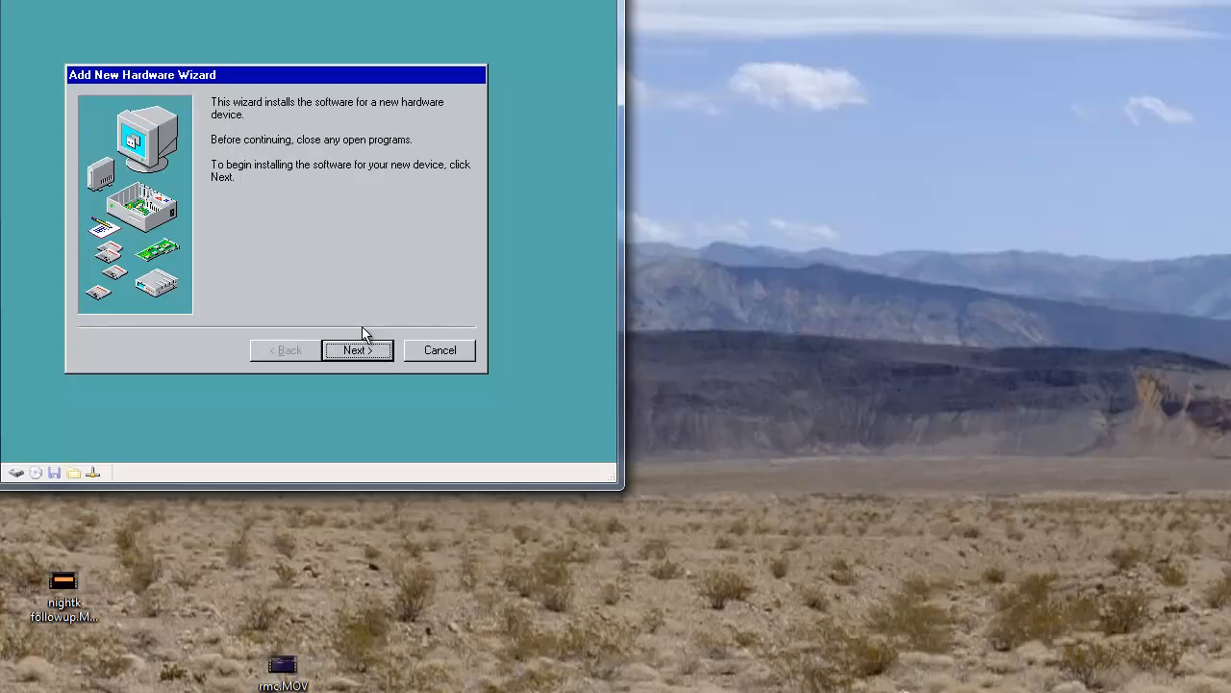
Advance the Add New Hardware Wizard with Yes (Recommended) to start automatic device detection.
left_click(357, 350)
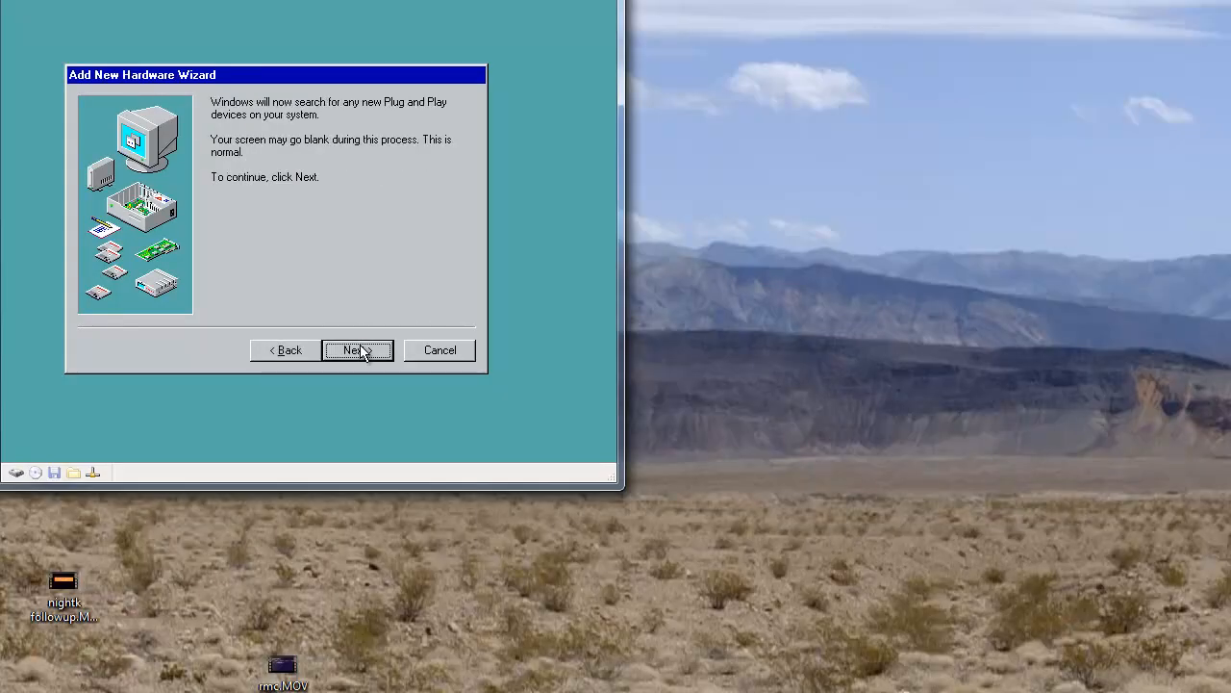
left_click(352, 351)
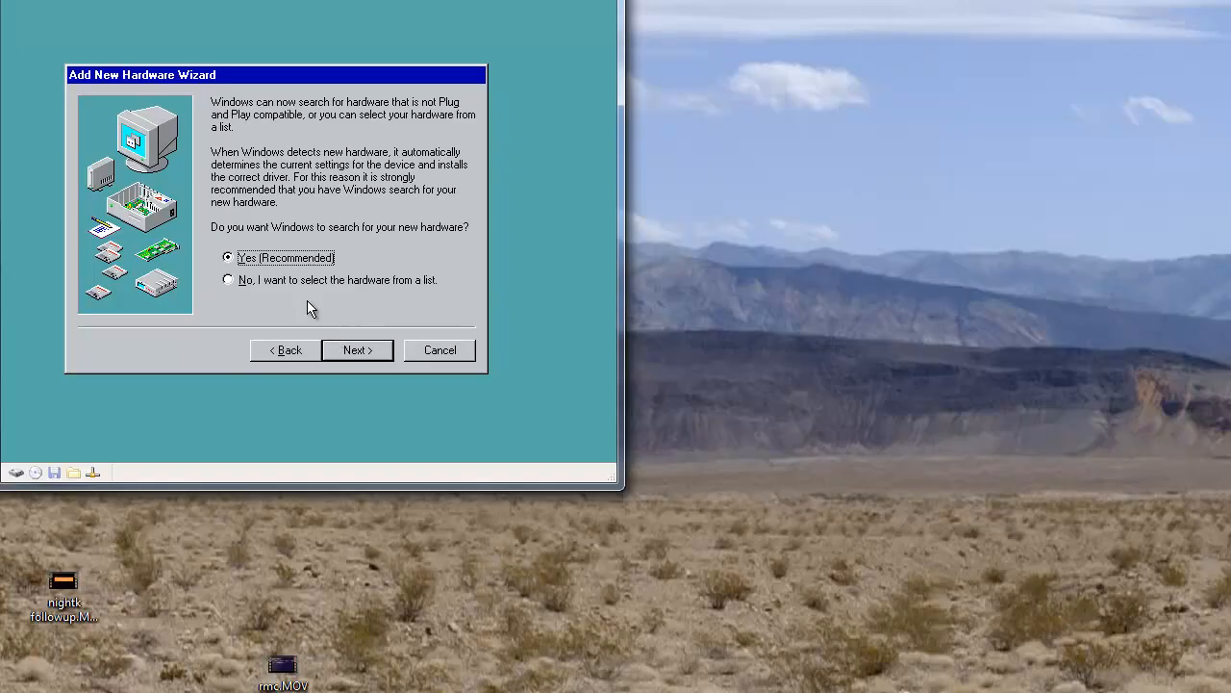
left_click(358, 350)
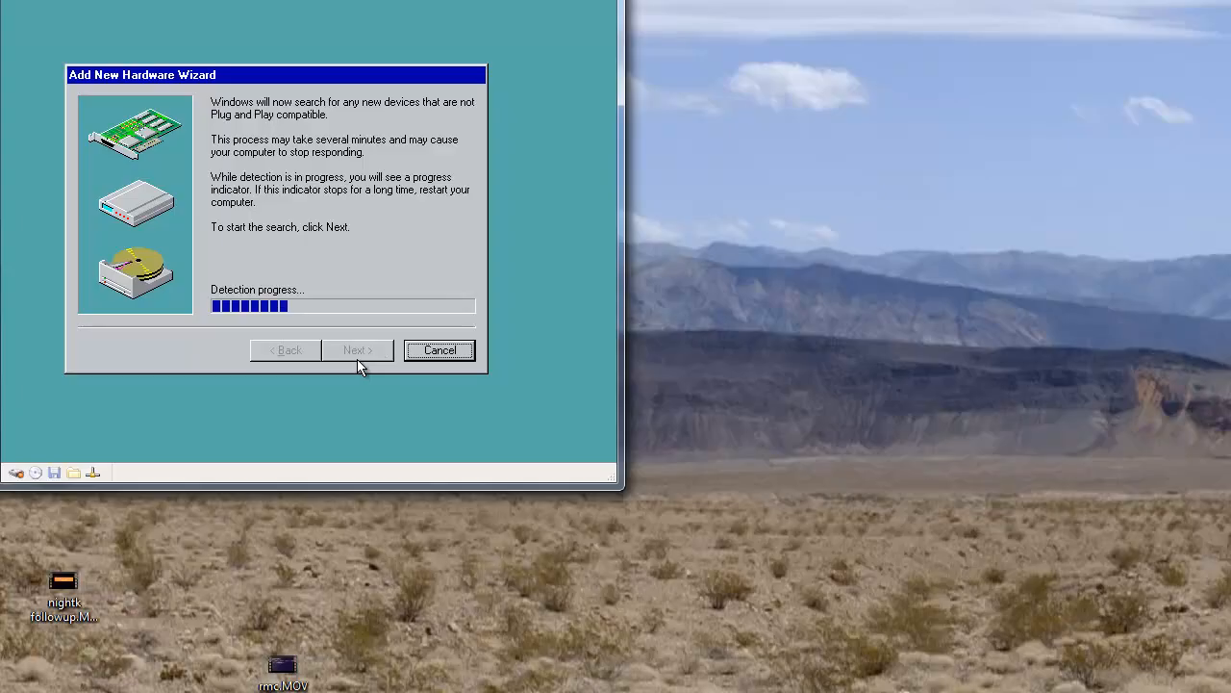
mouse_move(312, 318)
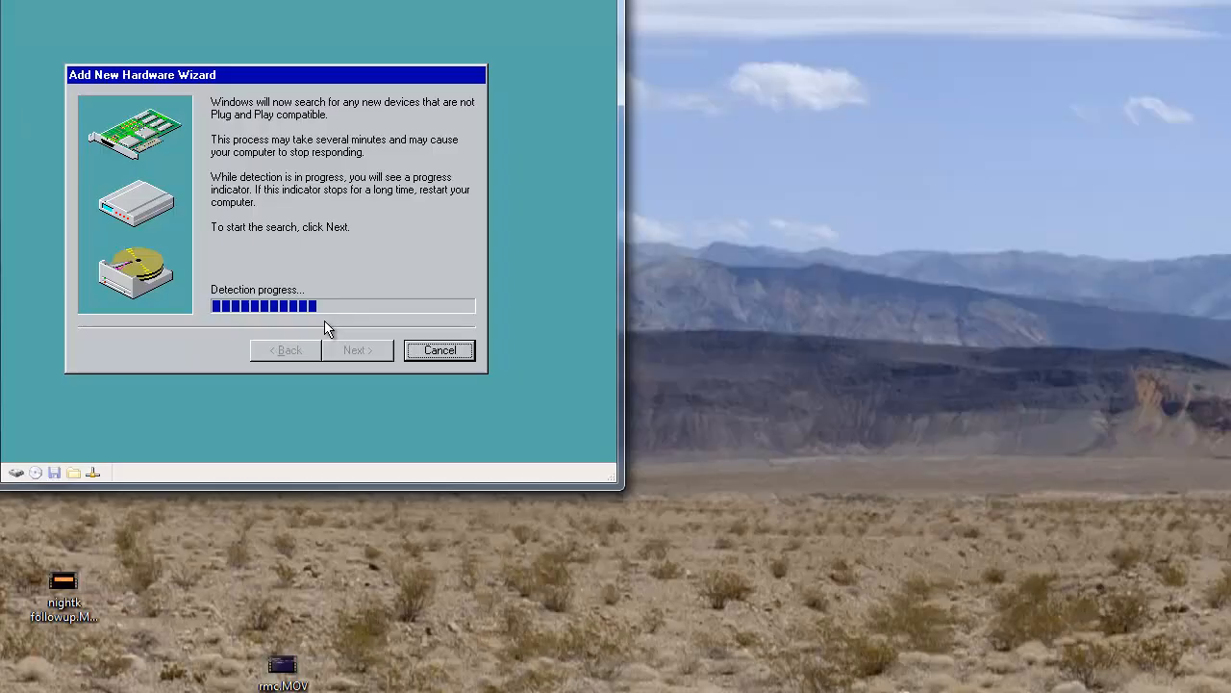
mouse_move(326, 94)
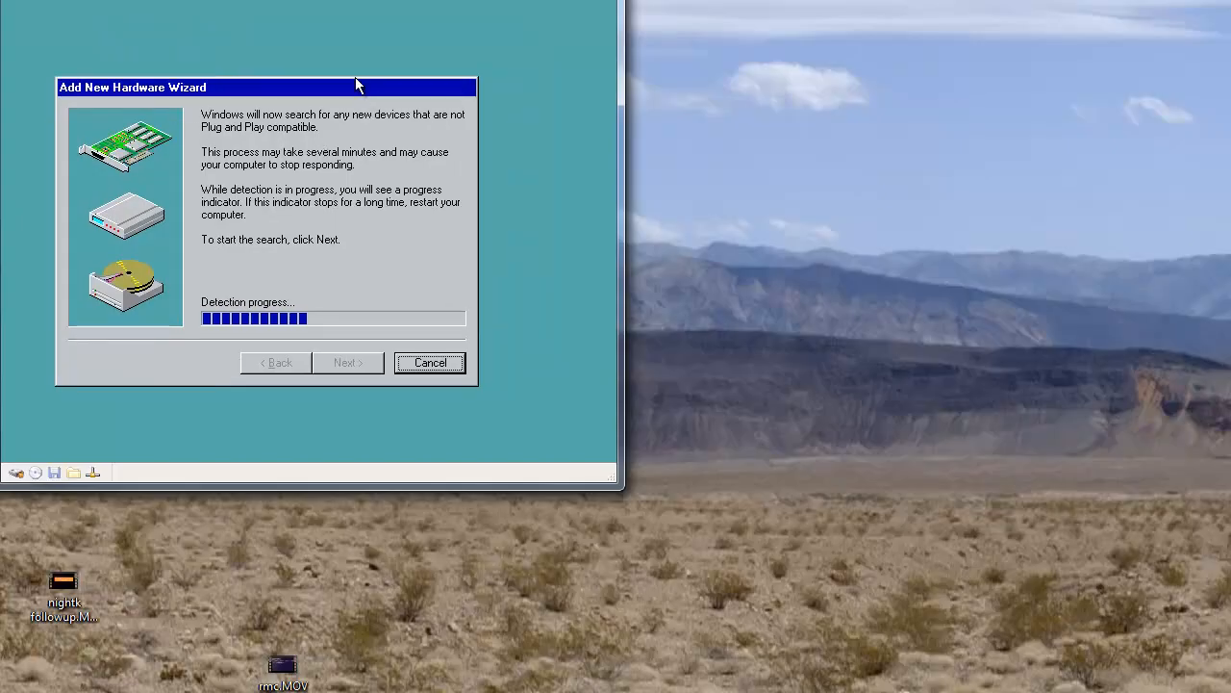
left_click_drag(356, 87, 414, 87)
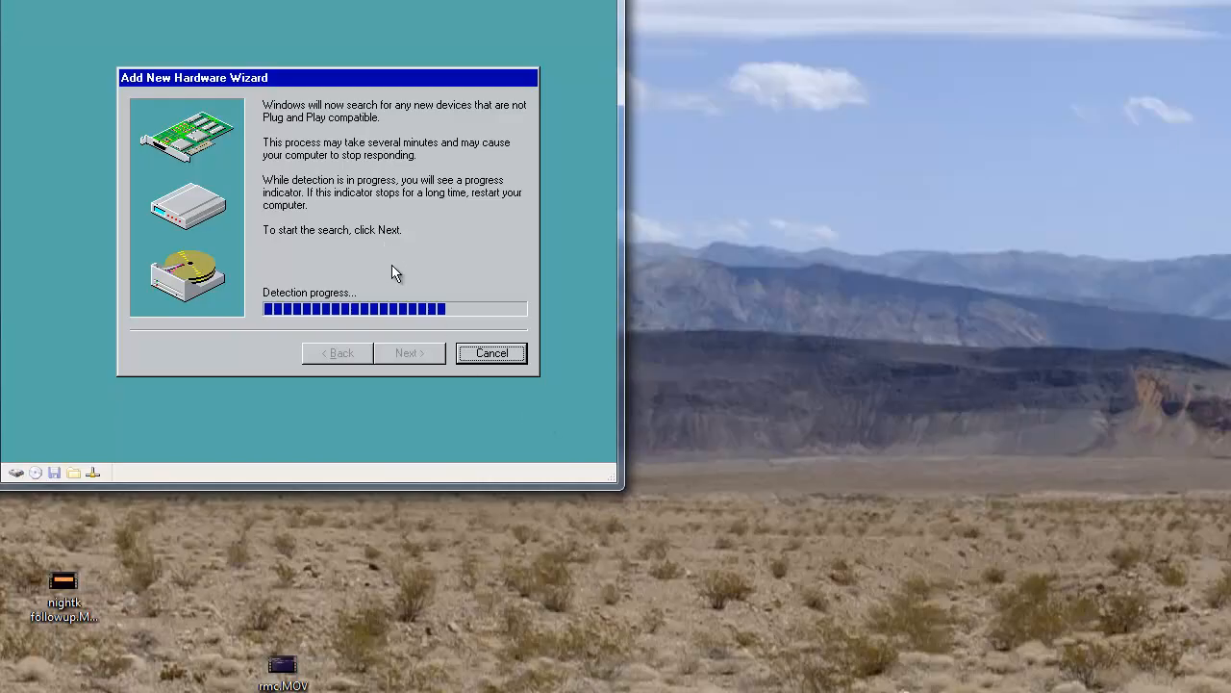
mouse_move(415, 270)
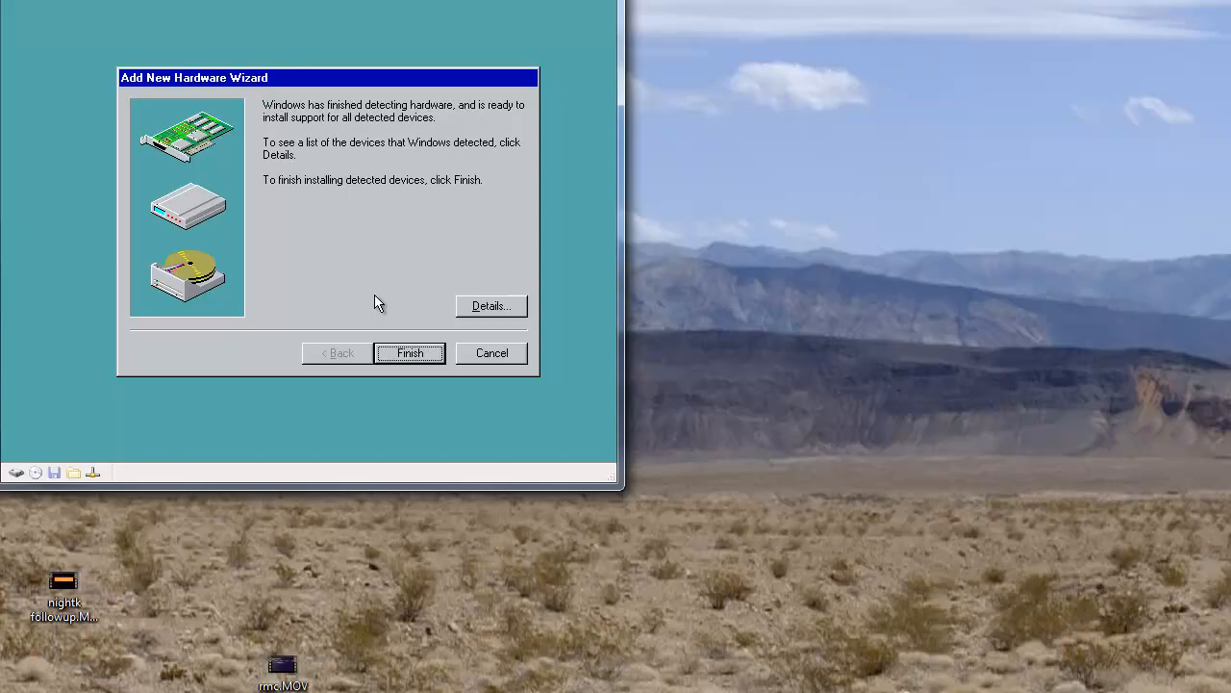
Review the detected device list and finish installing the devices.
left_click(491, 306)
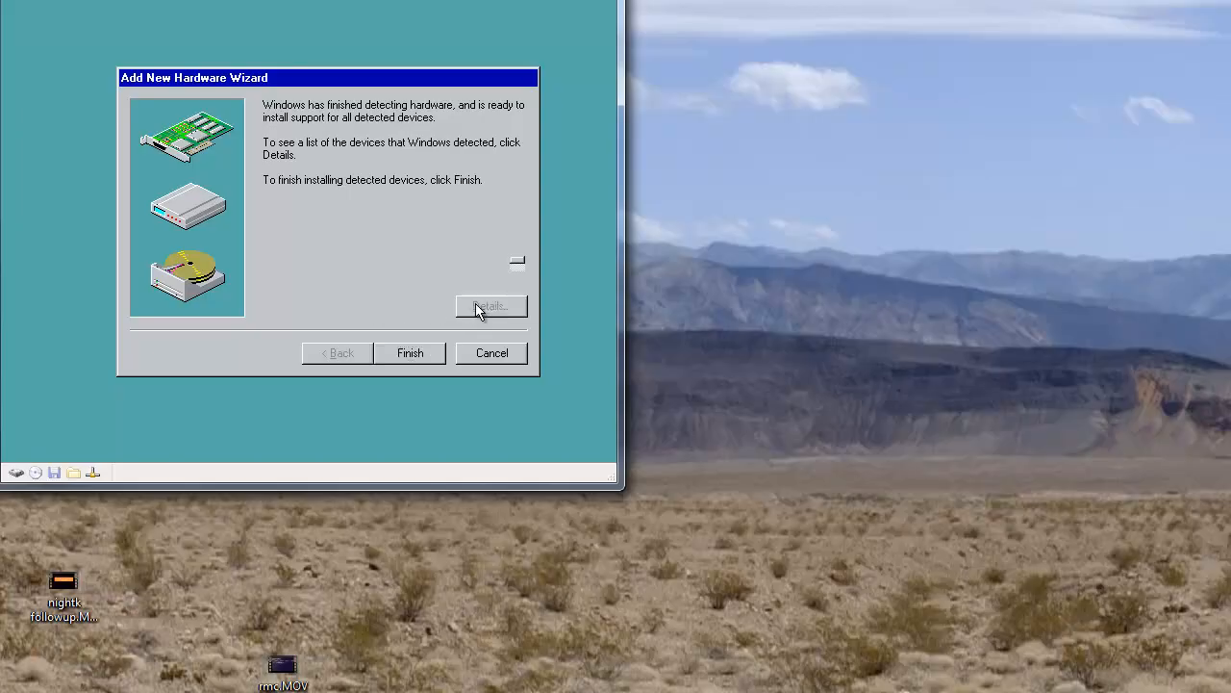
left_click(493, 306)
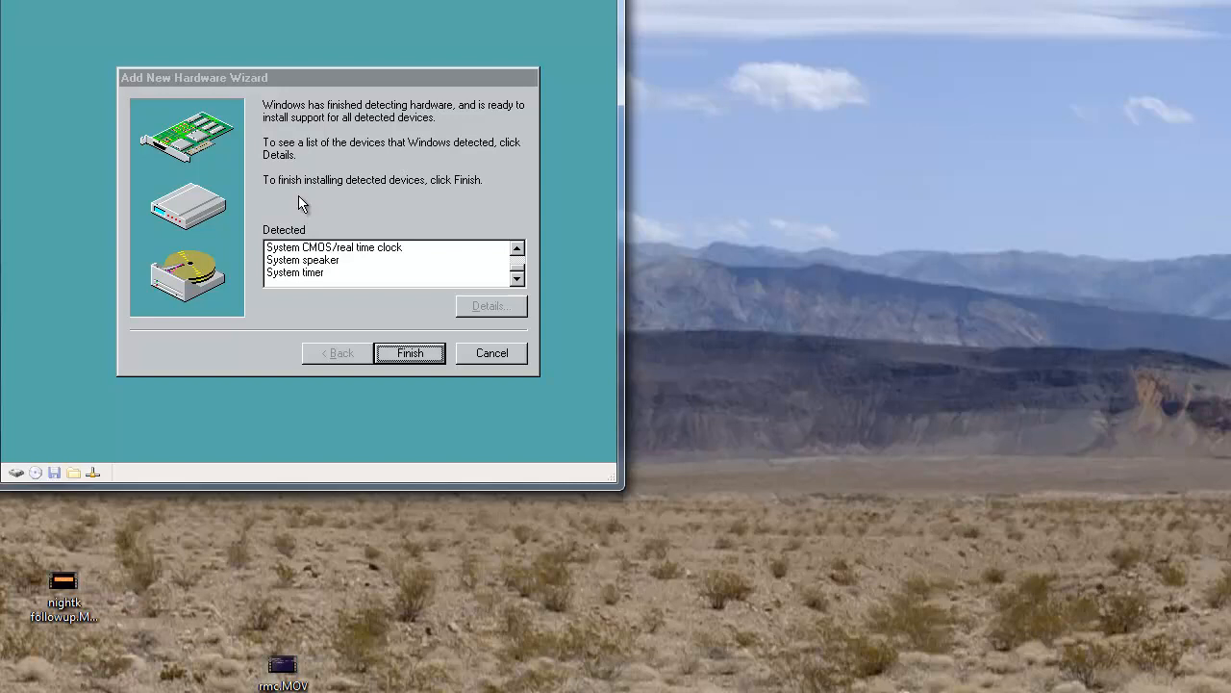
mouse_move(392, 331)
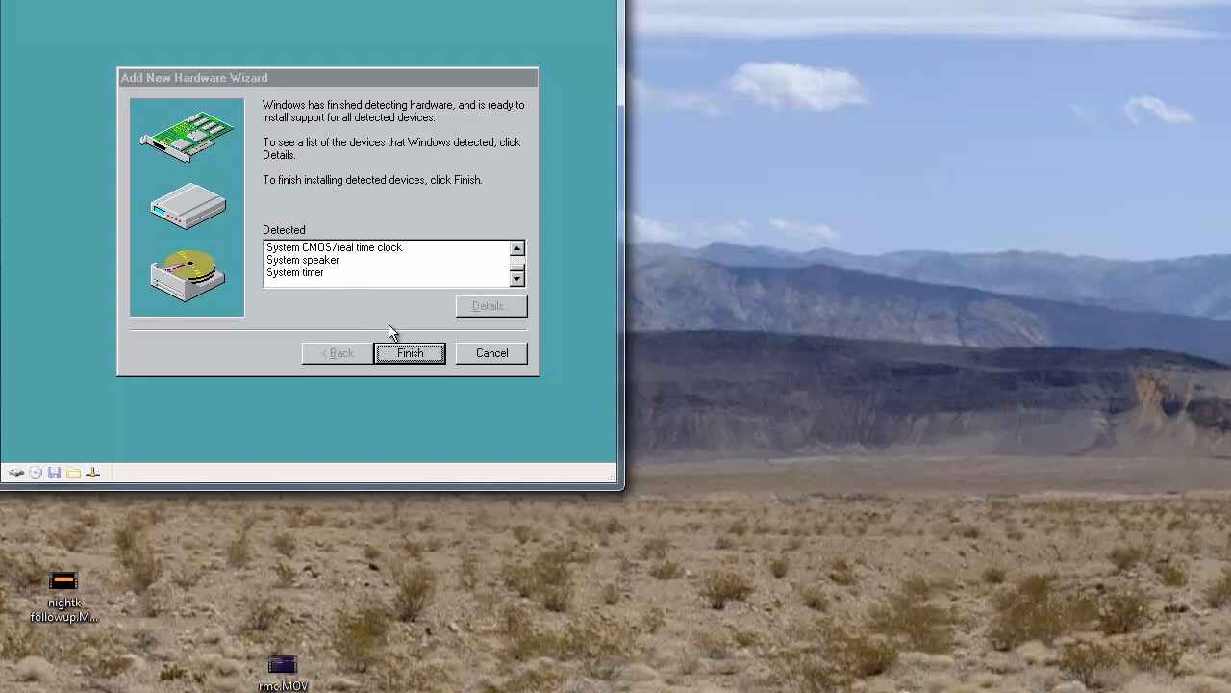
mouse_move(402, 310)
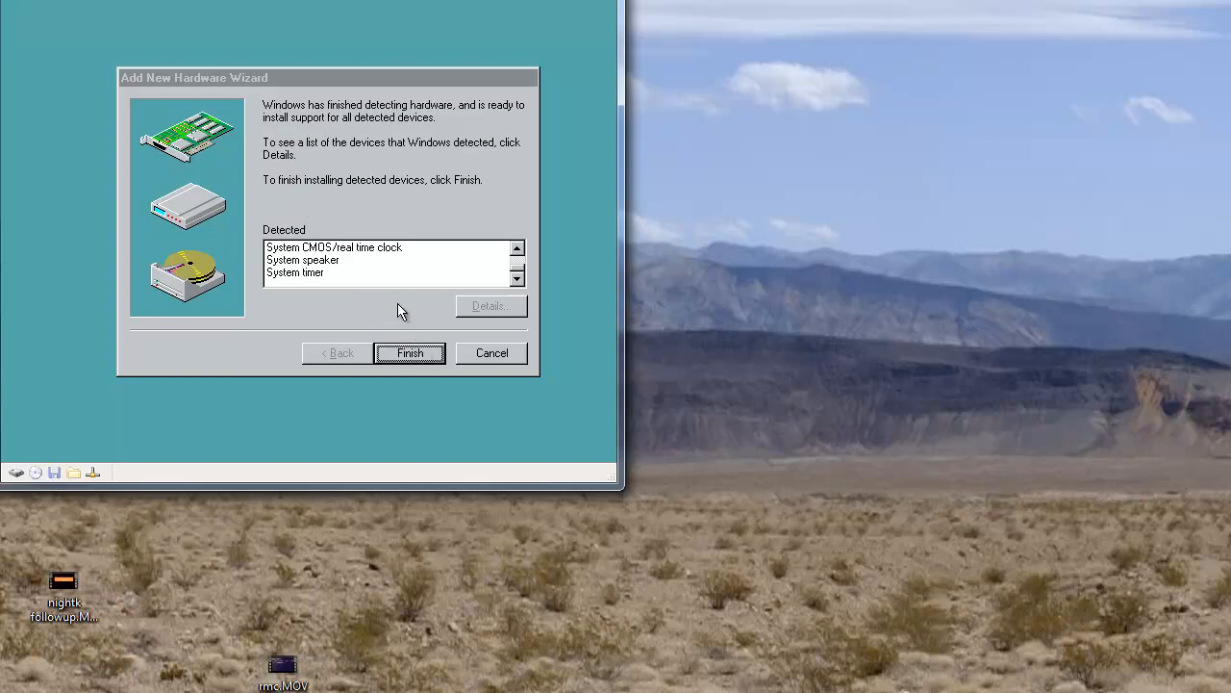
mouse_move(296, 199)
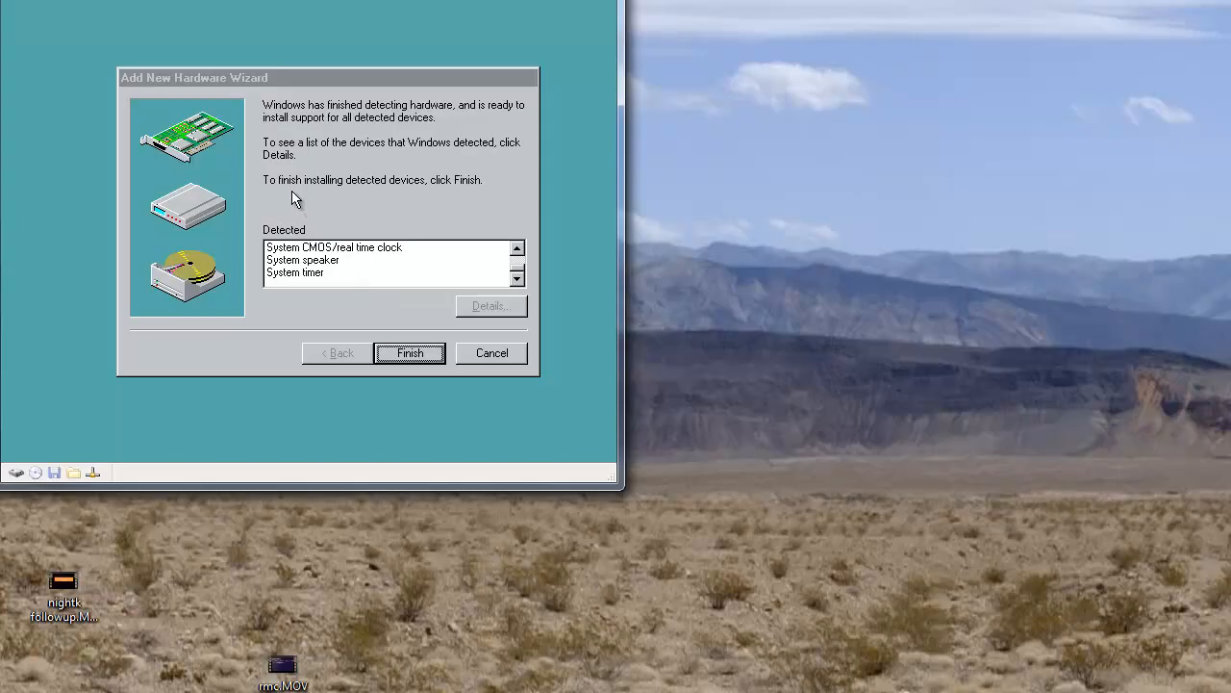
mouse_move(319, 225)
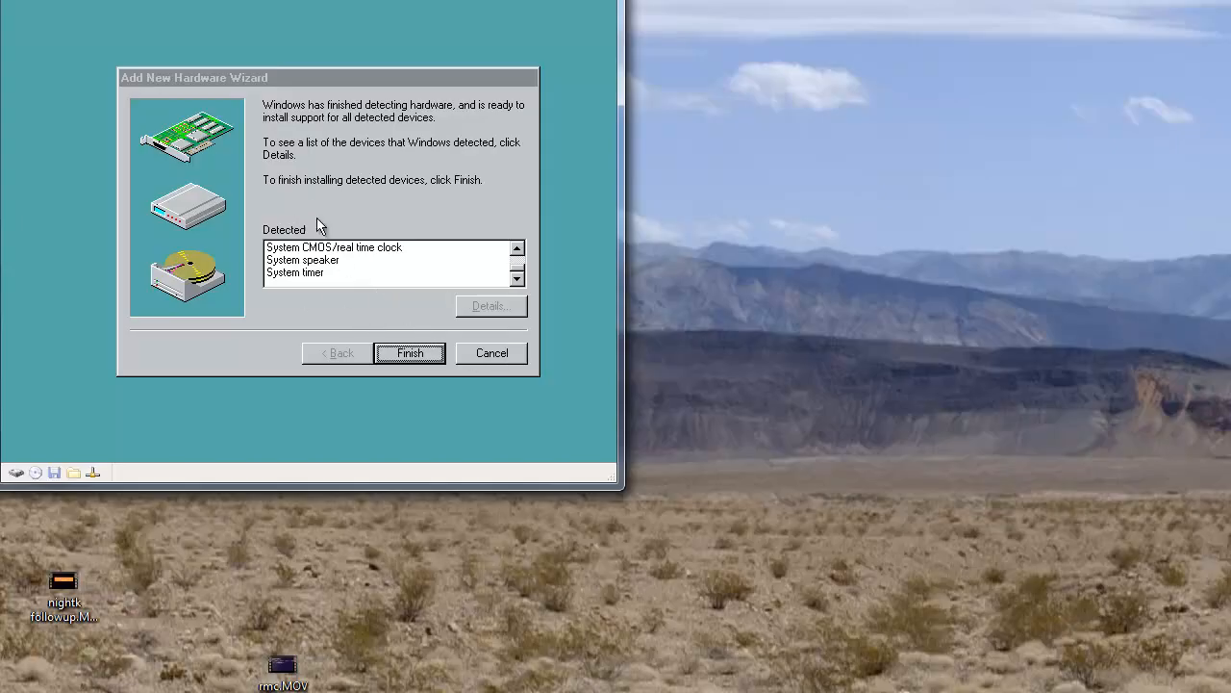
mouse_move(177, 312)
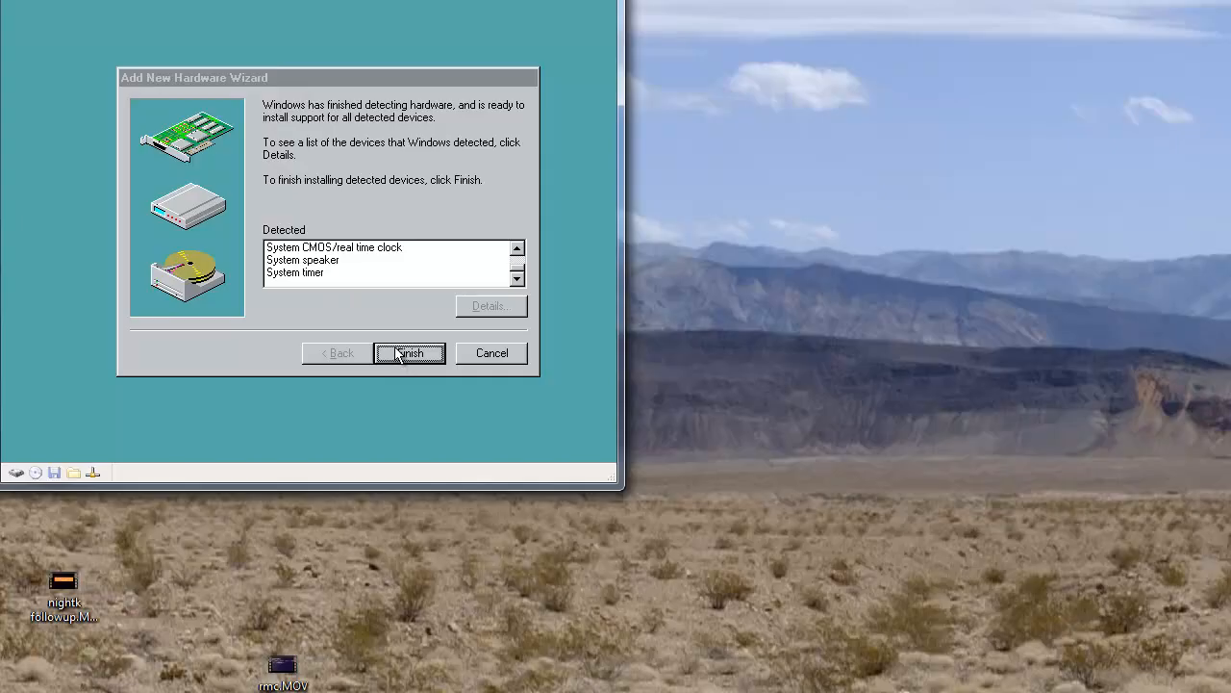
mouse_move(277, 342)
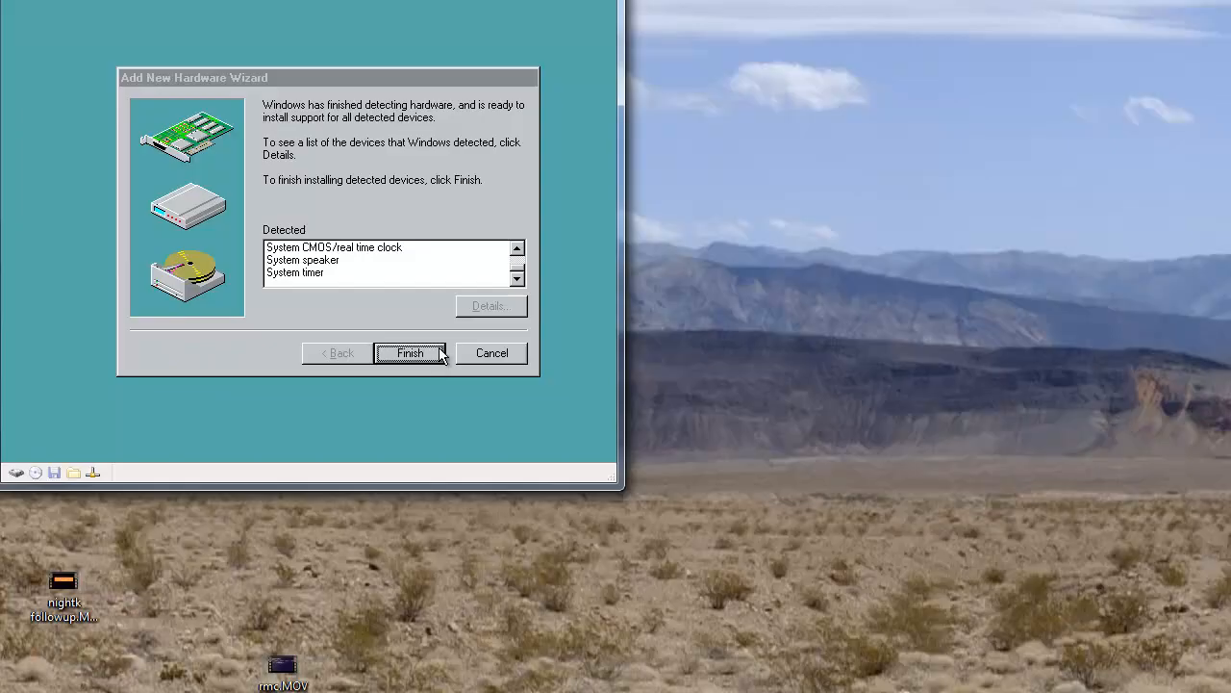
mouse_move(414, 341)
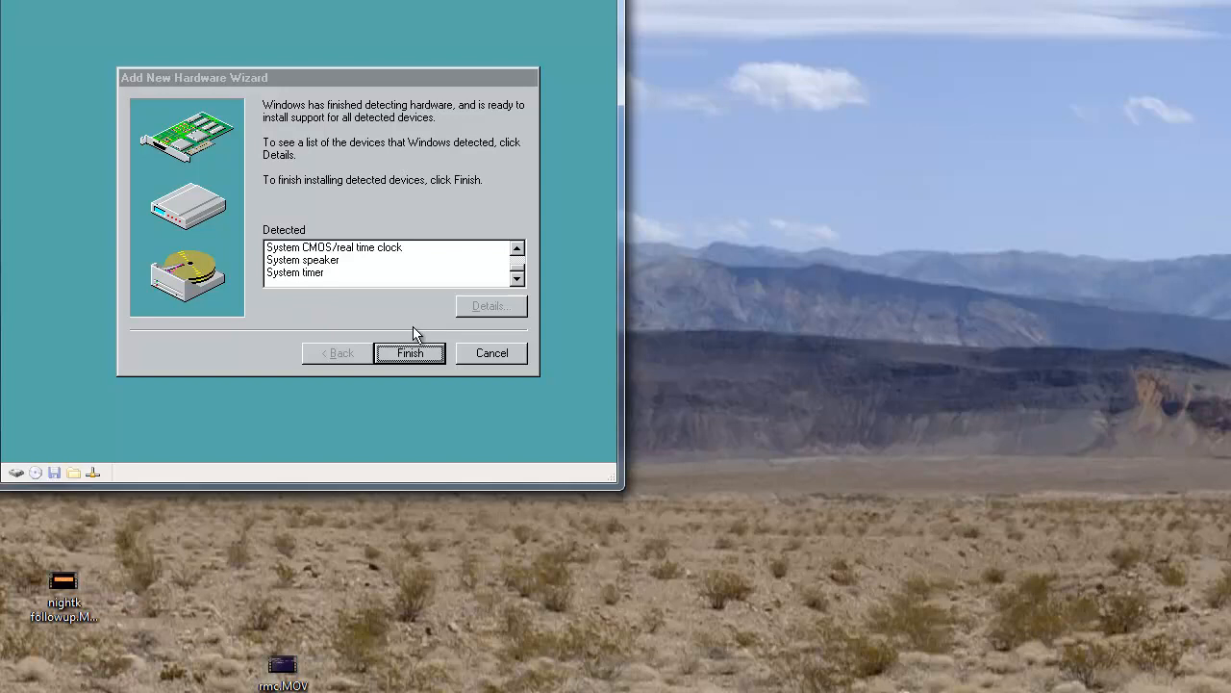
left_click(408, 354)
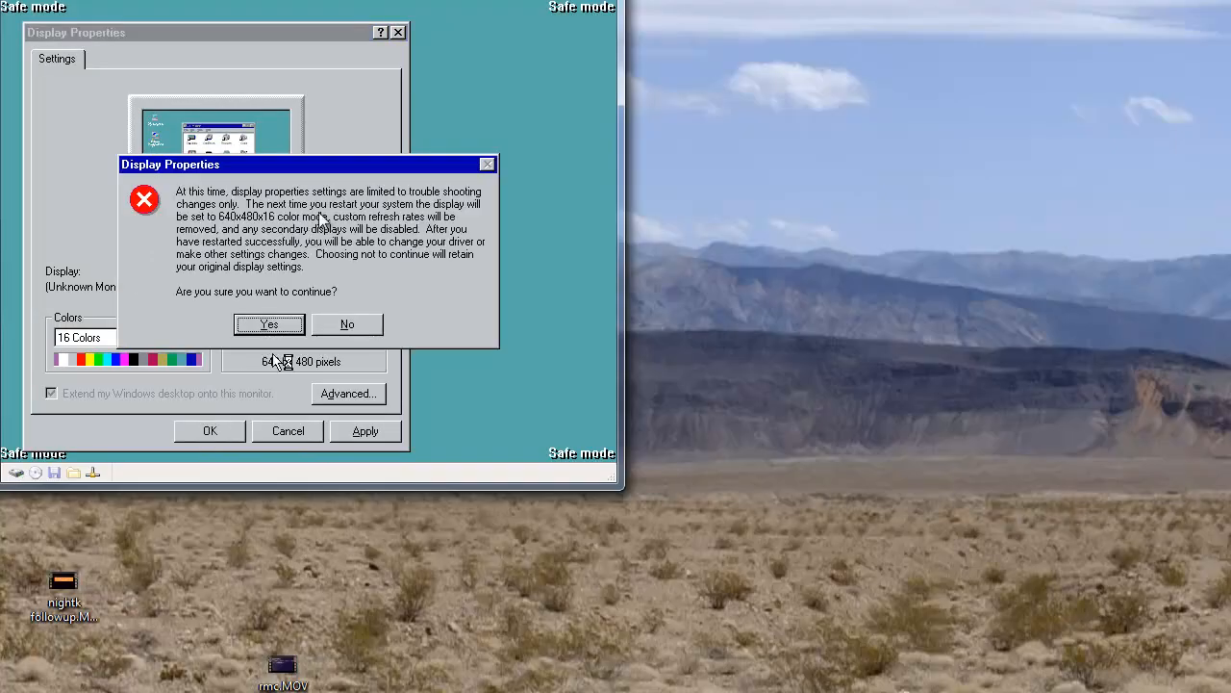
mouse_move(265, 304)
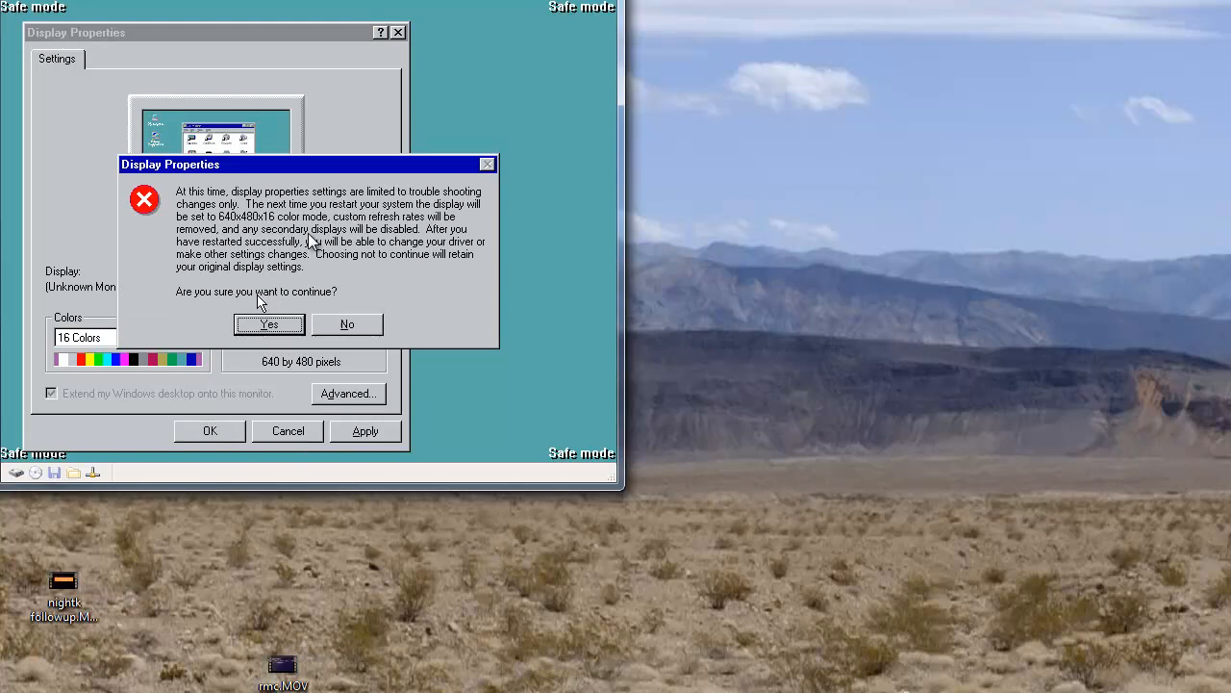
mouse_move(257, 310)
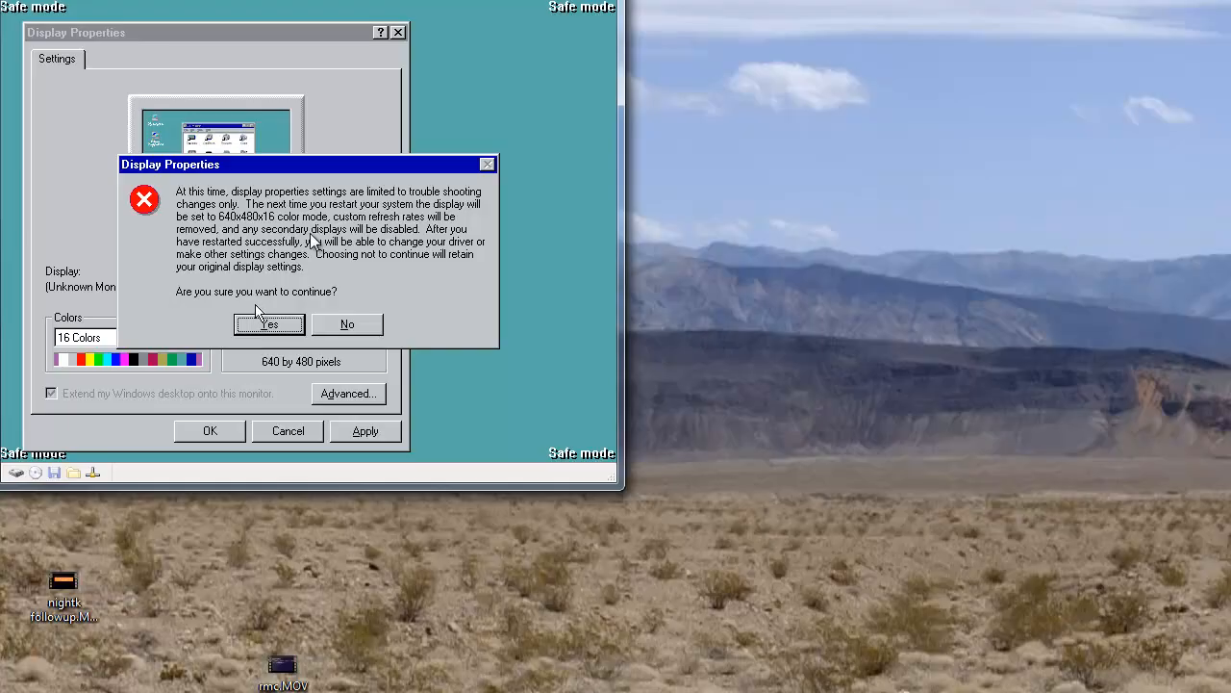
Accept the 640x480 16-color settings, decline restart, close the Explorer error and restart with Ctrl+Alt+Del.
left_click(270, 323)
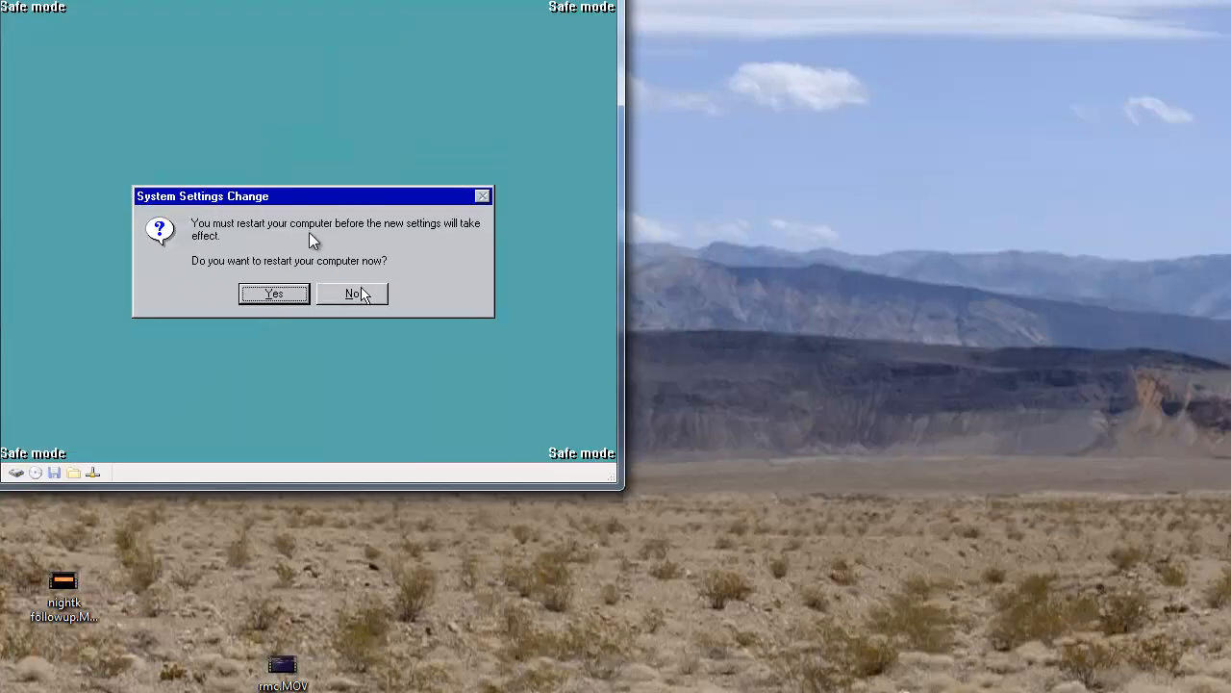
left_click(352, 293)
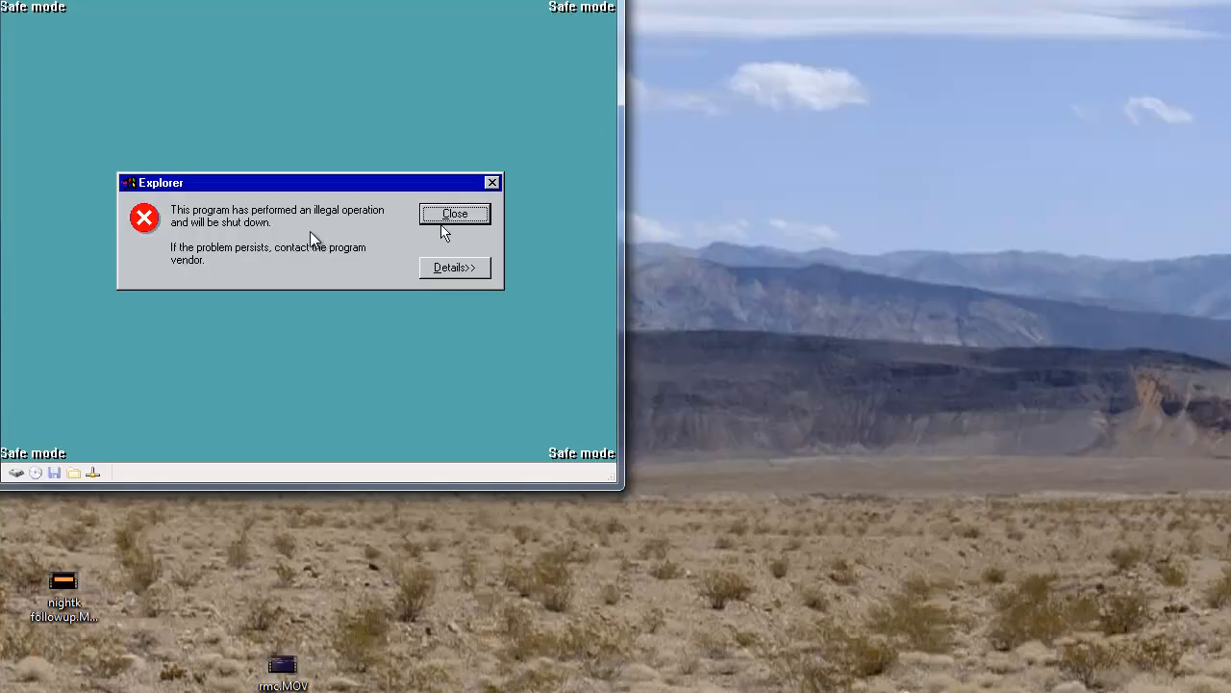
left_click(454, 211)
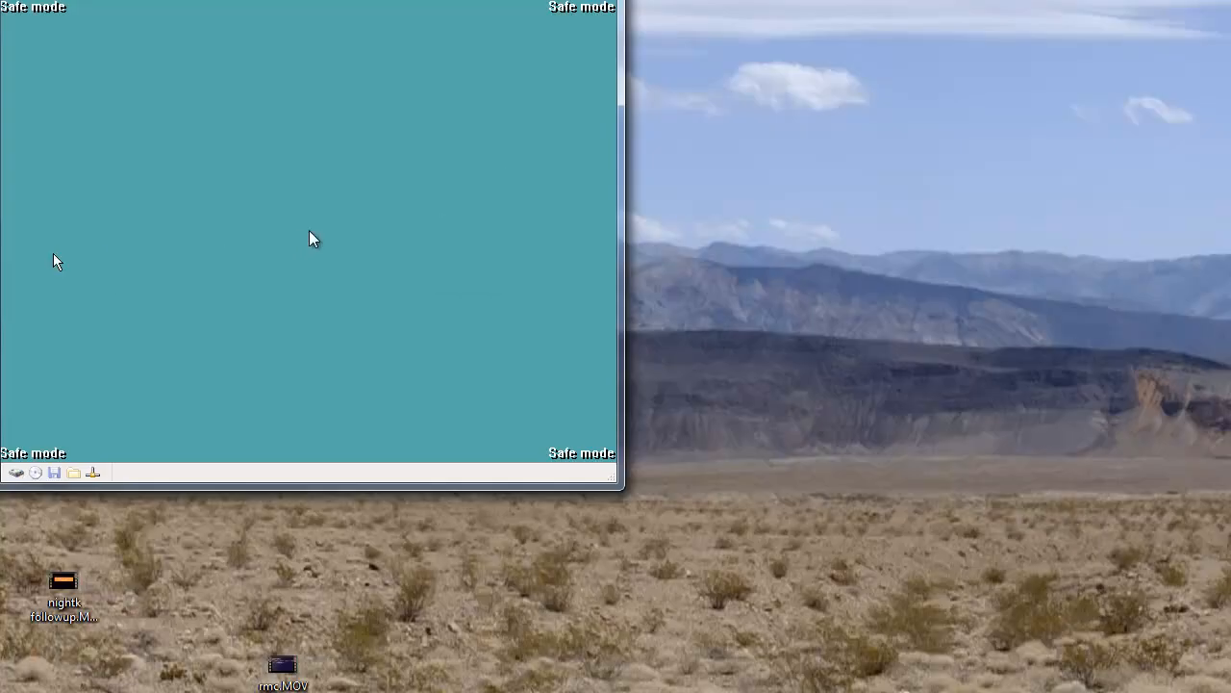
mouse_move(281, 108)
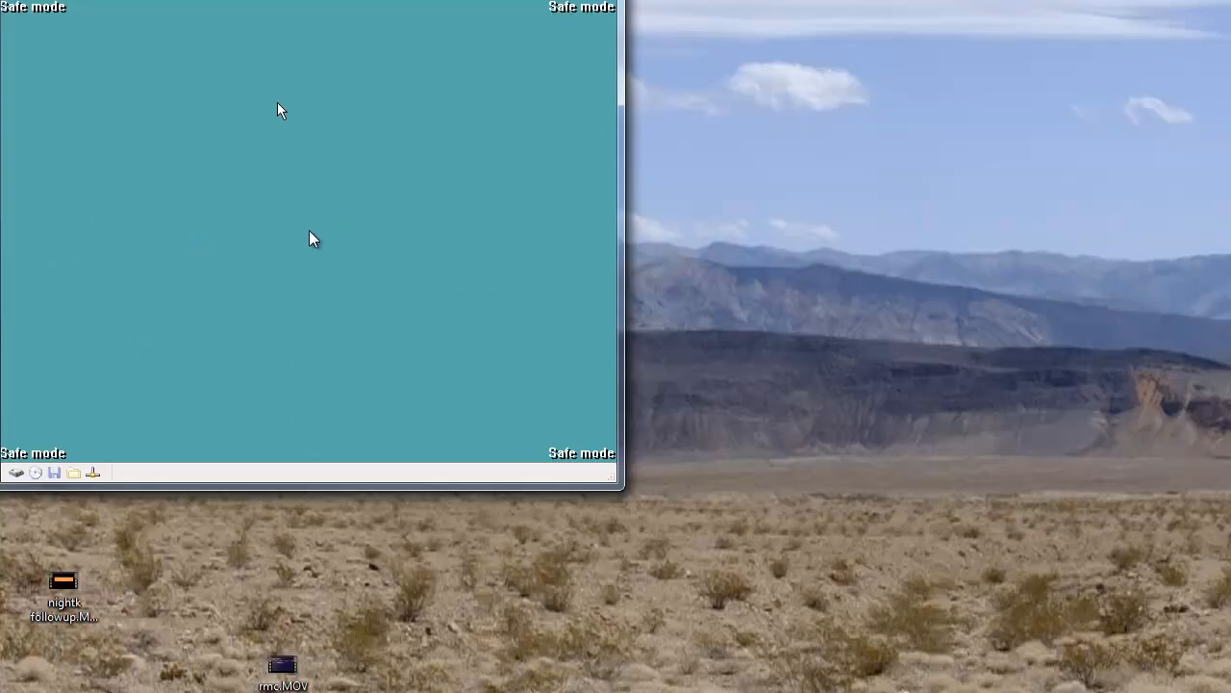
mouse_move(185, 212)
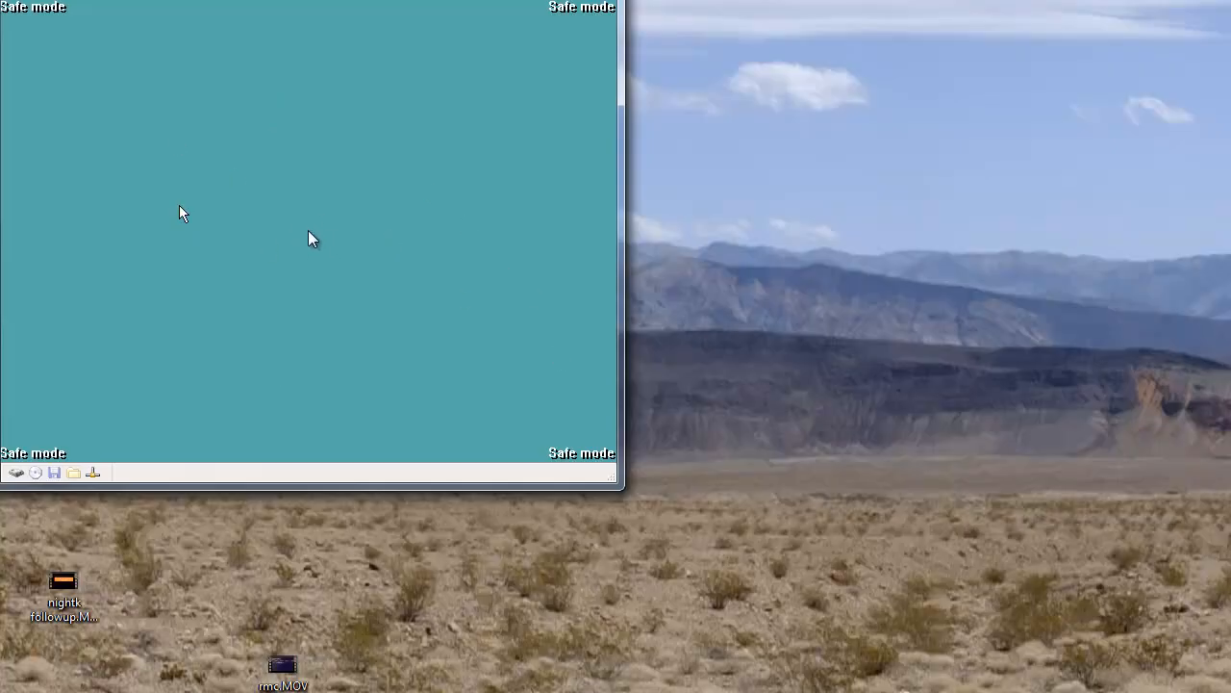
mouse_move(427, 204)
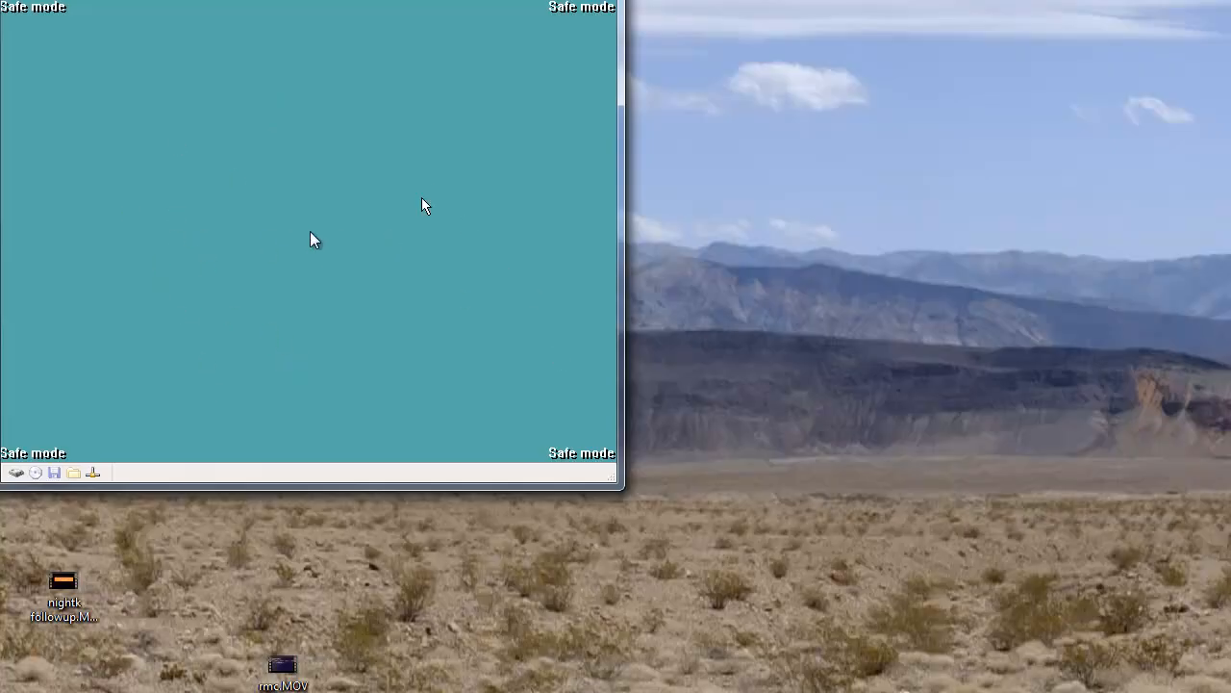
mouse_move(208, 216)
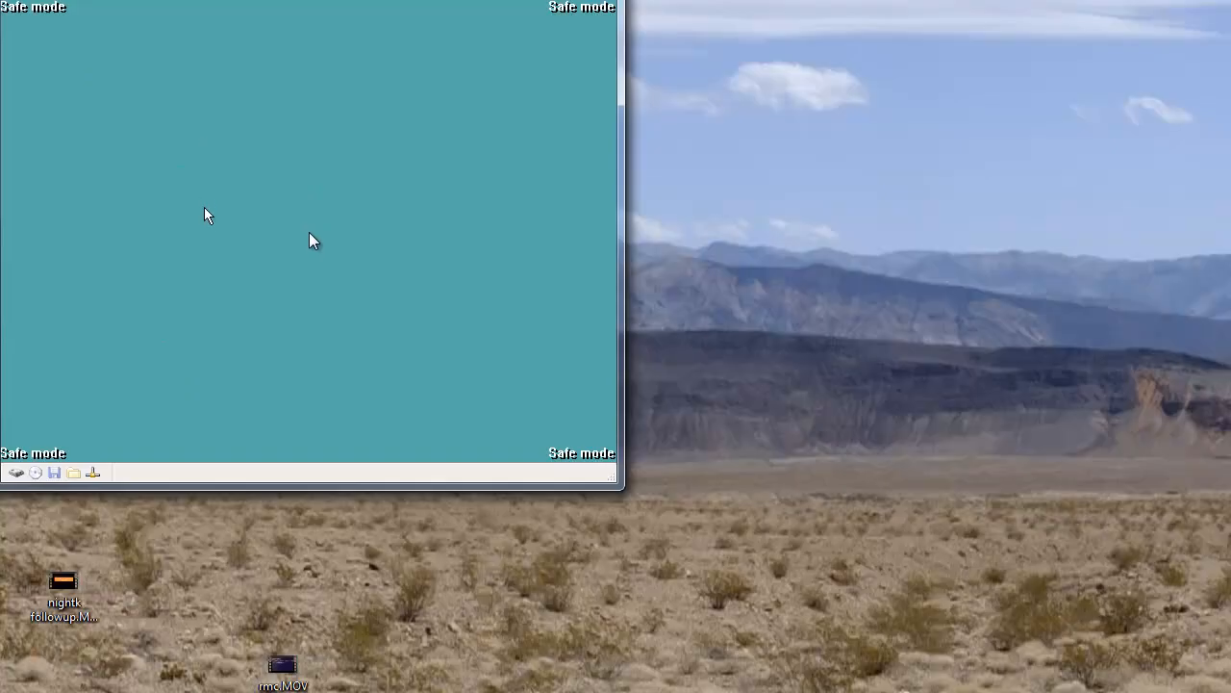
key("ctrl+alt+delete")
type("dir/w")
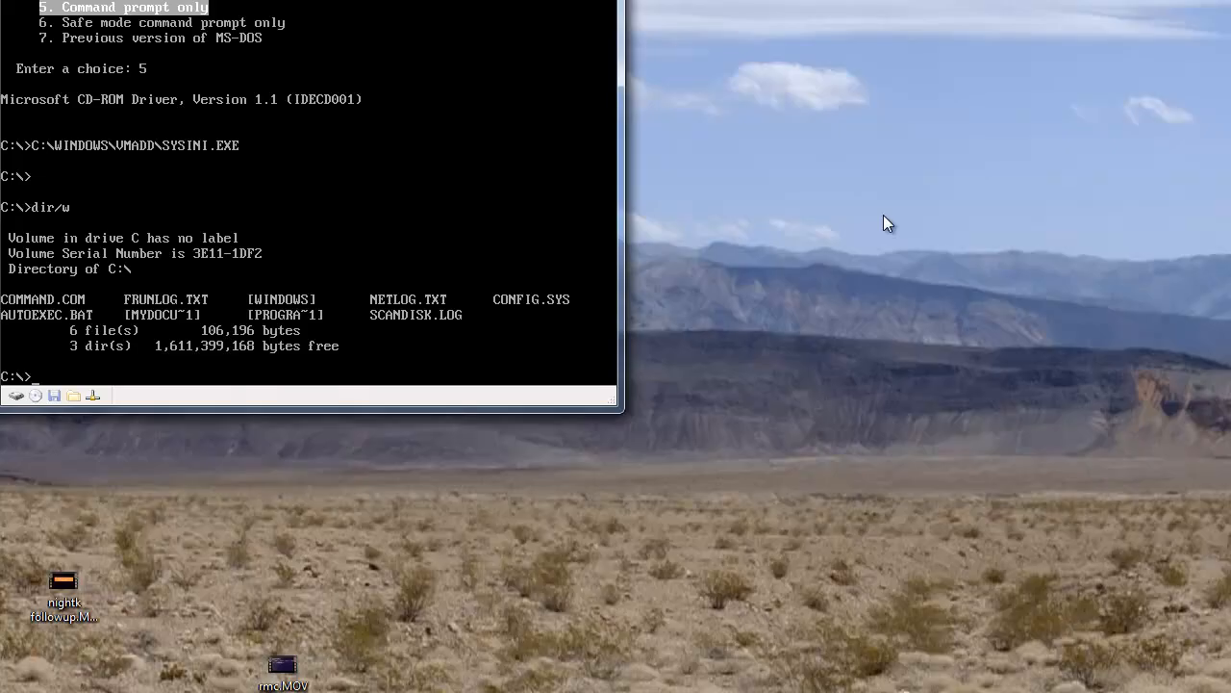
Navigate into C:\WINDOWS\DESKTOP and delete the worm file FAGOT.EXE.
type("cd wi")
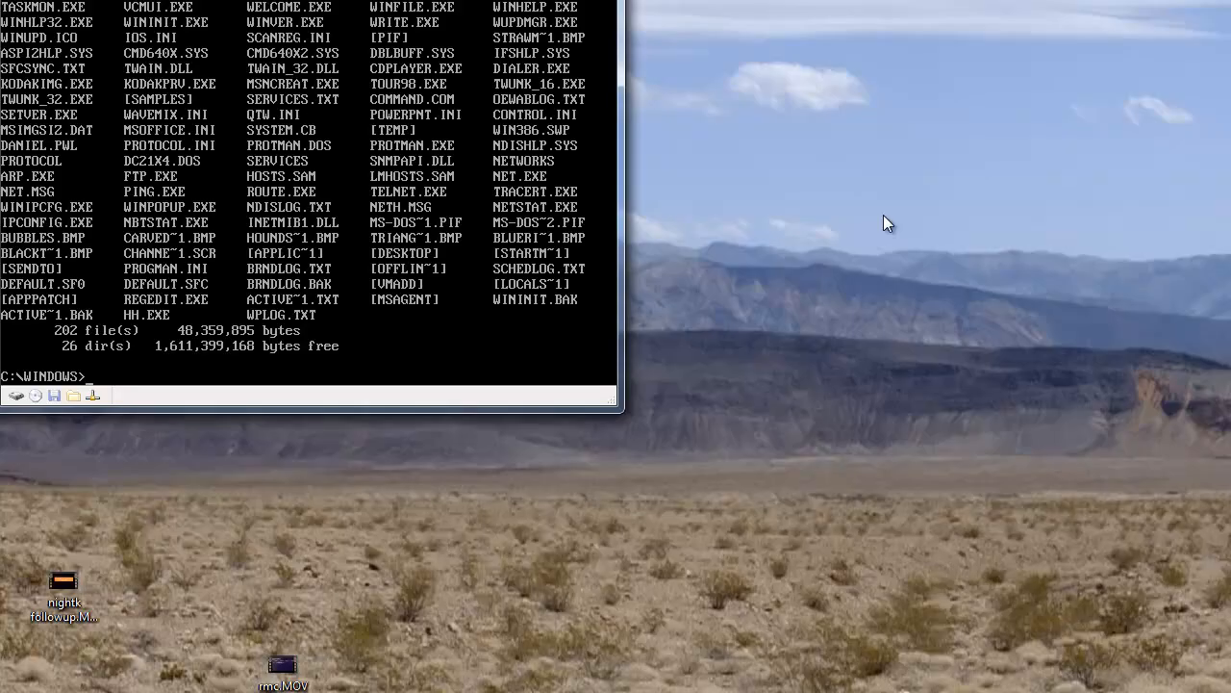
type("cd desktop")
type("del")
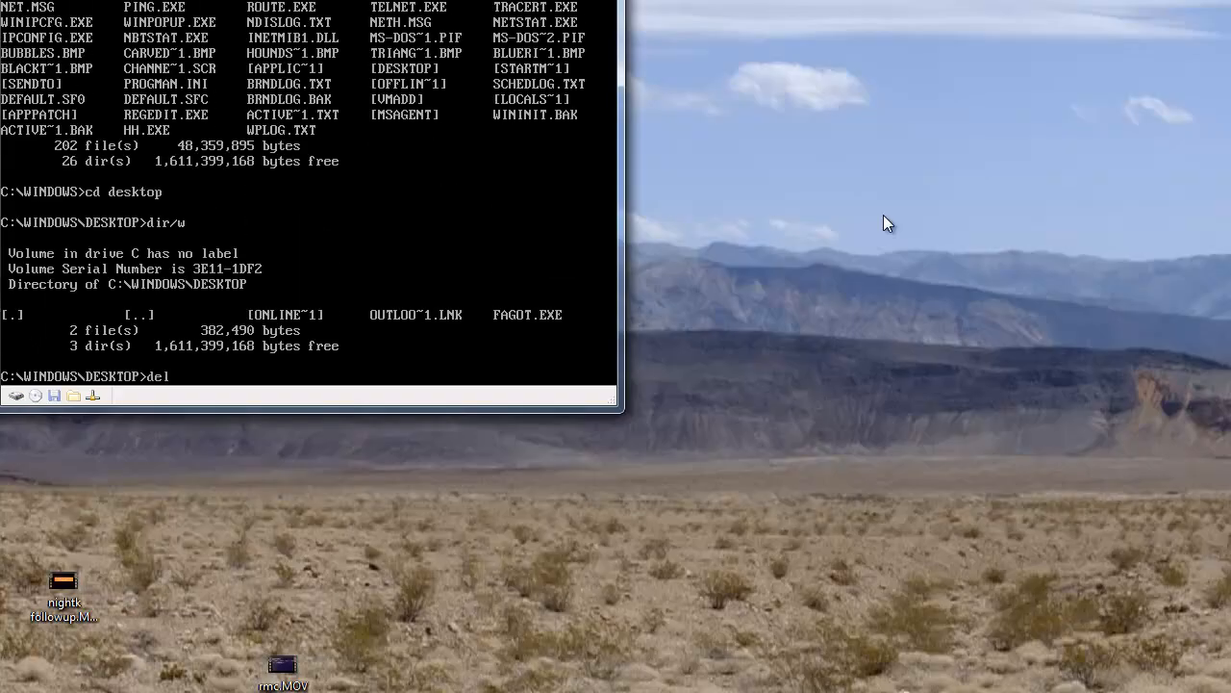
type("fagot.exe")
type("dir/w")
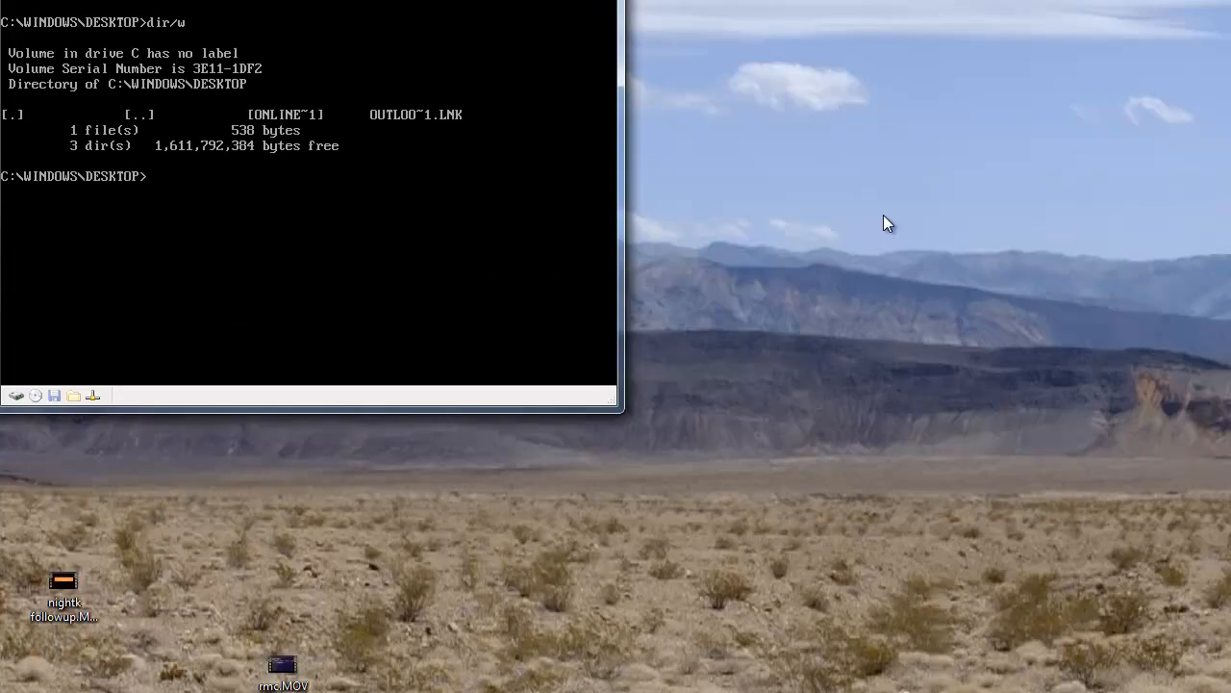
Return to the root of drive C and restart Windows with the win command.
type("cd..")
type("dir/")
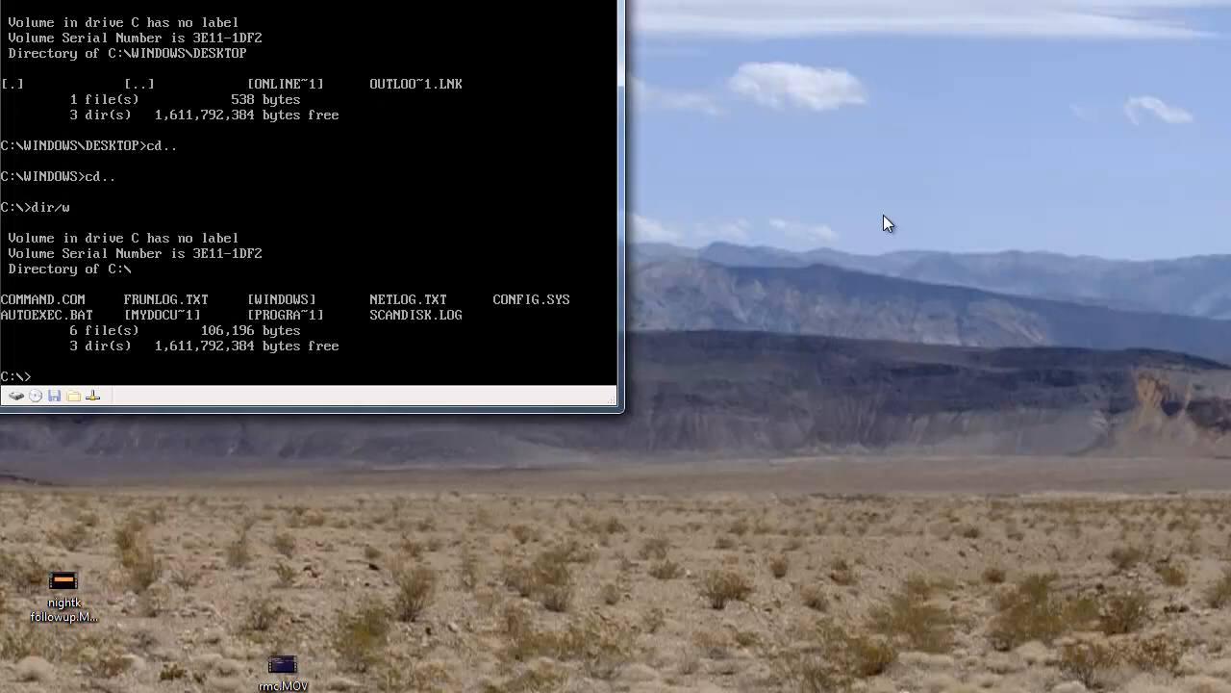
type("w")
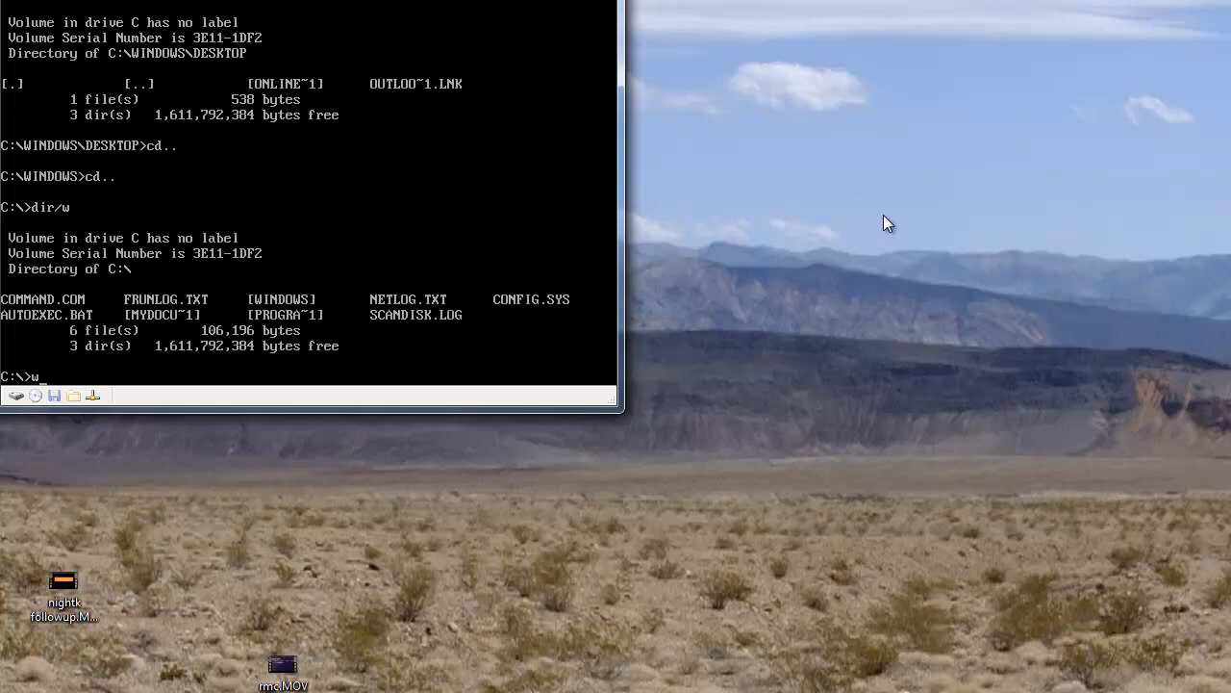
type("in")
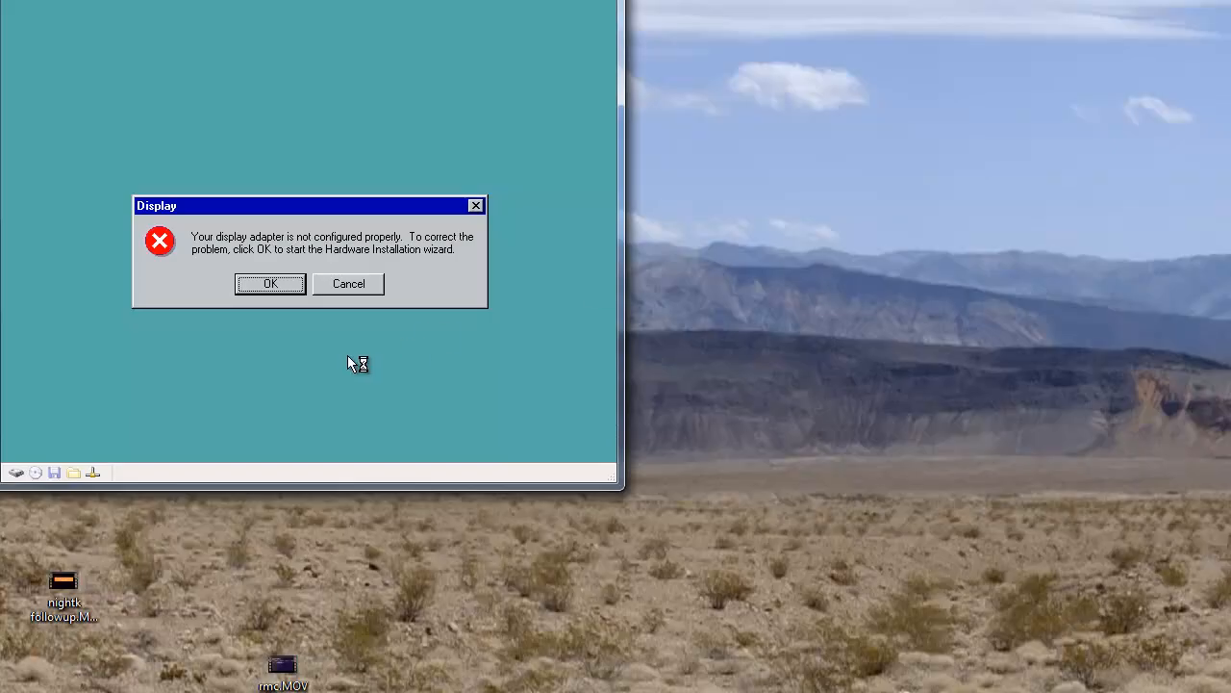
Accept the display adapter warning and settings, then continue past the VxD blue-screen error.
left_click(269, 283)
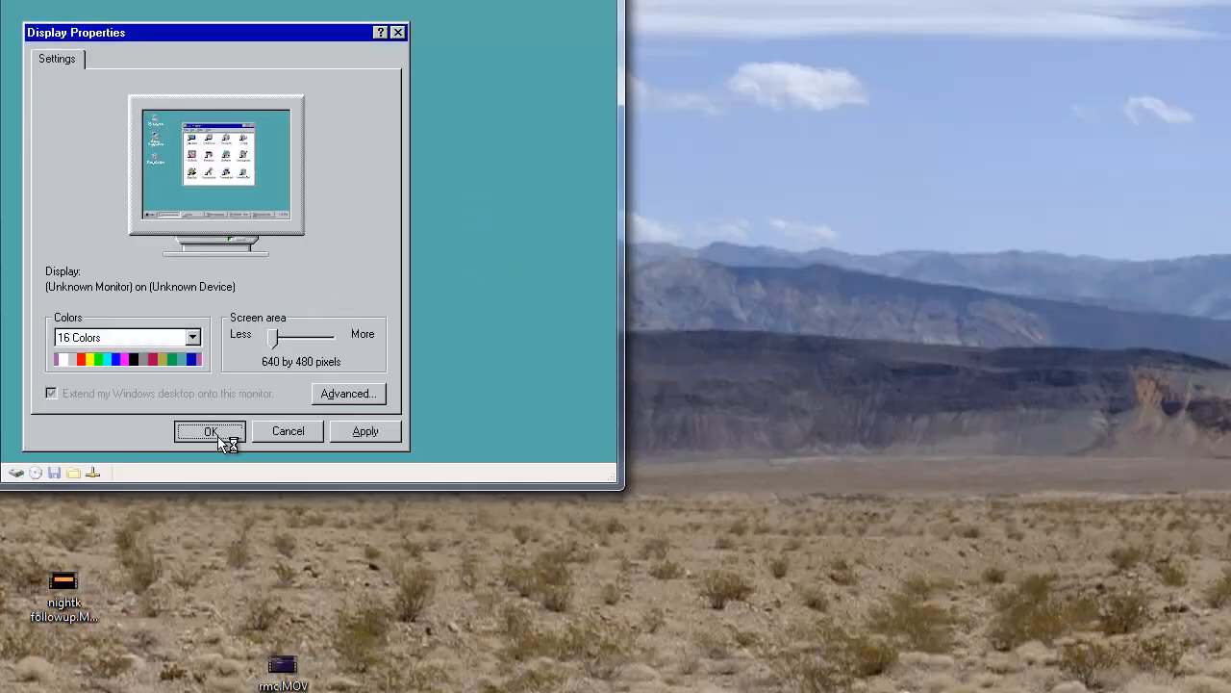
left_click(210, 431)
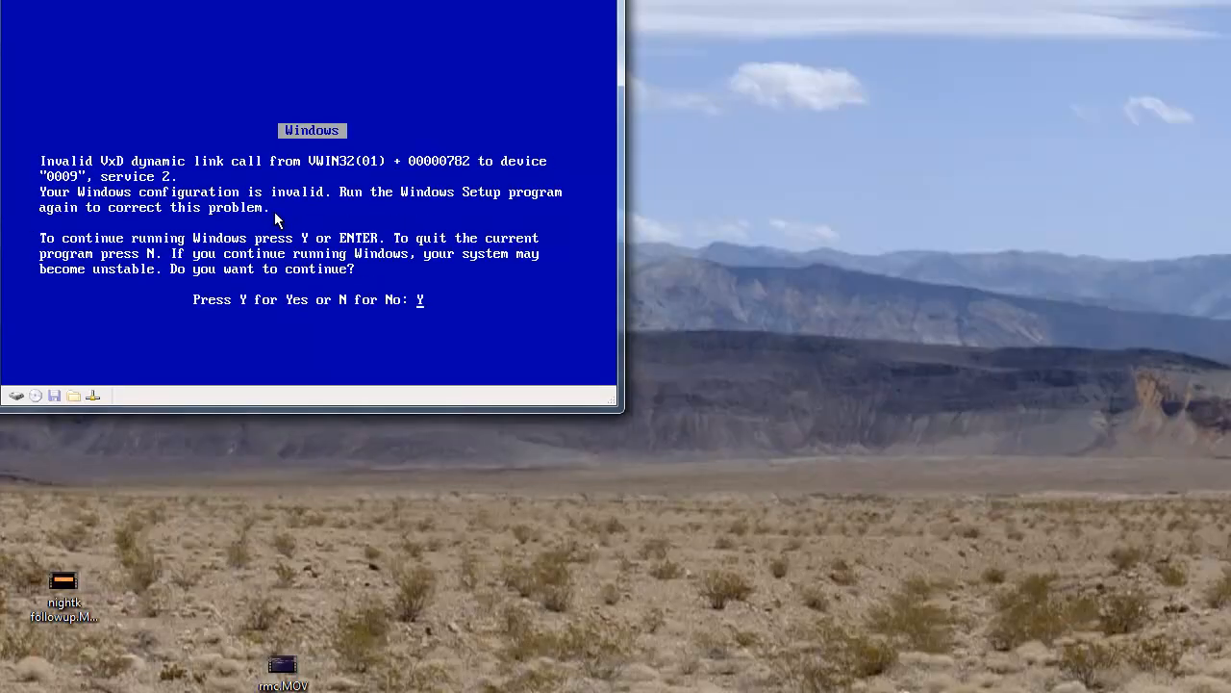
key("y")
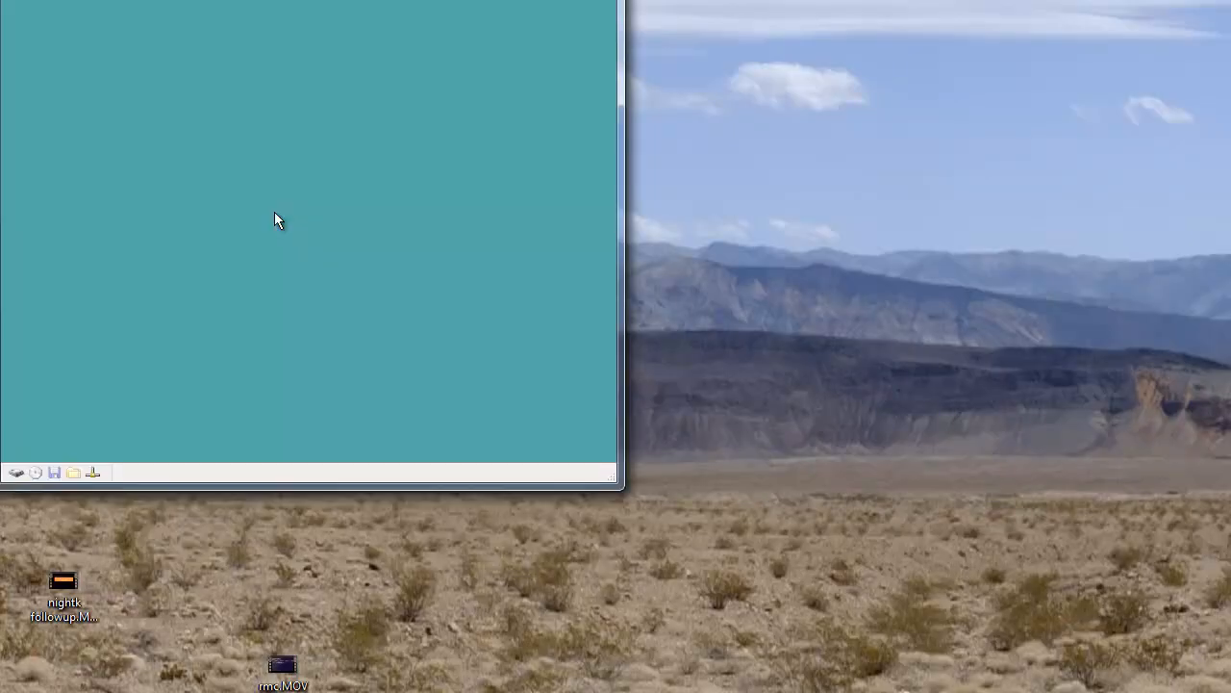
mouse_move(350, 219)
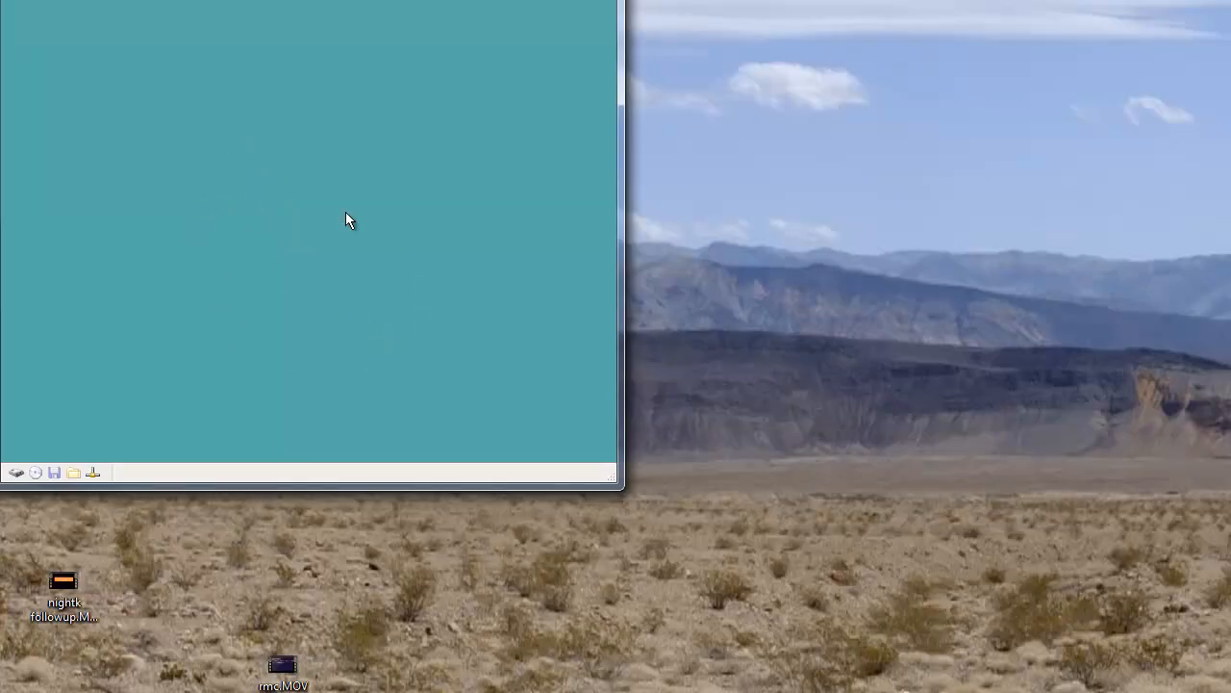
mouse_move(190, 248)
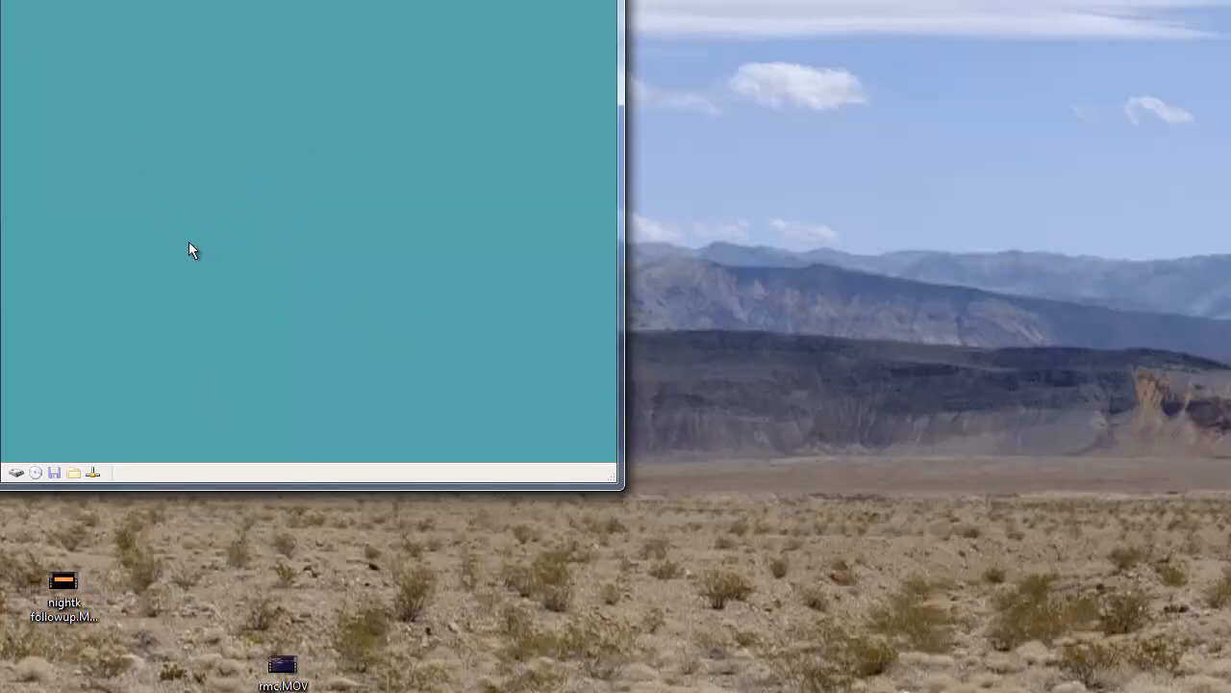
mouse_move(185, 231)
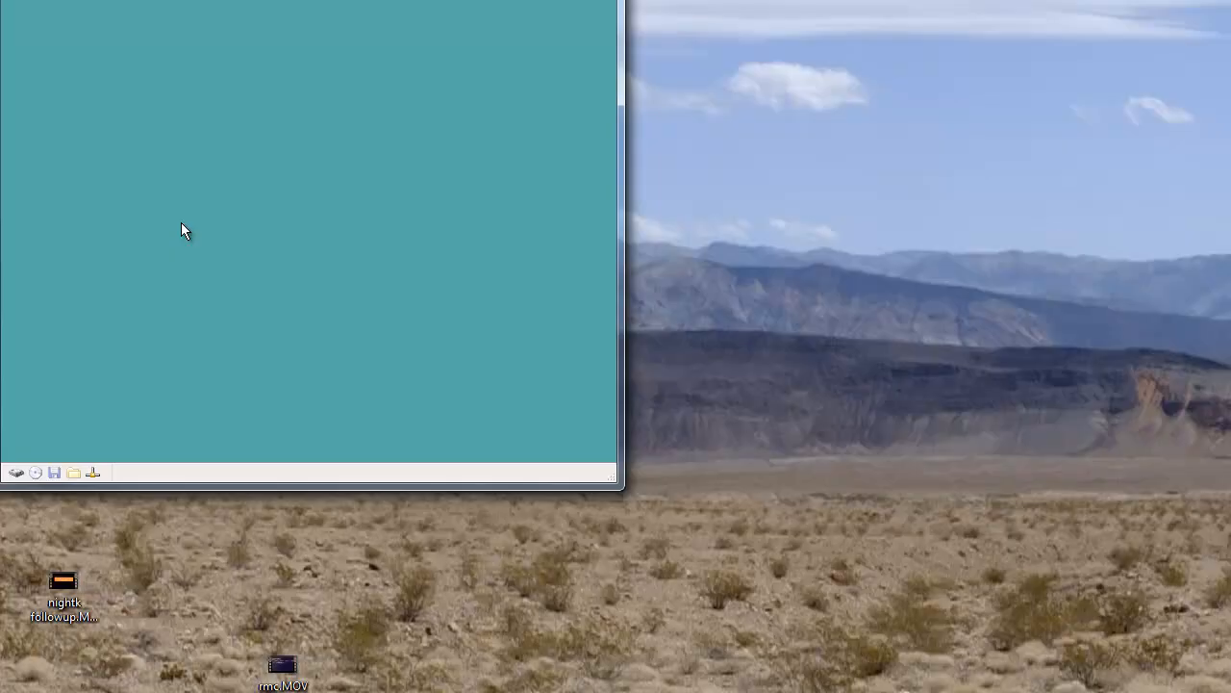